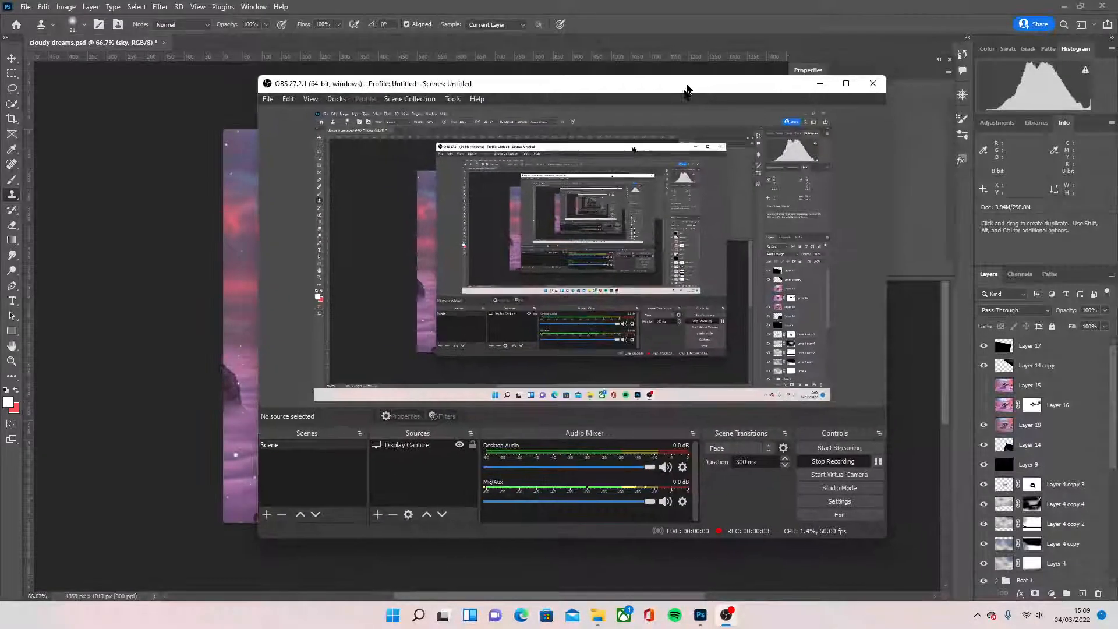
- Minimize OBS Studio to reveal the cloudy dreams composite in Photoshop
left_click(871, 83)
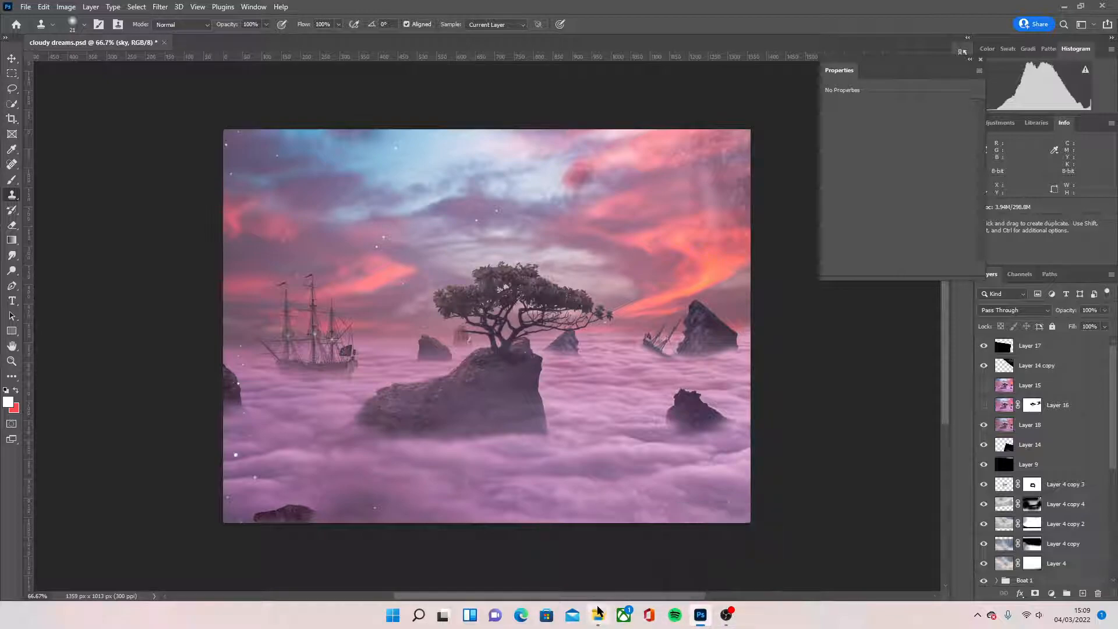
- Play the first tutorial recording of the pink sky over clouds, then pause it
left_click(597, 615)
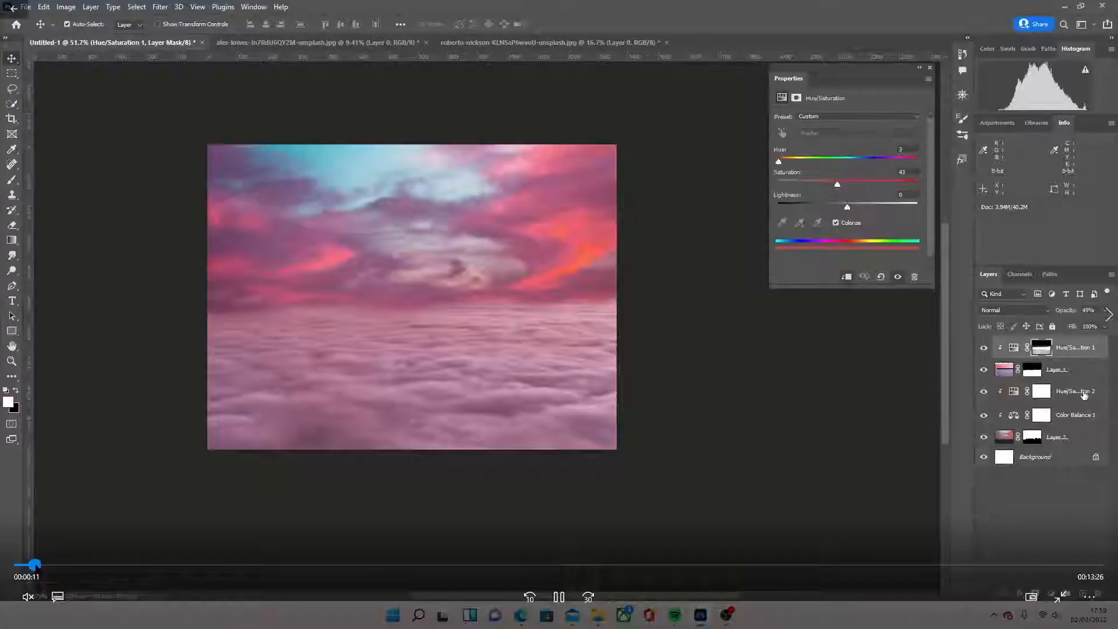
left_click(1076, 415)
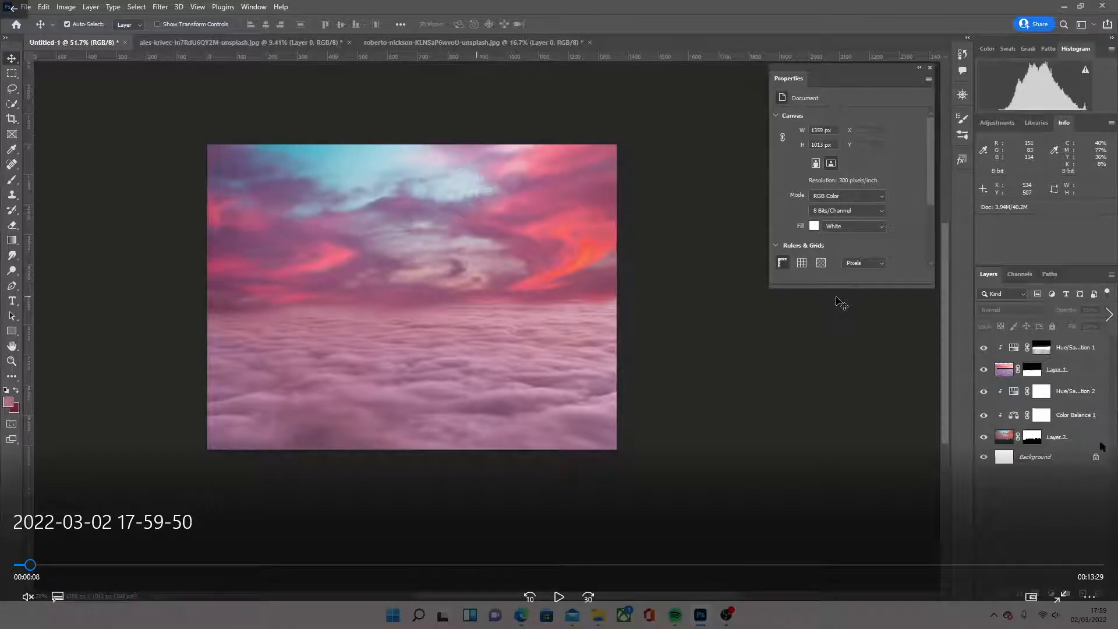
mouse_move(444, 404)
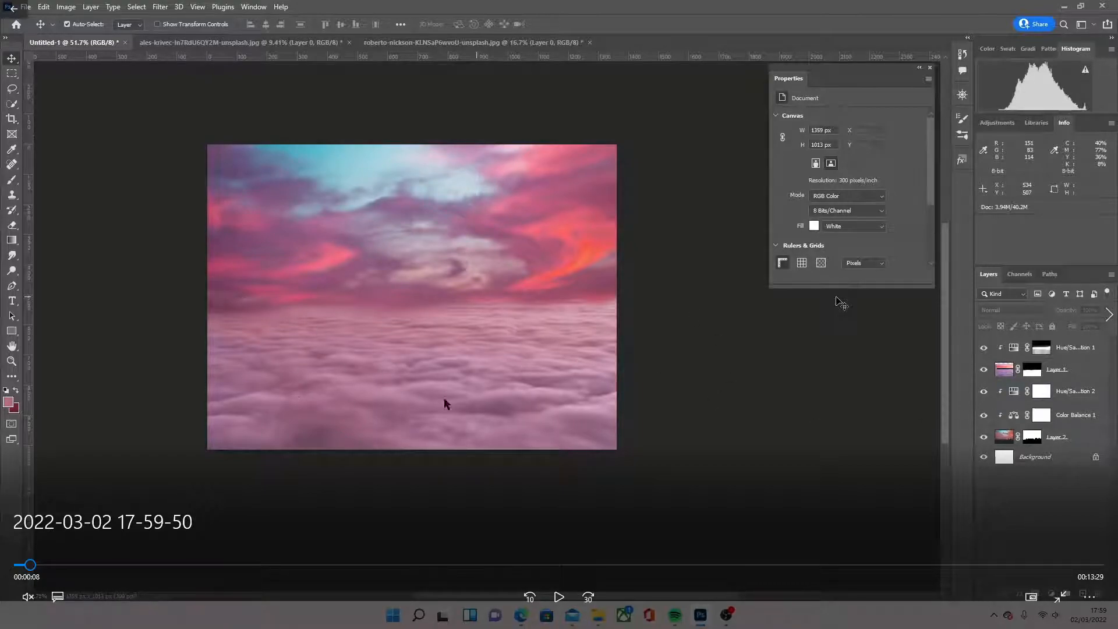
mouse_move(563, 368)
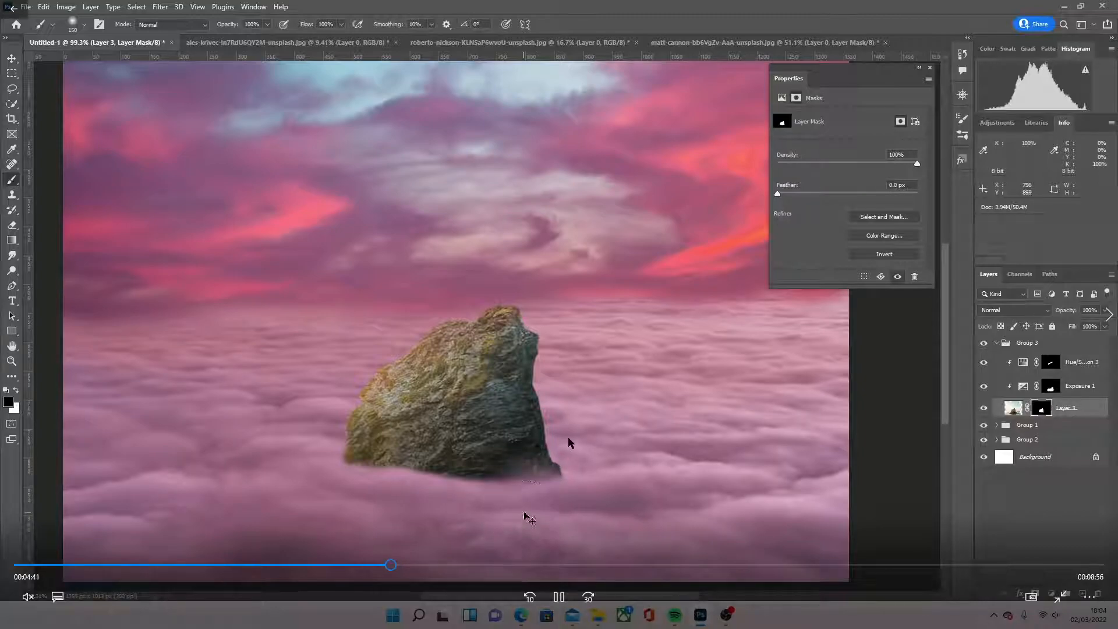
- Play on until the rock is masked into the pink clouds
left_click(849, 42)
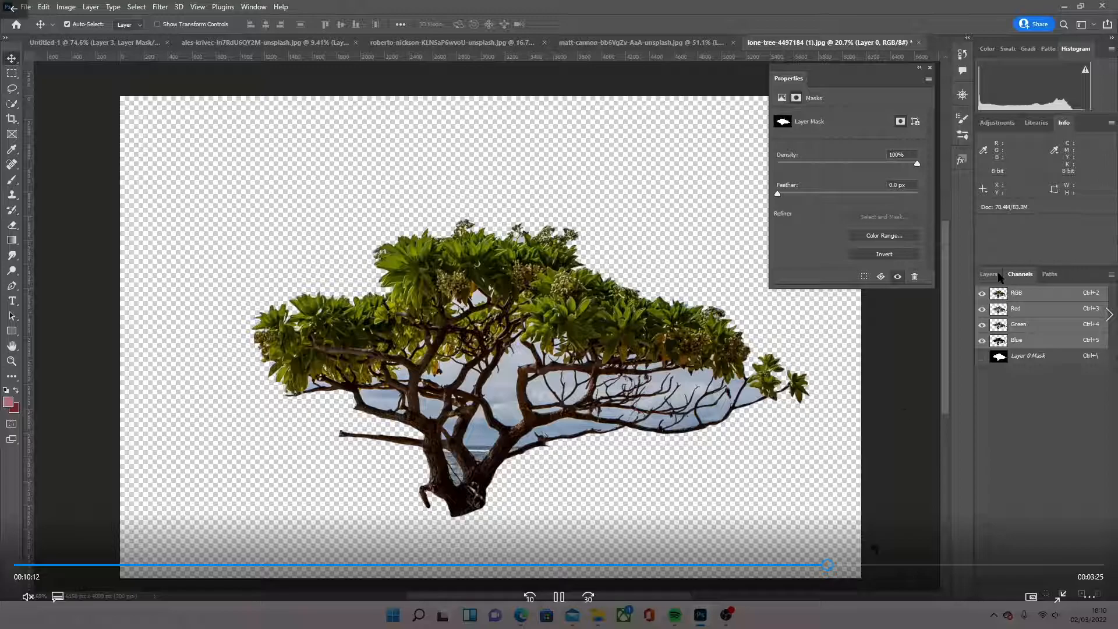
- Skip through the lone tree channel-calculation cutout to the duplicated tree layers
left_click(989, 274)
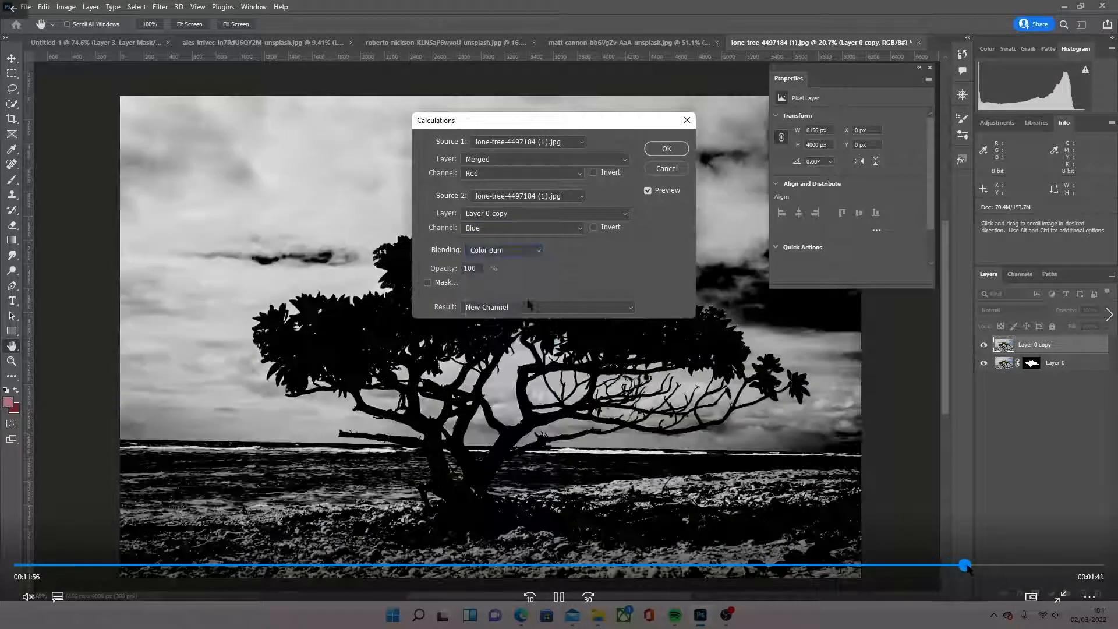
left_click(664, 148)
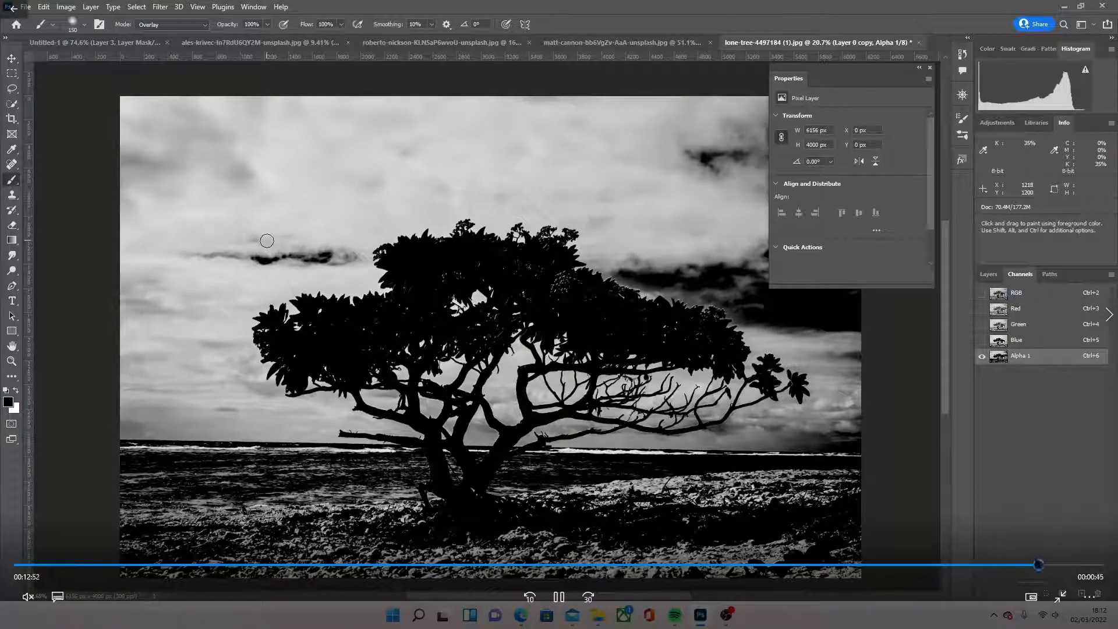
left_click(989, 273)
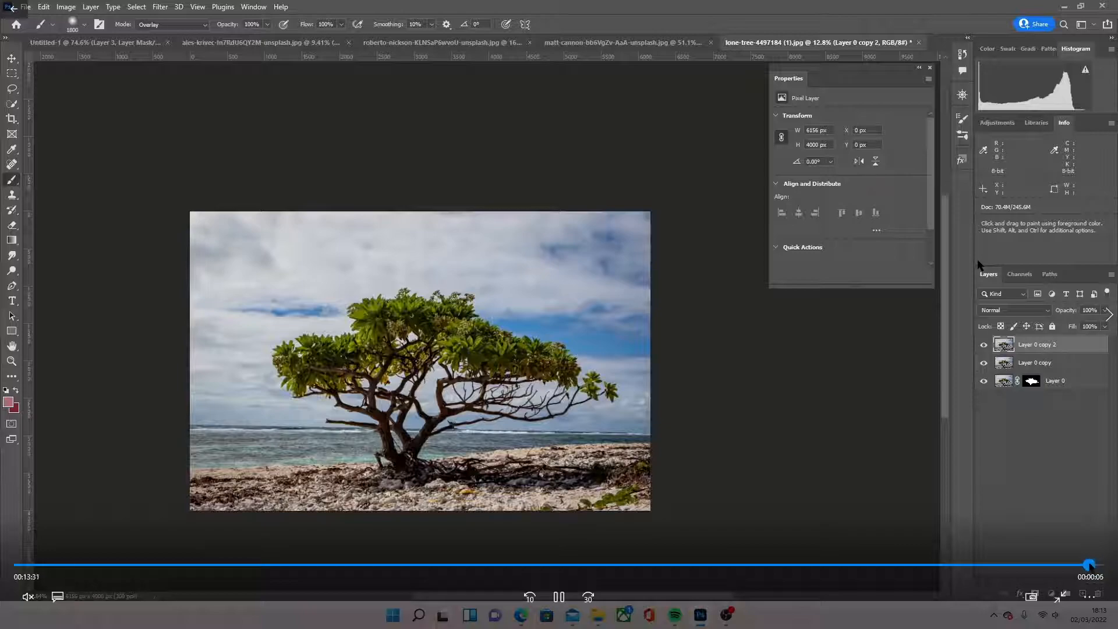
- Open the next recording and jump ahead to the tree and grass on the rock
left_click(1020, 274)
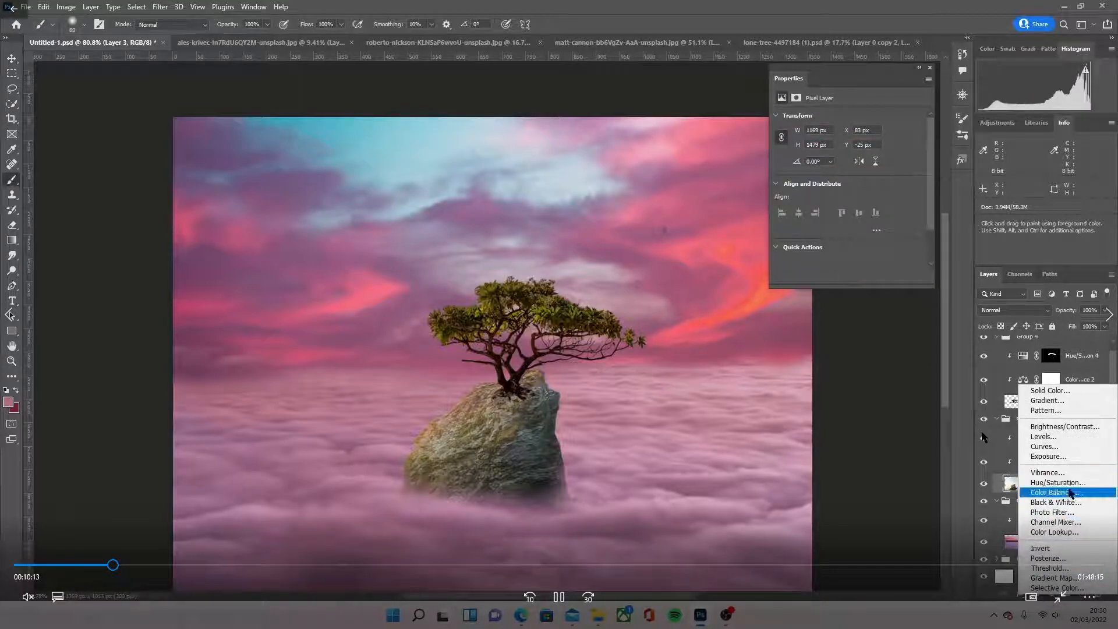
left_click(1054, 492)
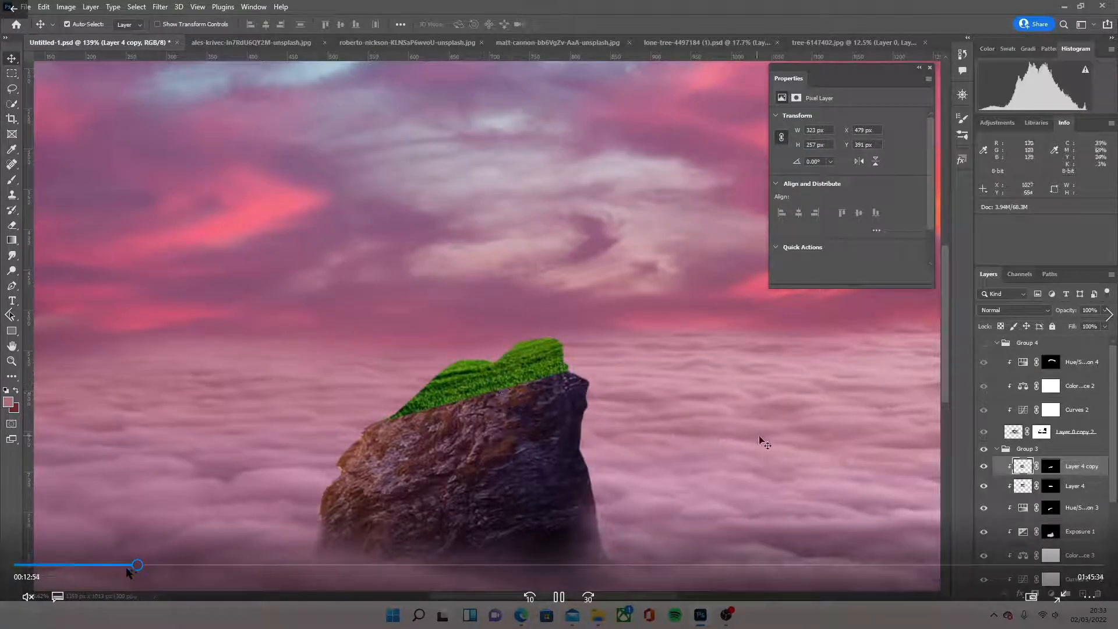
mouse_move(685, 432)
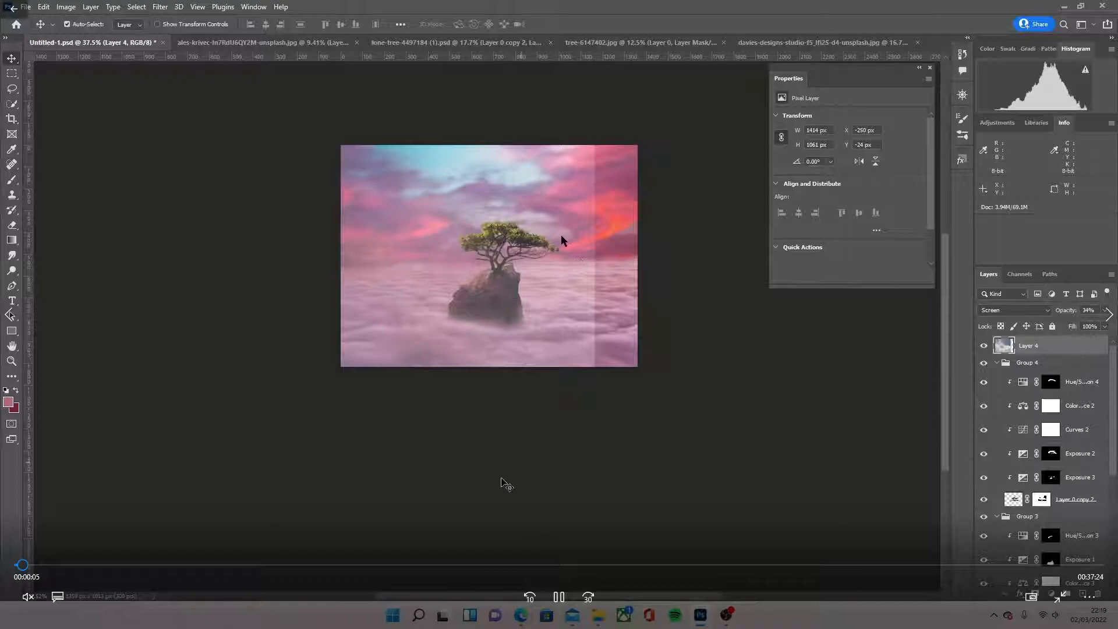
mouse_move(429, 314)
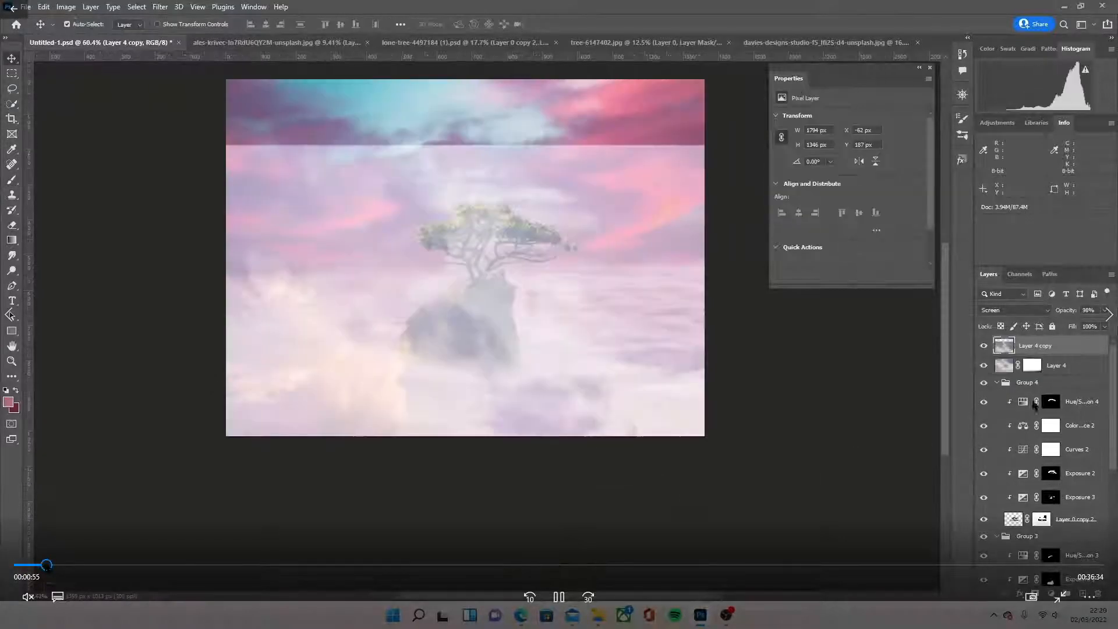
- Skip past the Screen-mode cloud layers masked around the rock's base
left_click(1032, 346)
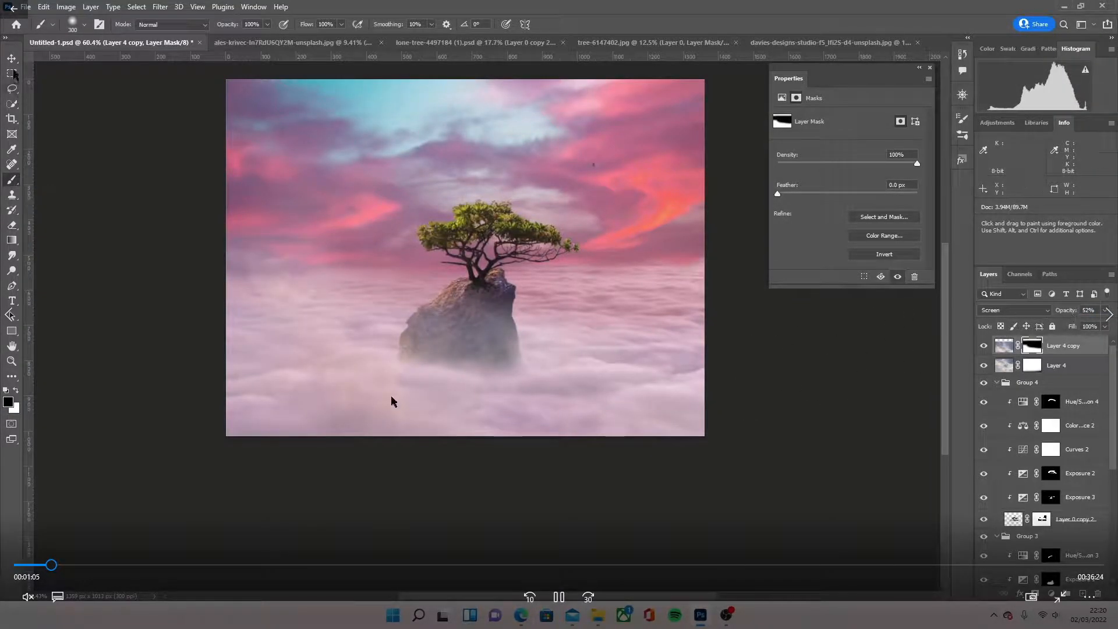
left_click(12, 59)
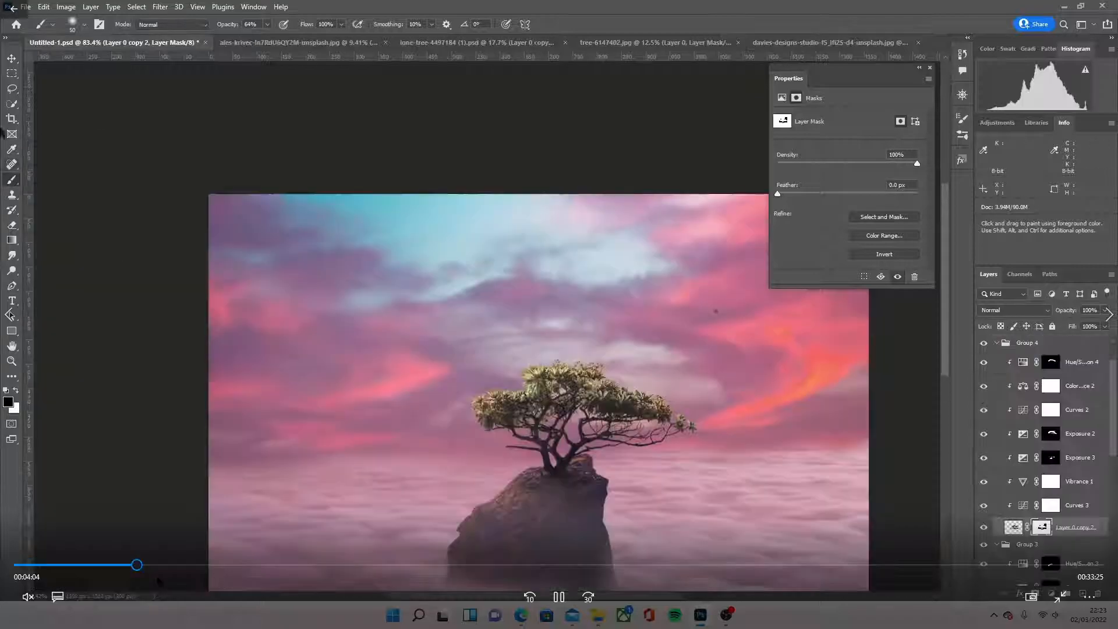
- Skip ahead past the tree's Vibrance and Curves adjustments to the rock duplication
left_click(11, 59)
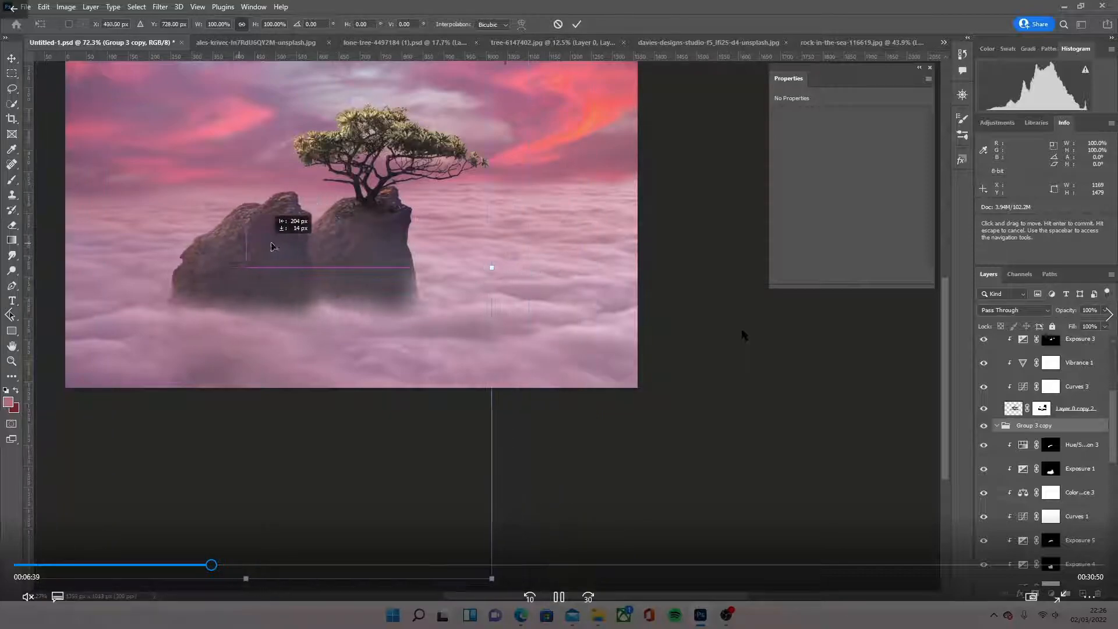
- Seek to the Group 3 copy rock transform, then open the tutorial folder
left_click_drag(274, 245, 371, 207)
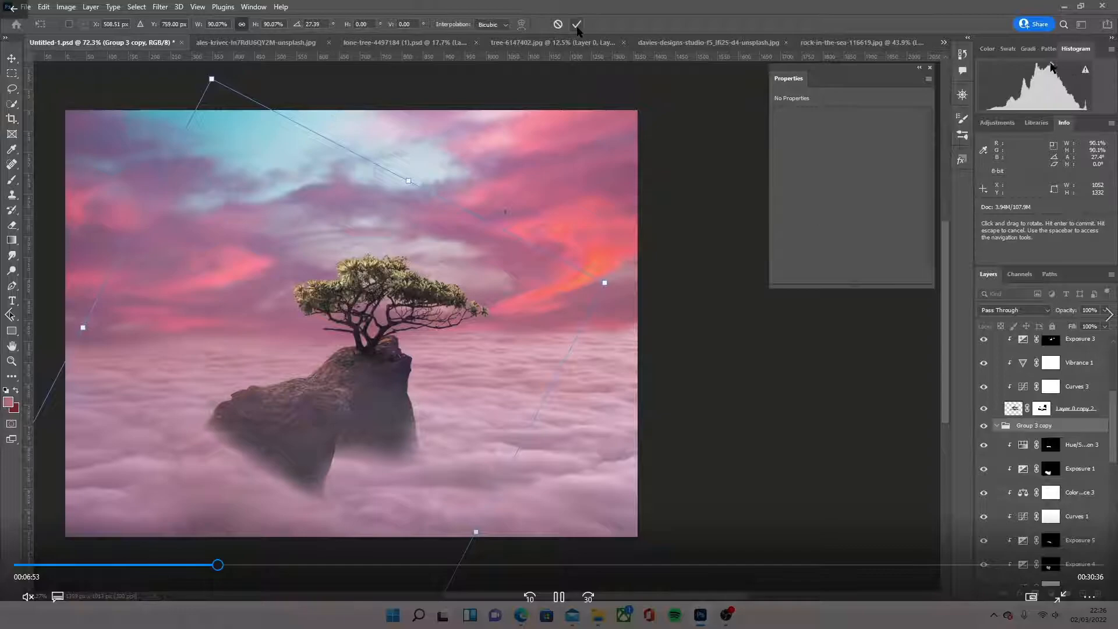
left_click(576, 24)
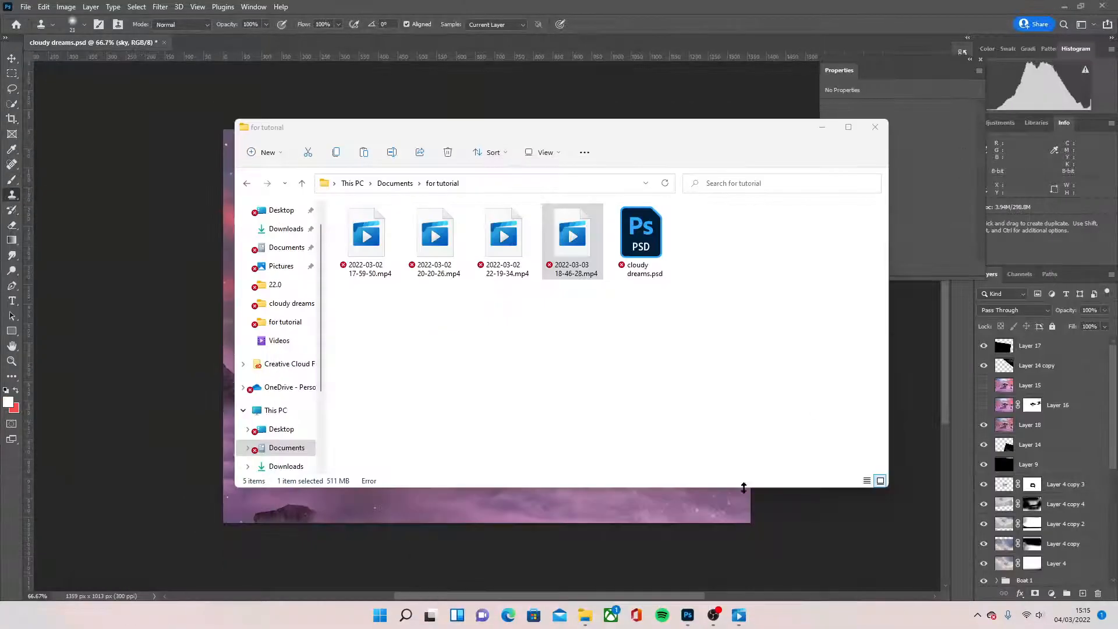
- Close the for tutorial folder and bring up the cloudy dreams file
left_click(875, 127)
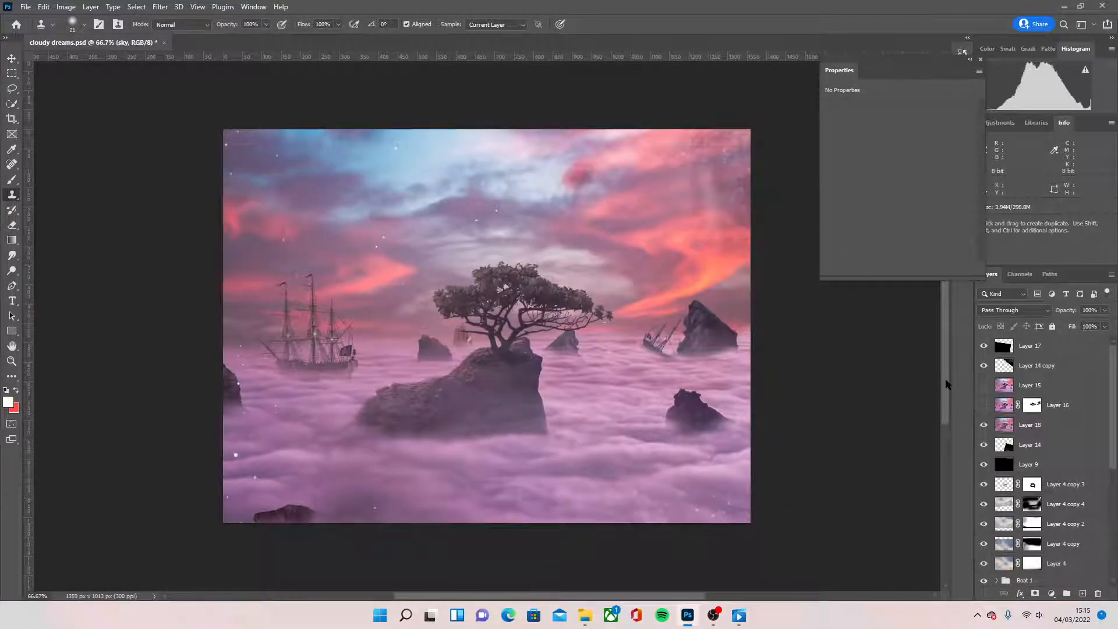
left_click(985, 426)
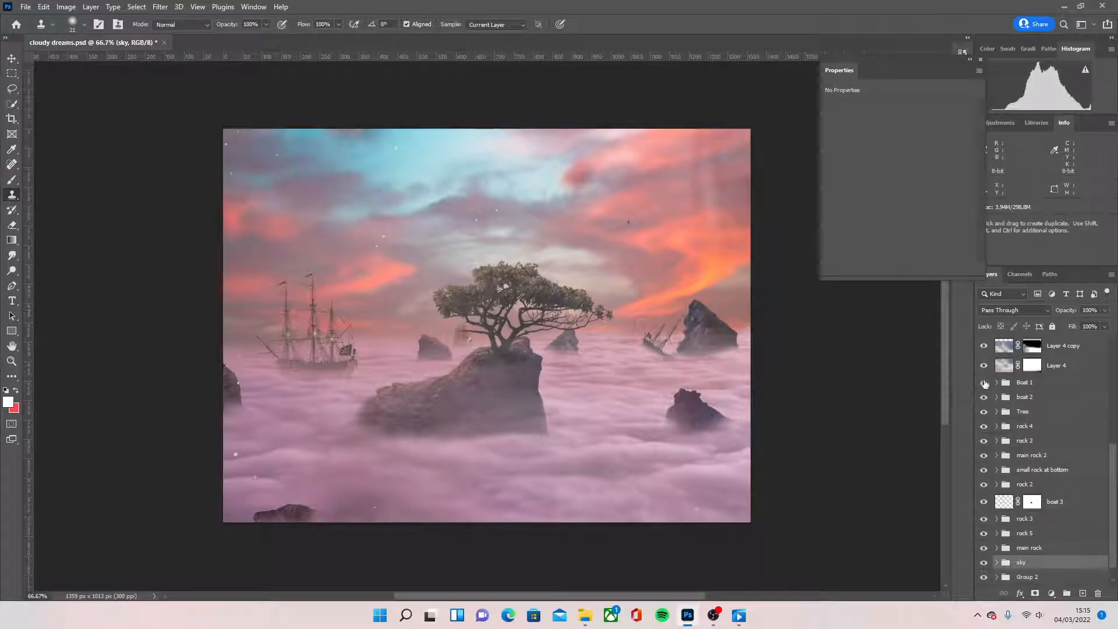
- Expand the Boat 1 group and hide Layer 5, the tall sailing ship
left_click(996, 384)
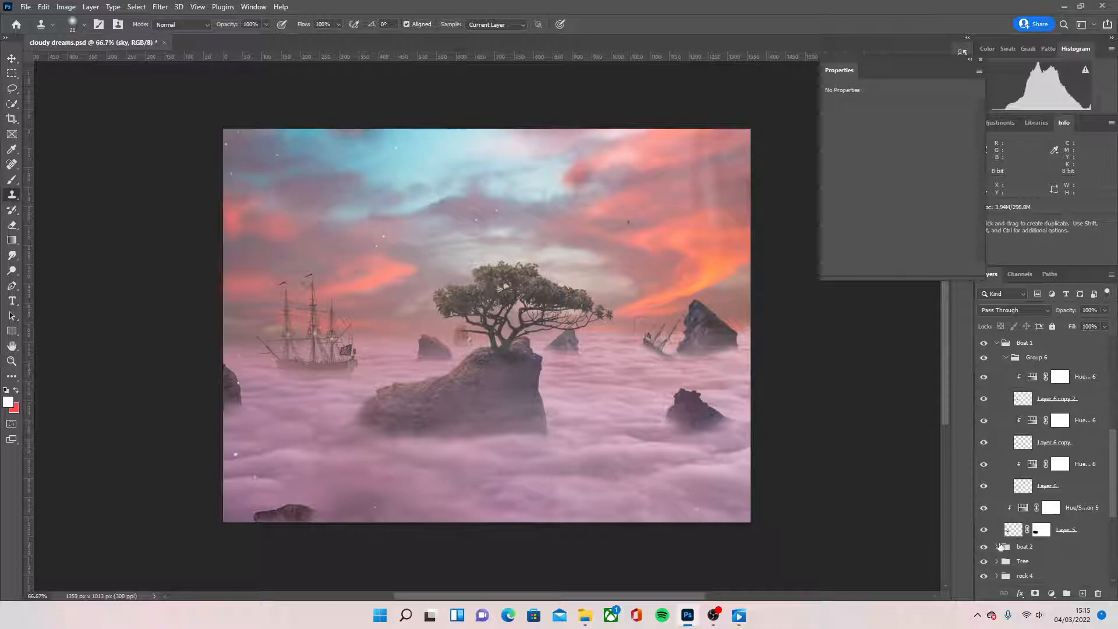
left_click(1066, 530)
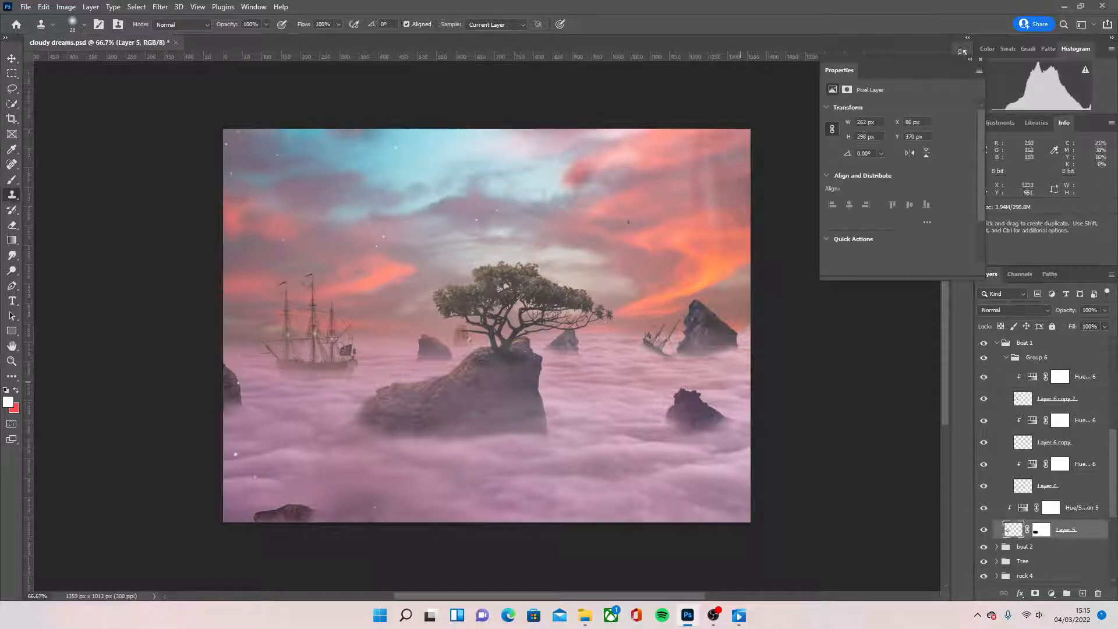
mouse_move(385, 321)
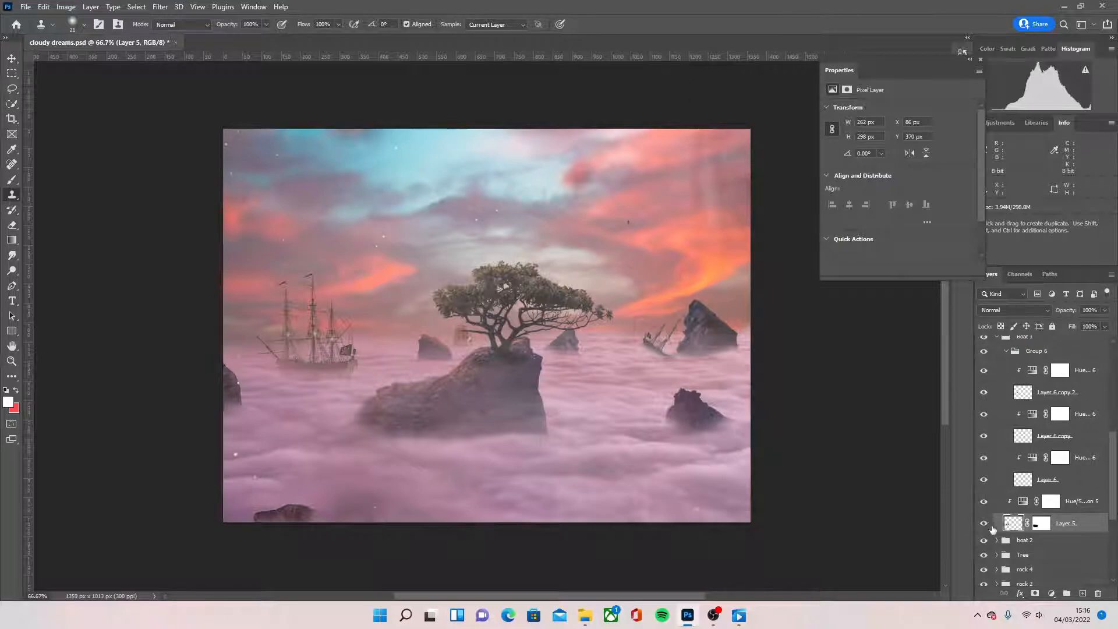
left_click(985, 525)
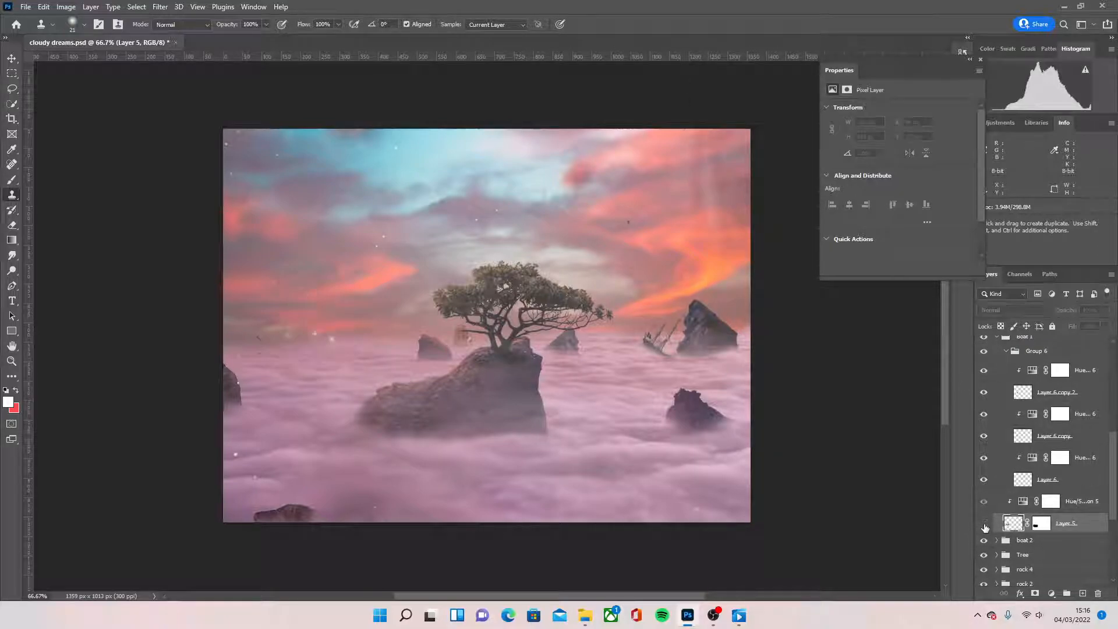
- Turn Layer 5 back on to show the tall sailing ship, and zoom into it
left_click(985, 525)
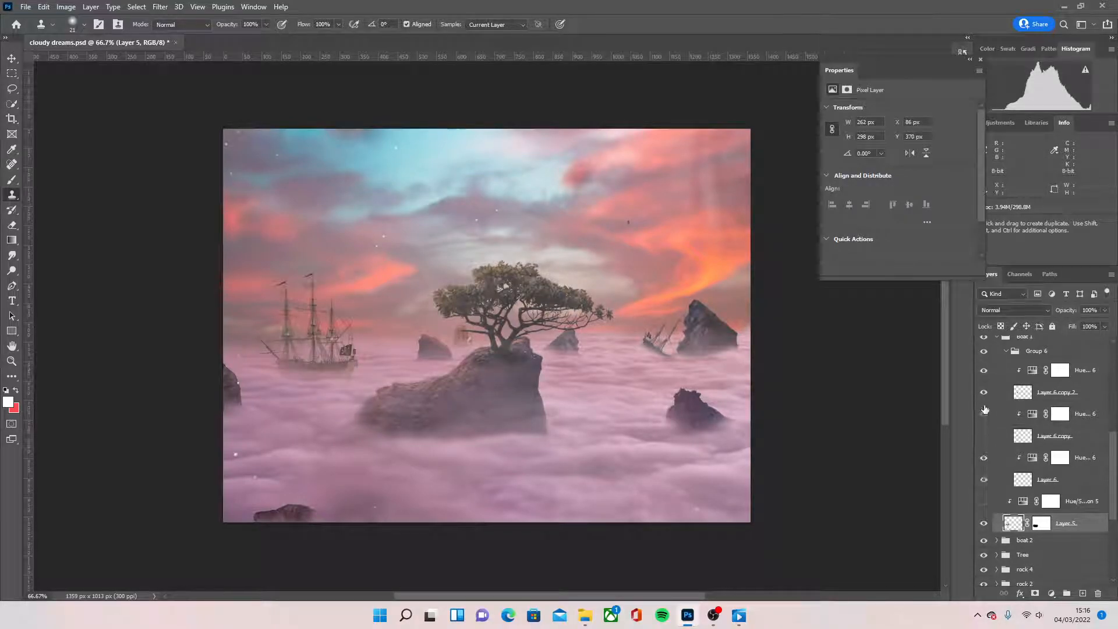
scroll("up", 3)
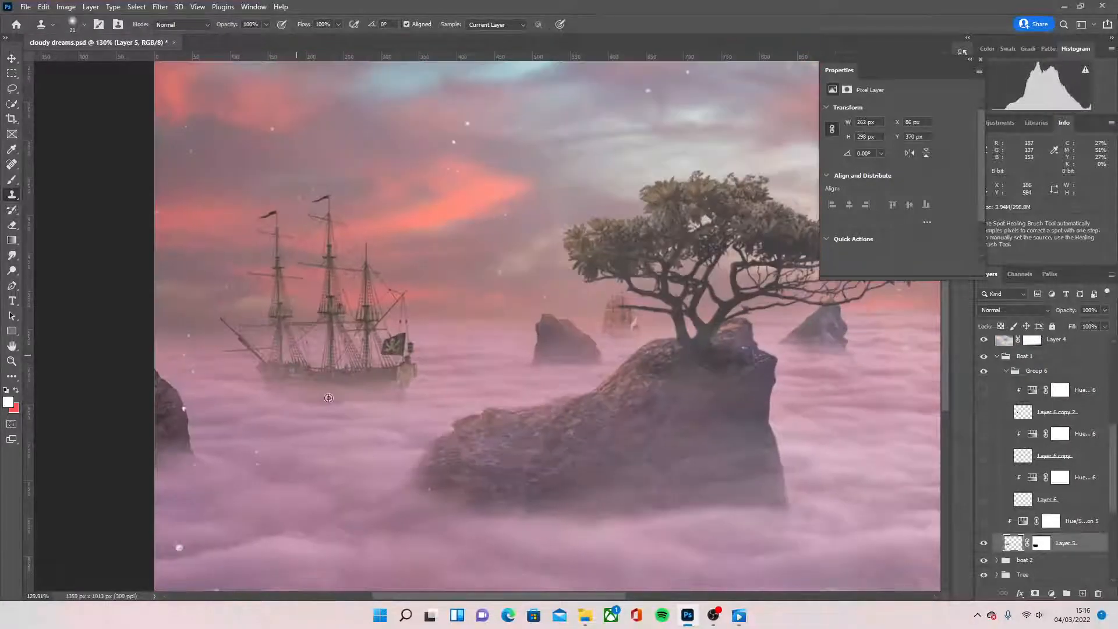
scroll("down", 3)
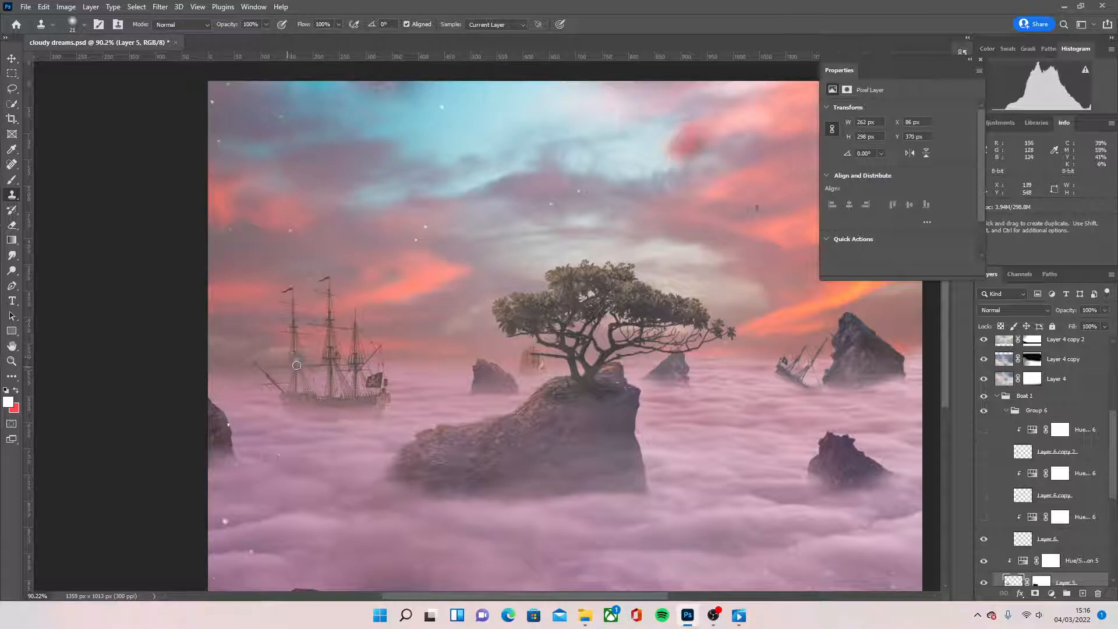
mouse_move(290, 359)
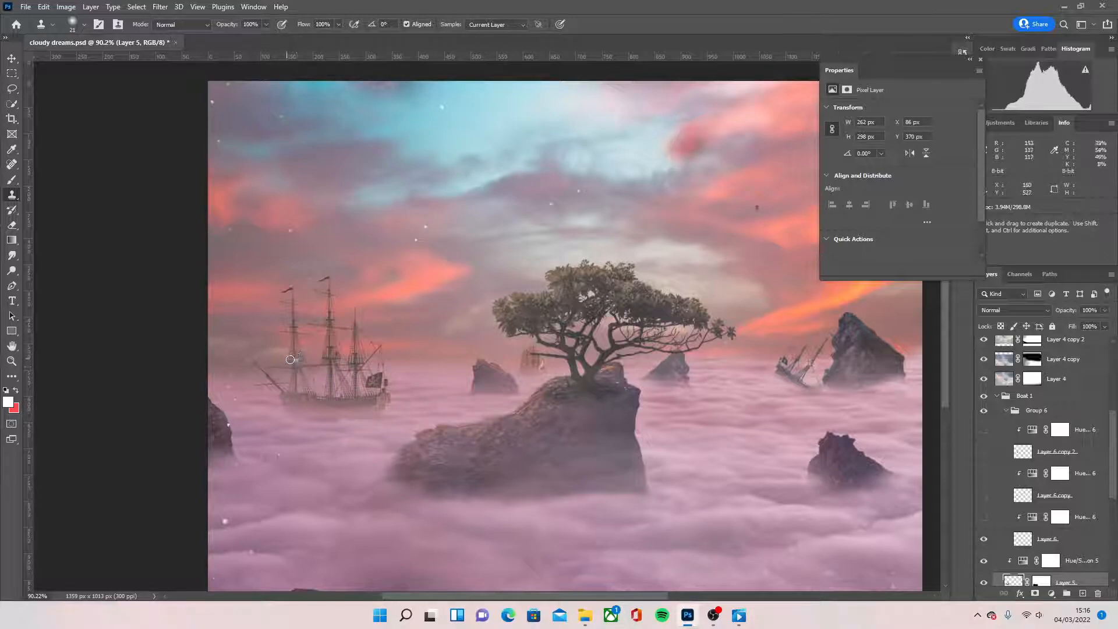
mouse_move(309, 368)
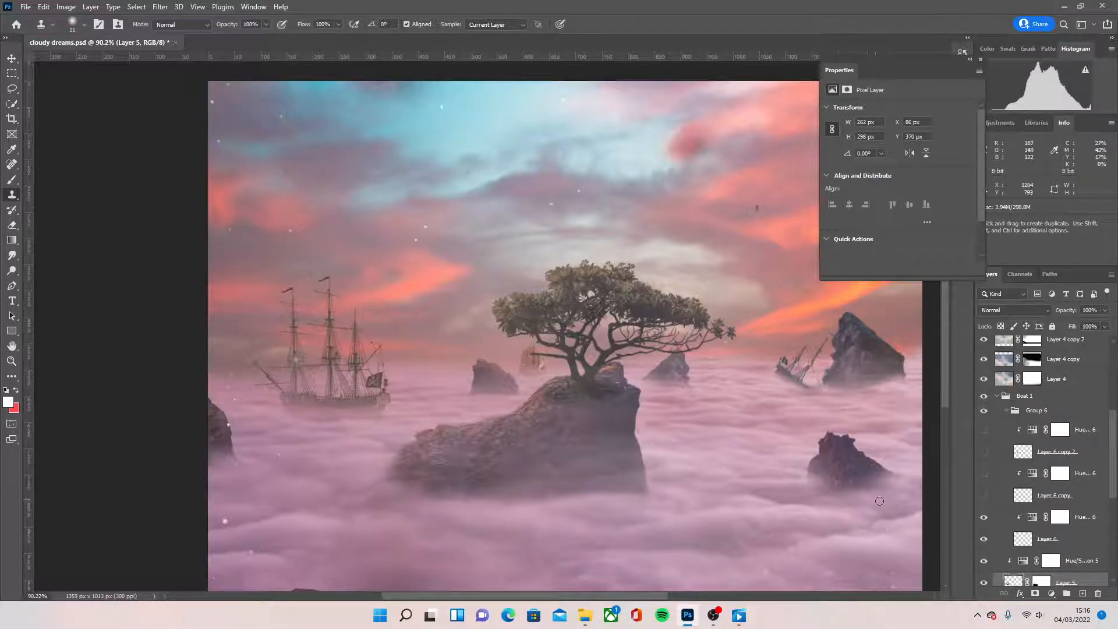
left_click(984, 496)
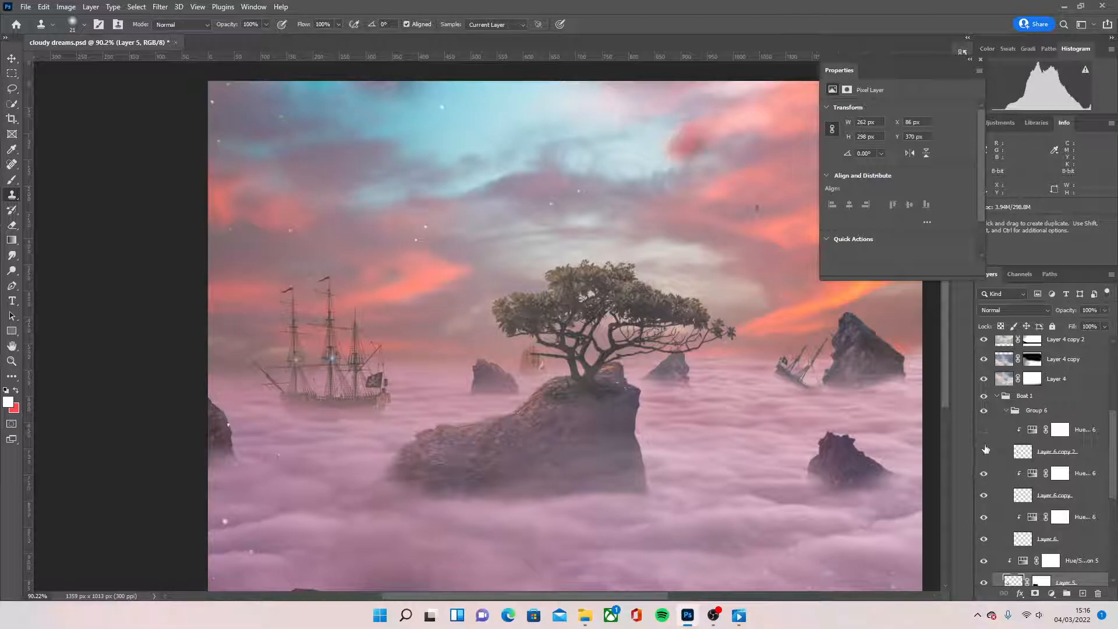
scroll("up", 3)
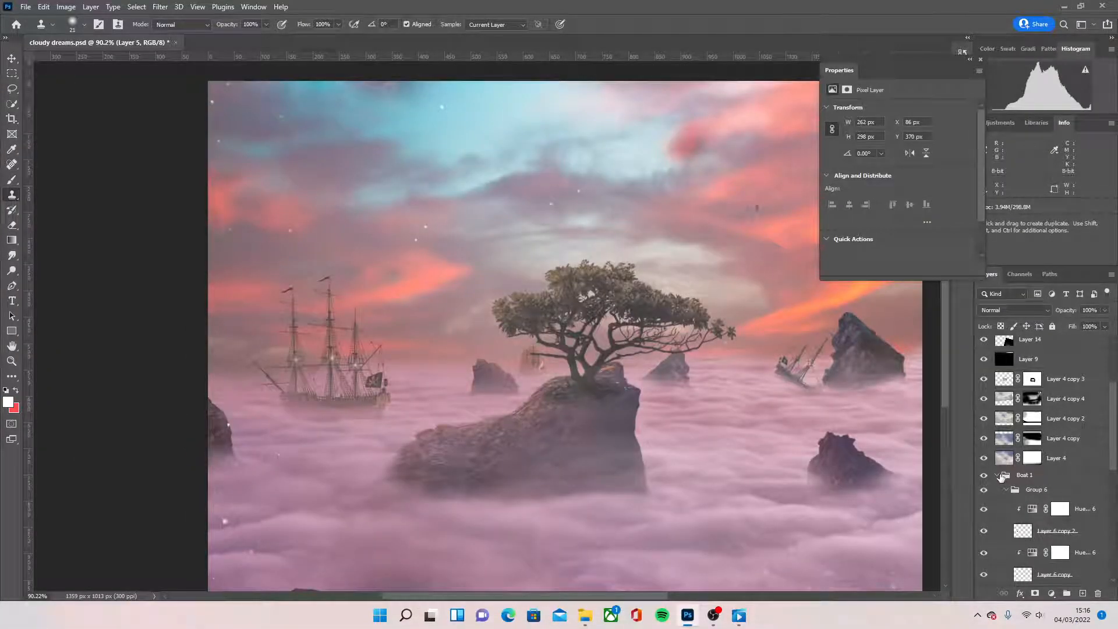
left_click(1026, 476)
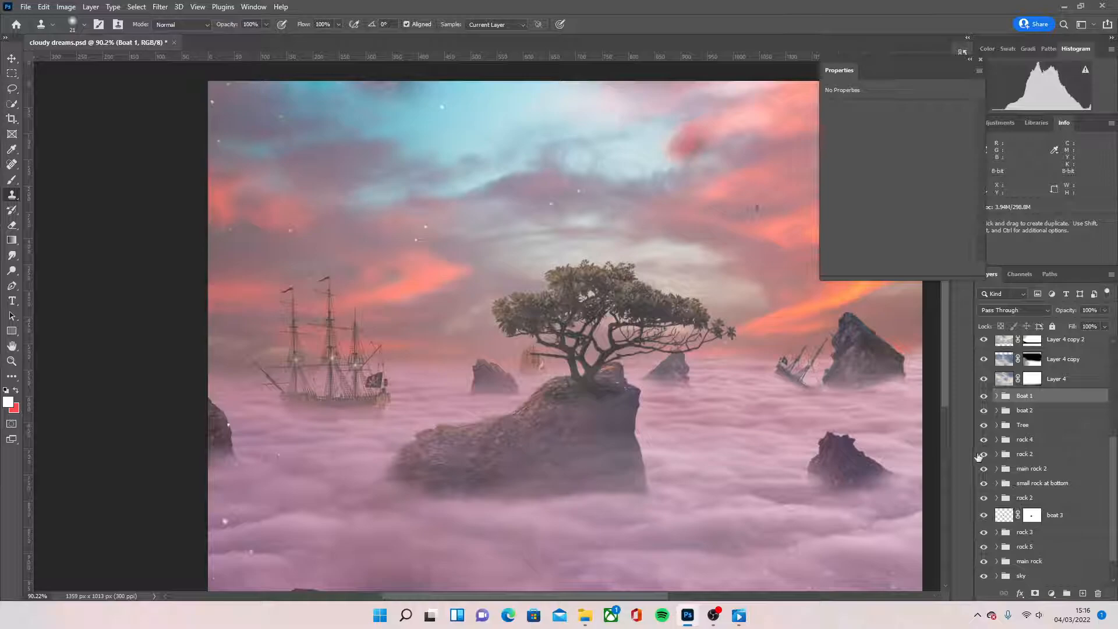
- Toggle the rock 2 group's visibility, inspect its rock layer, then collapse the group
left_click(985, 454)
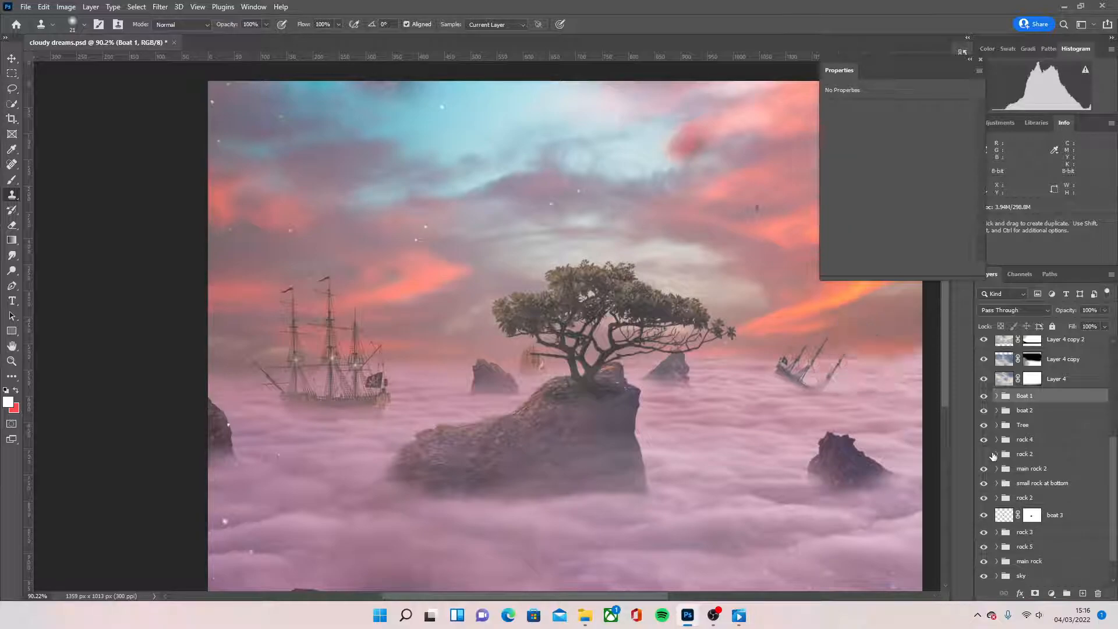
left_click(996, 454)
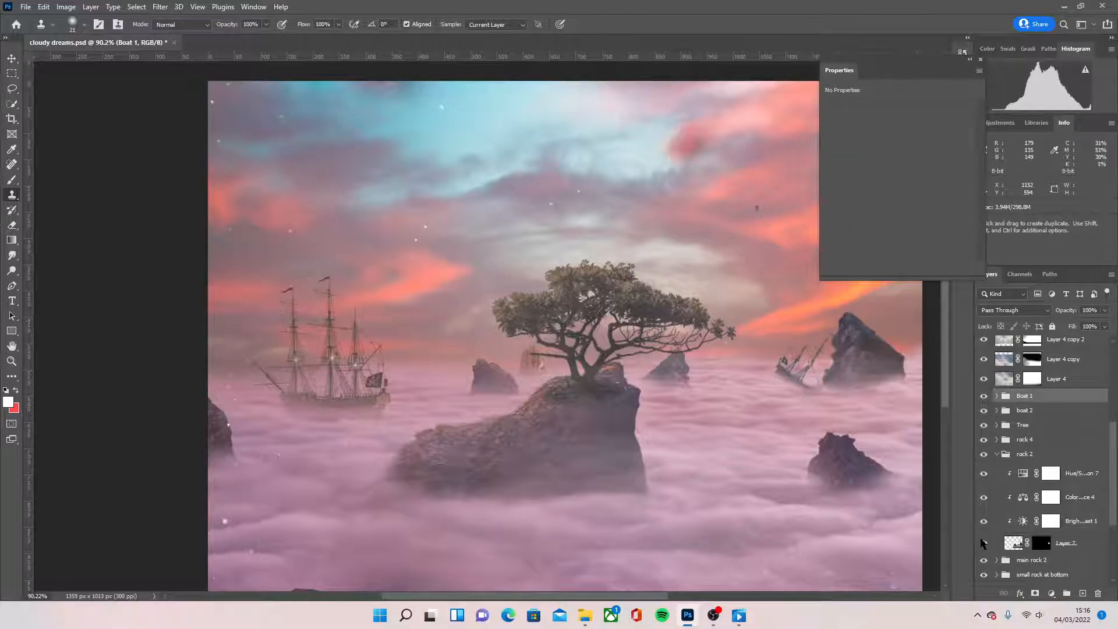
left_click(1065, 543)
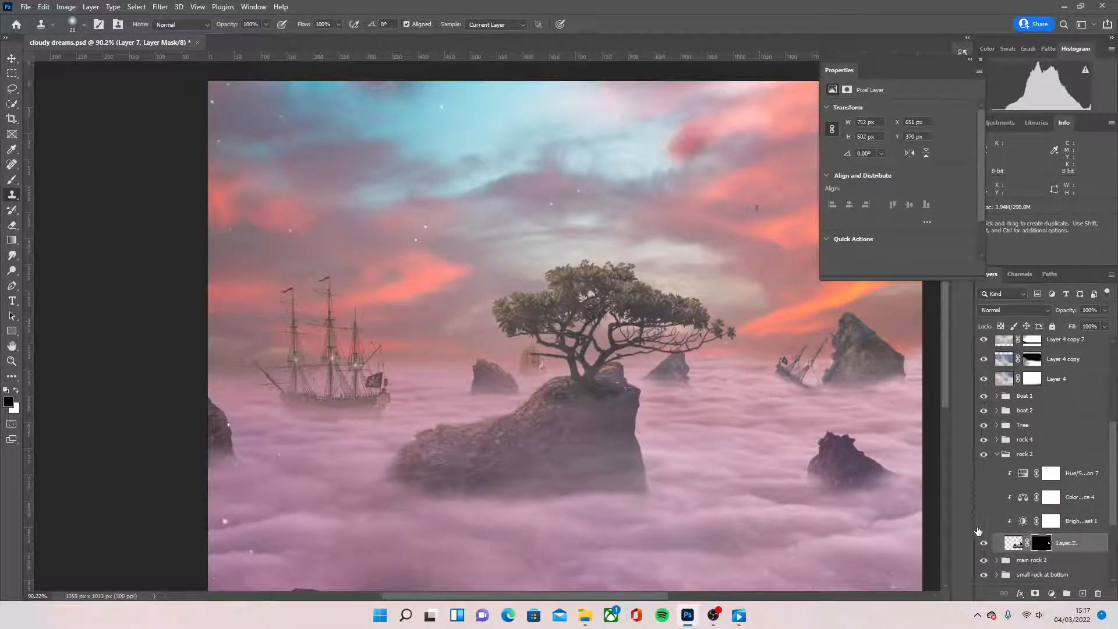
left_click(984, 497)
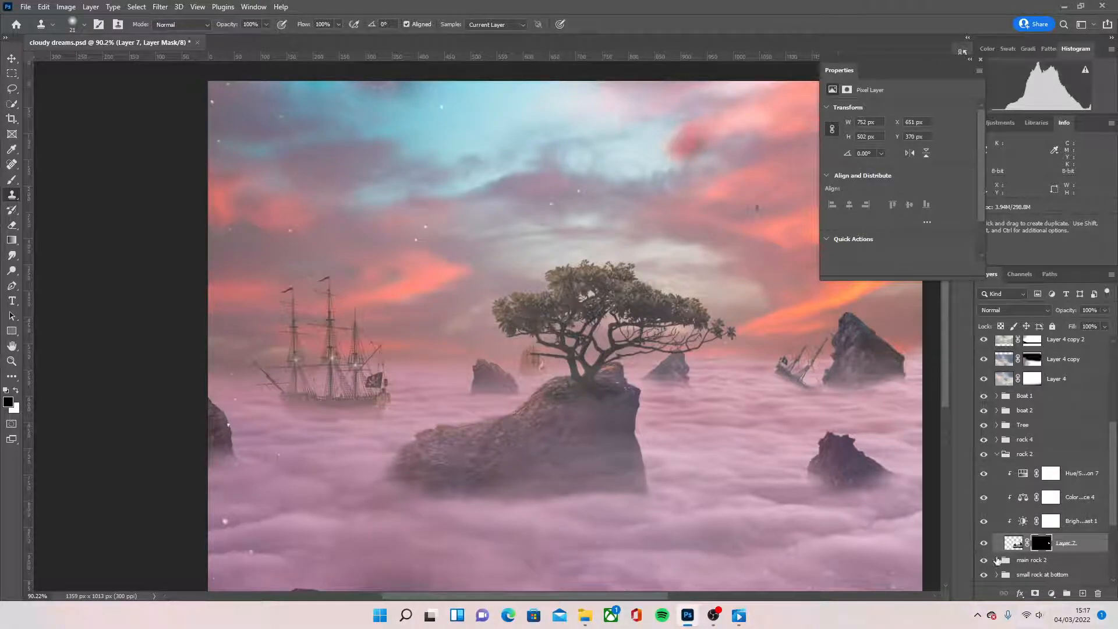
left_click(1026, 453)
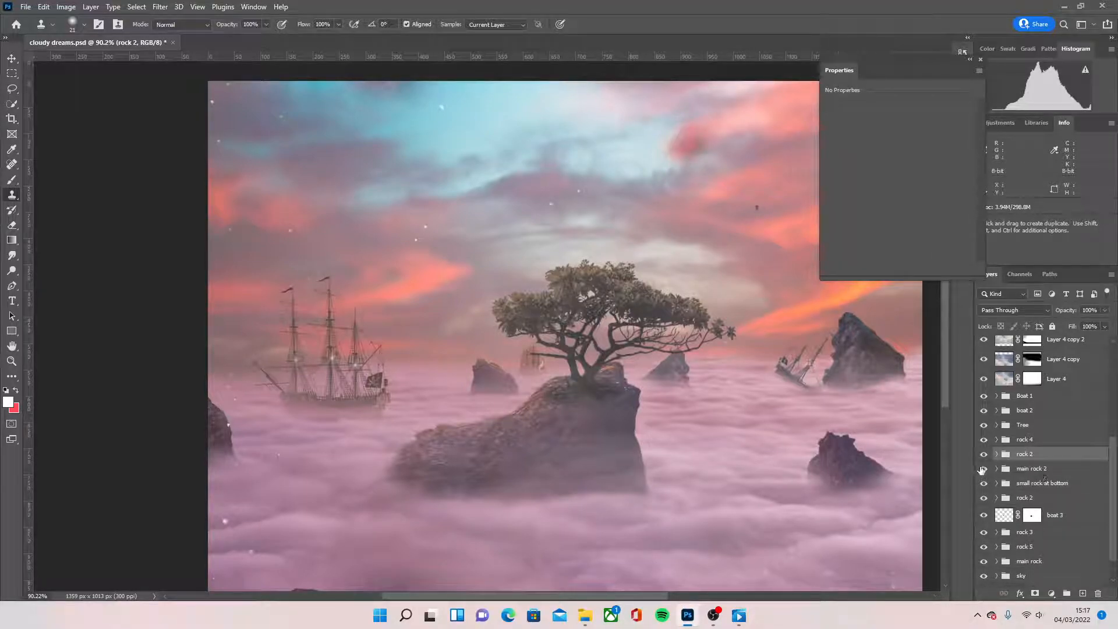
- Expand the rock 3 group and scroll through its adjustment layers
left_click(997, 498)
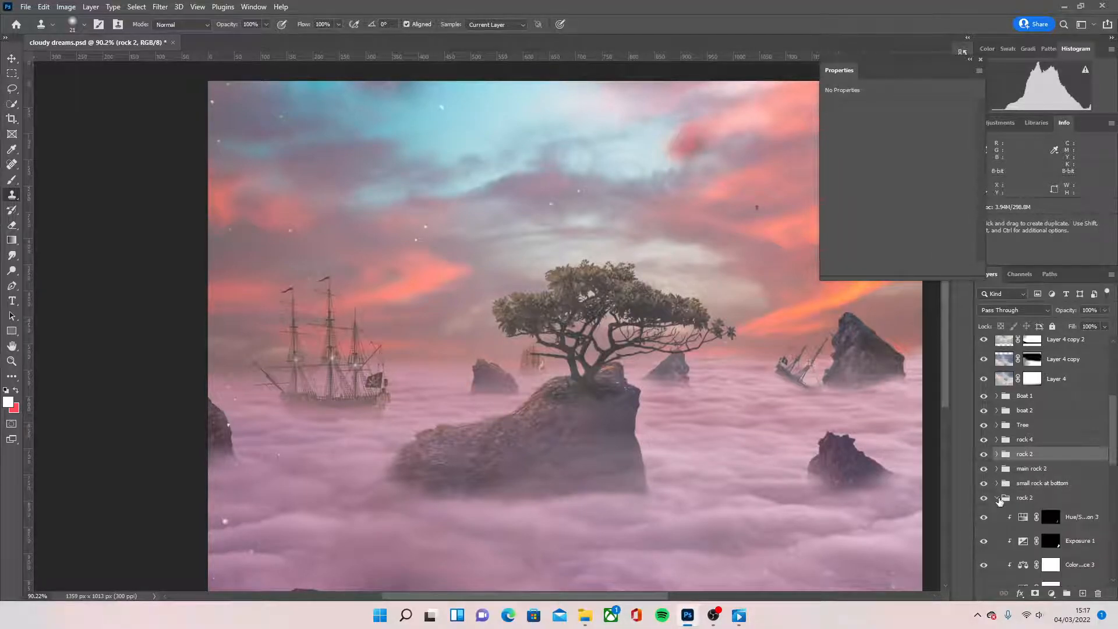
scroll("down", 3)
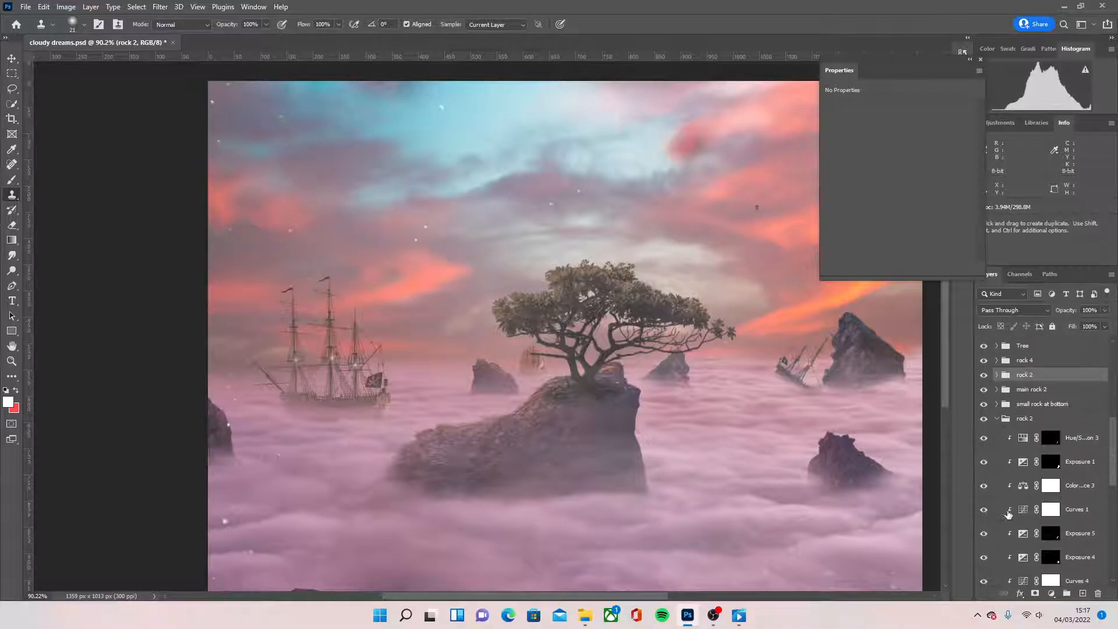
scroll("down", 3)
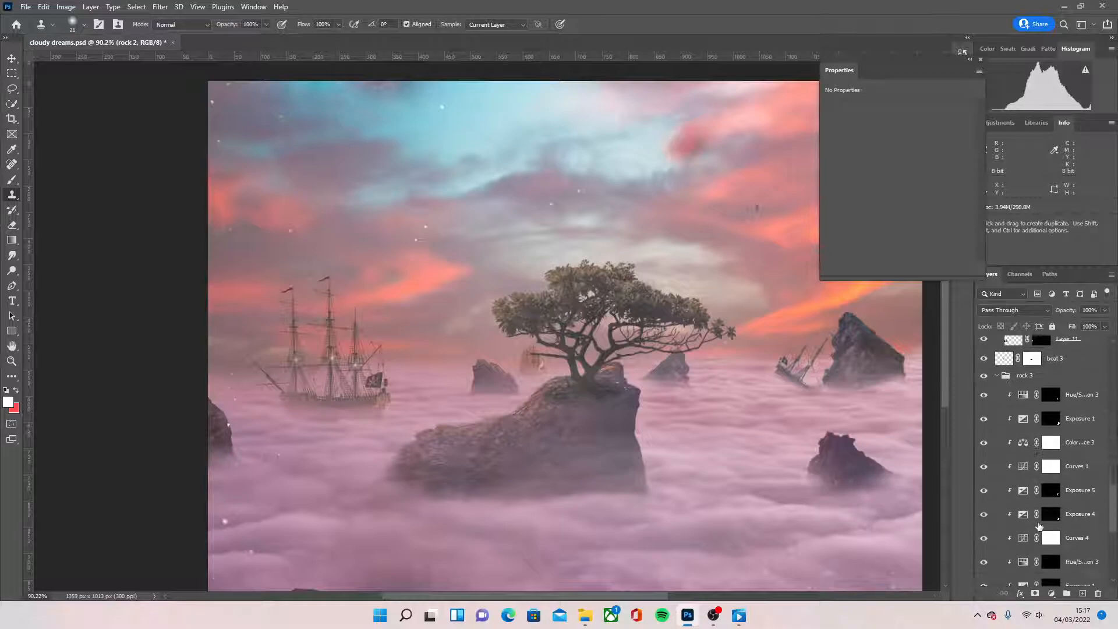
scroll("down", 3)
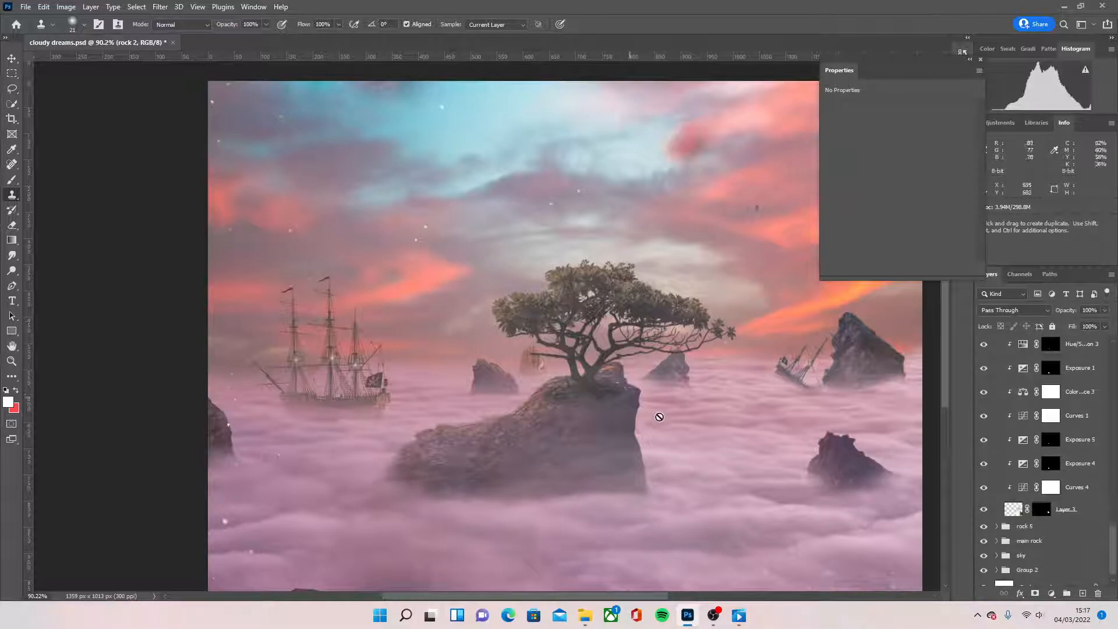
mouse_move(658, 426)
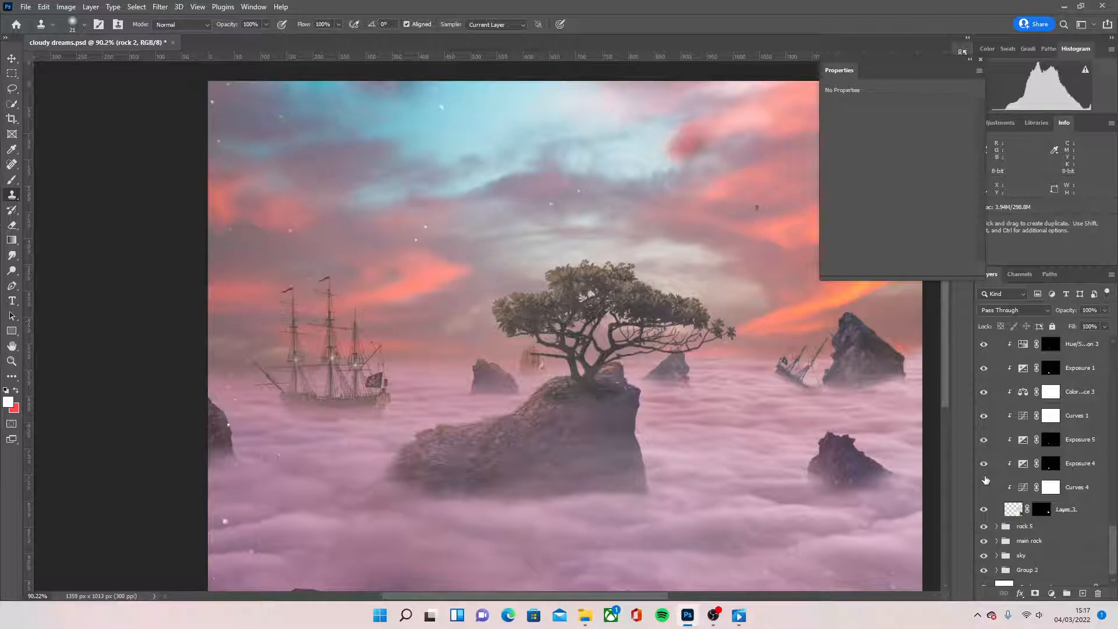
scroll("up", 3)
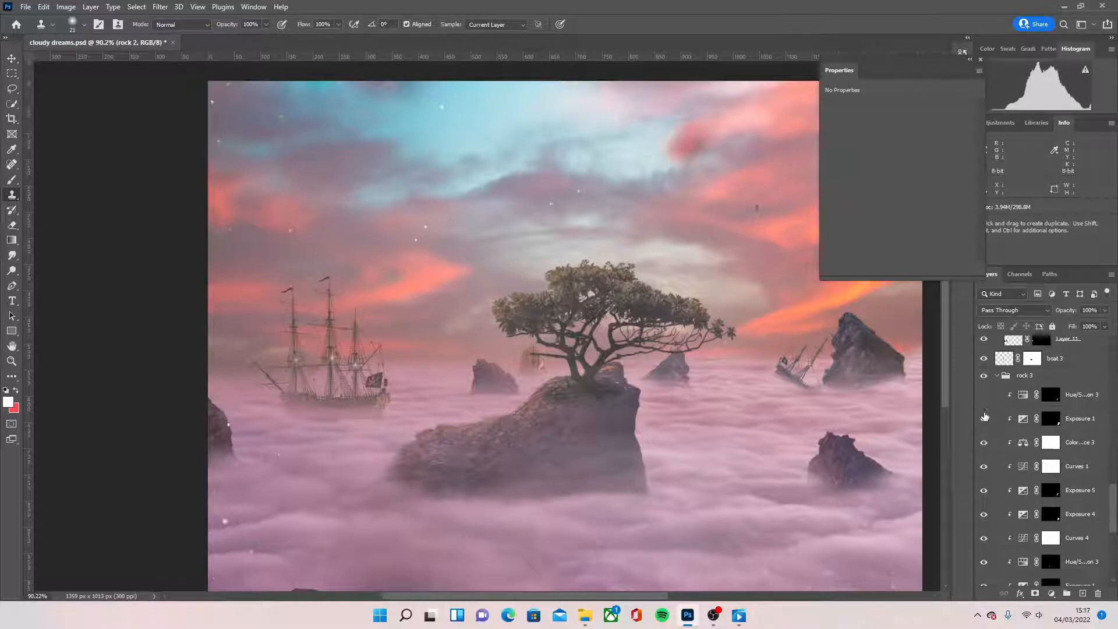
scroll("down", 3)
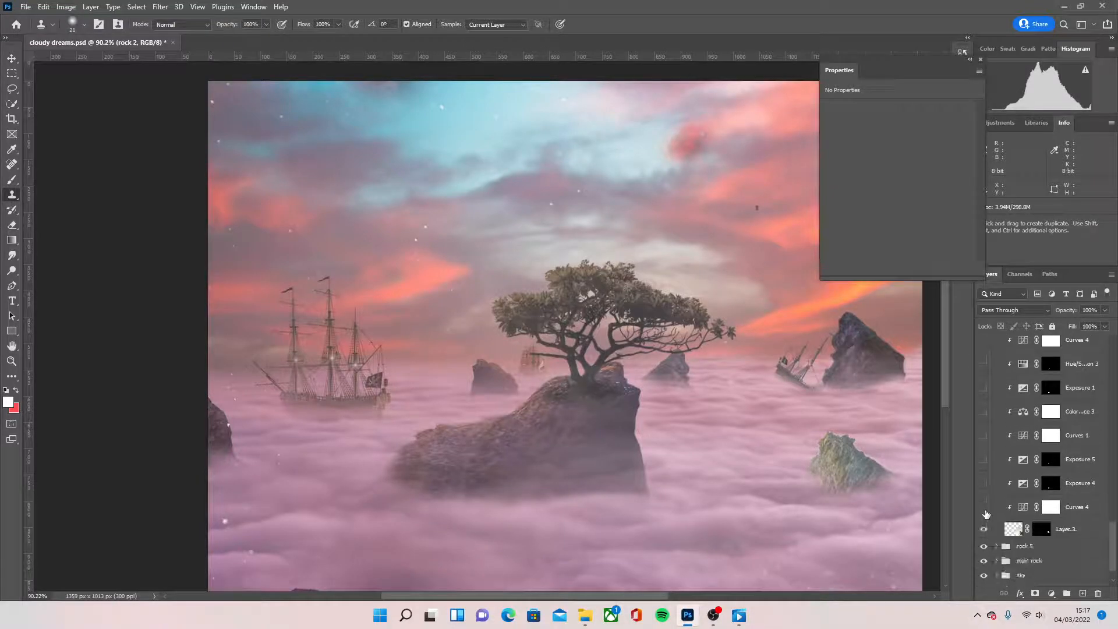
- Re-enable the rock 3 adjustment layers, including Hue/Saturation
left_click(985, 507)
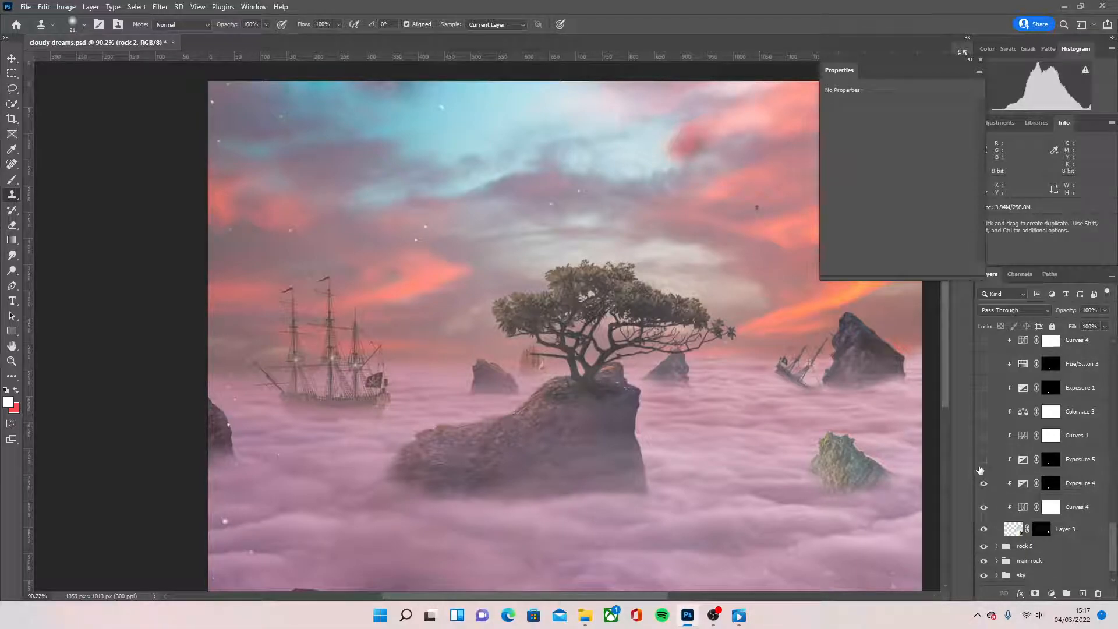
left_click(984, 483)
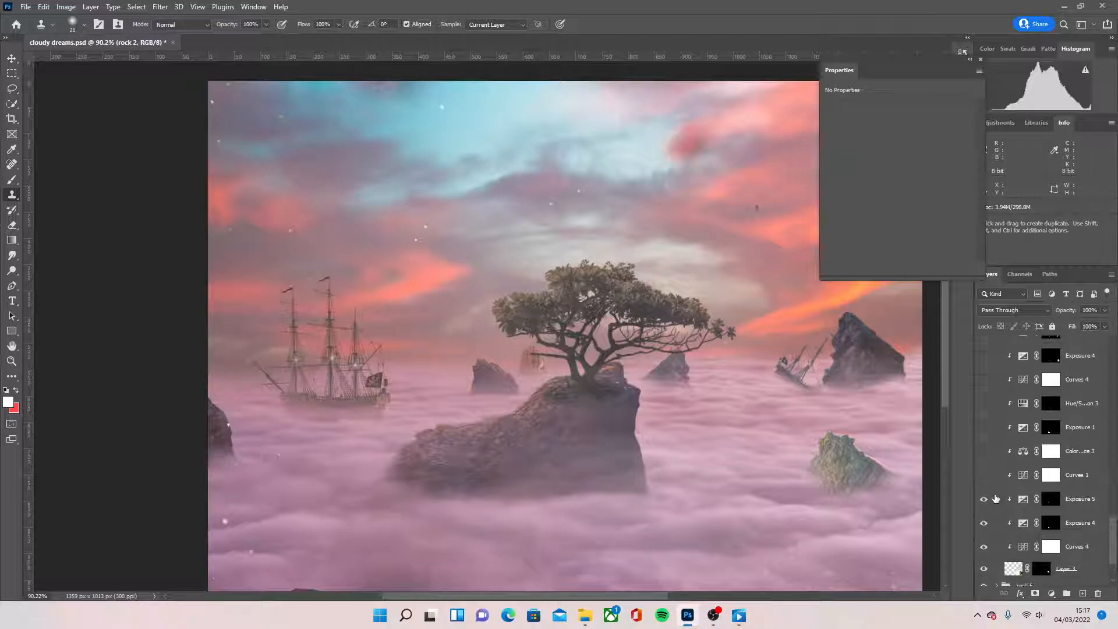
left_click(984, 475)
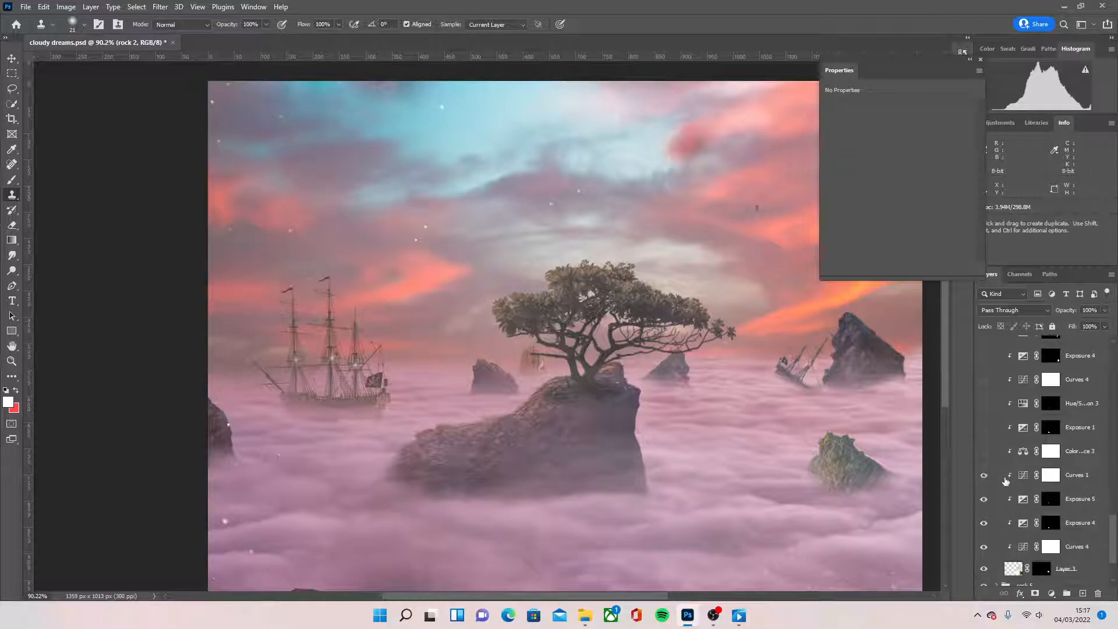
scroll("up", 3)
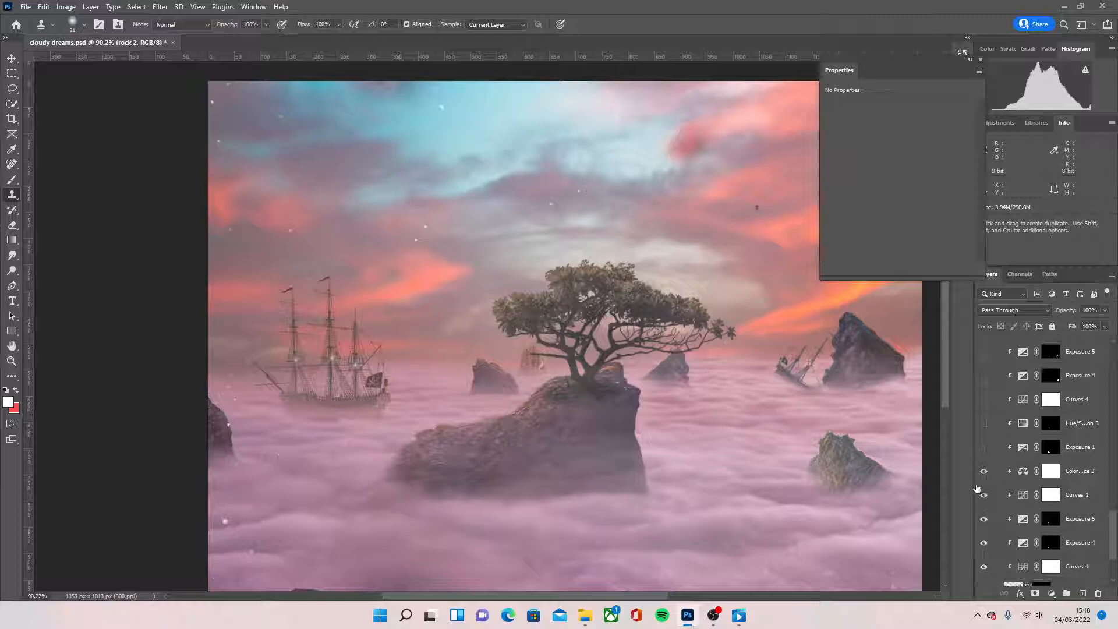
left_click(984, 425)
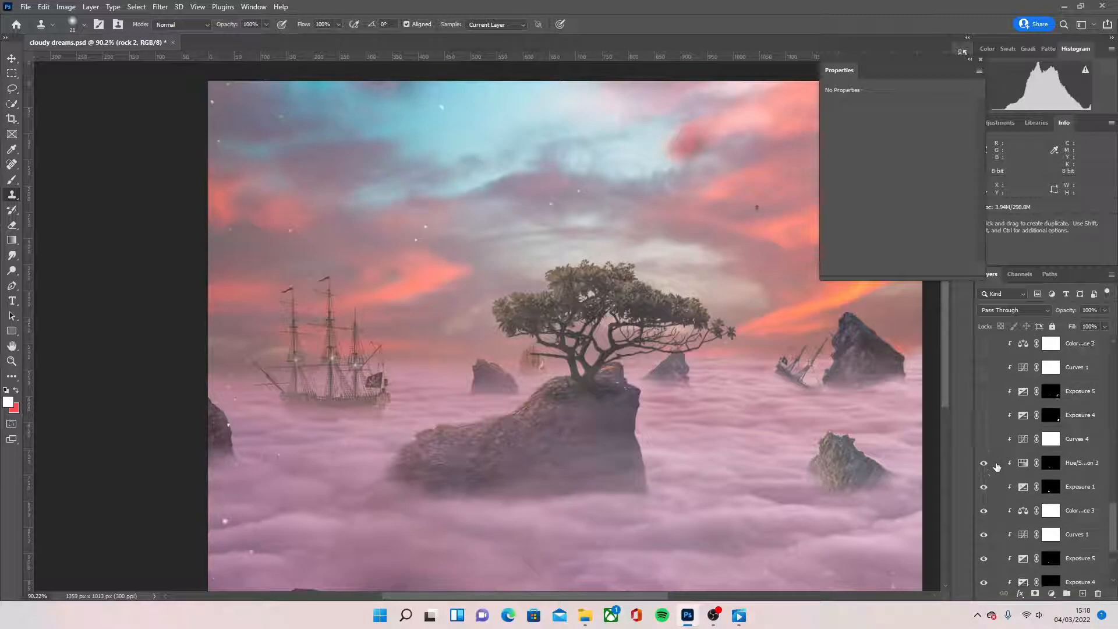
left_click(984, 415)
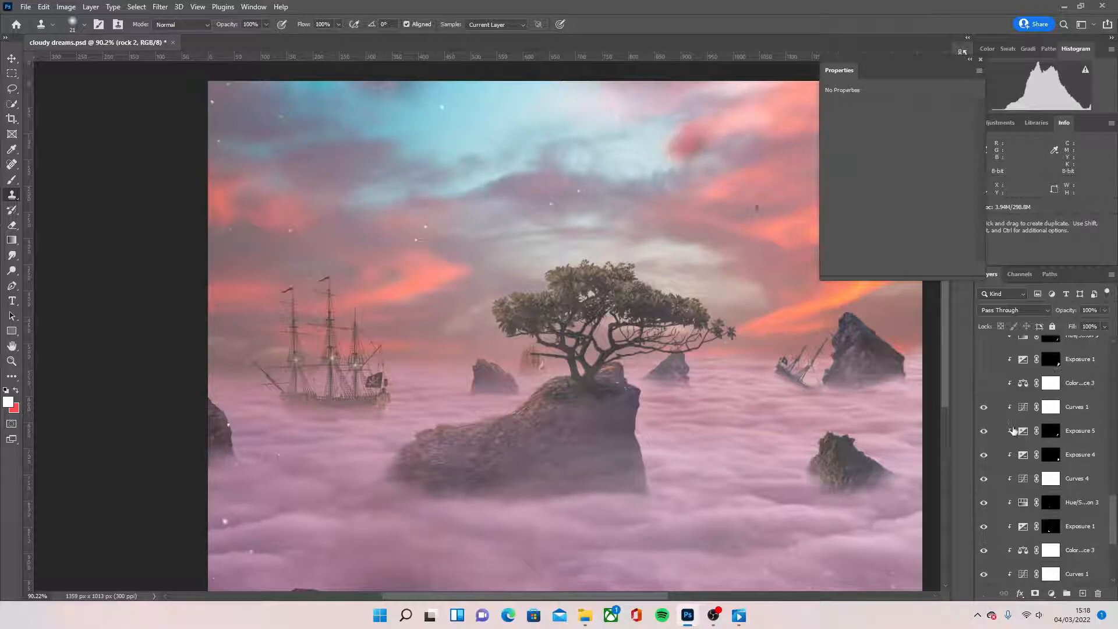
left_click(984, 407)
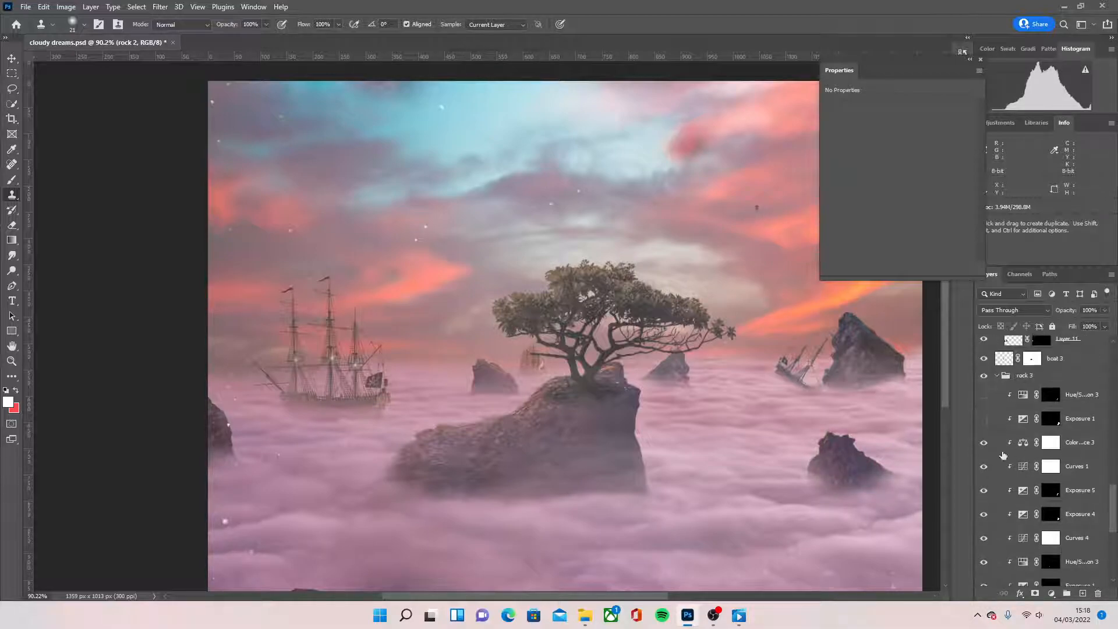
left_click(984, 394)
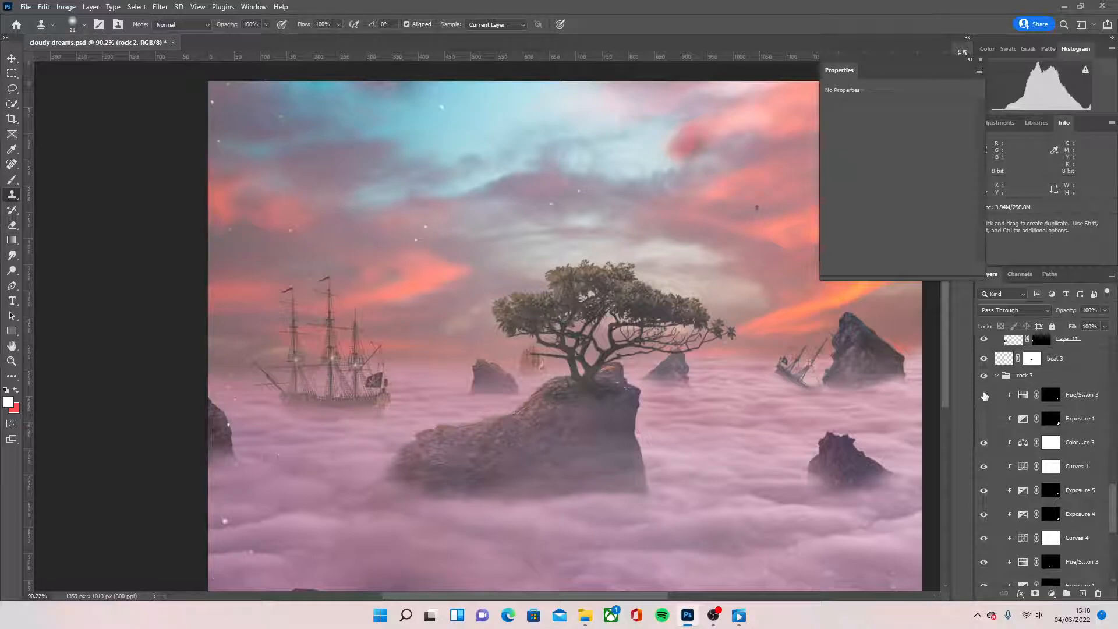
scroll("down", 3)
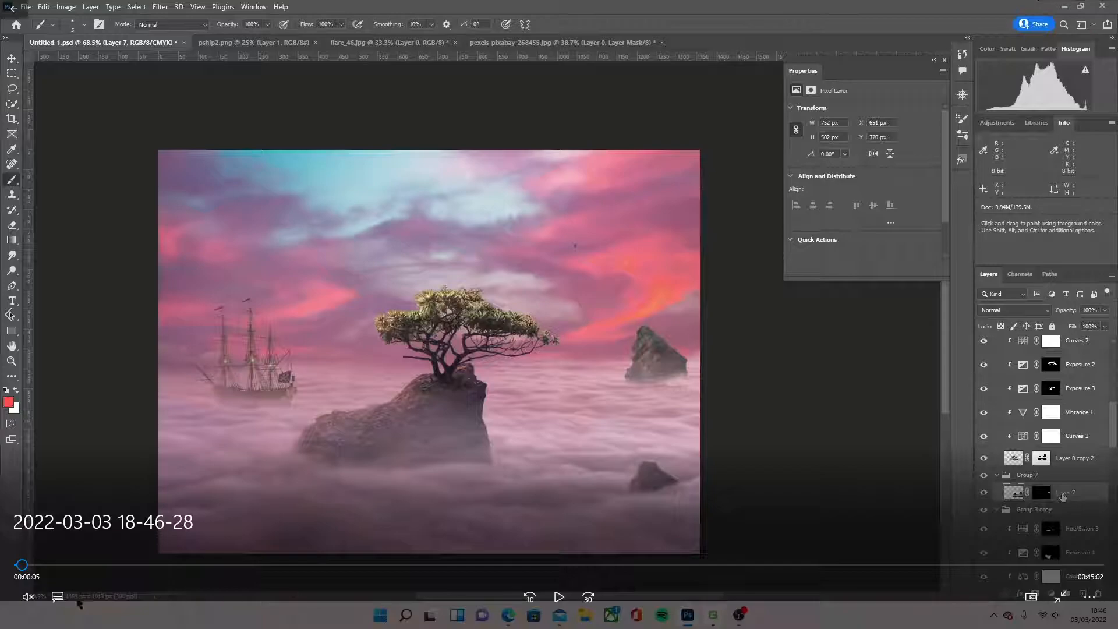
- Play the earlier session recording and skip forward along its progress bar
left_click(559, 598)
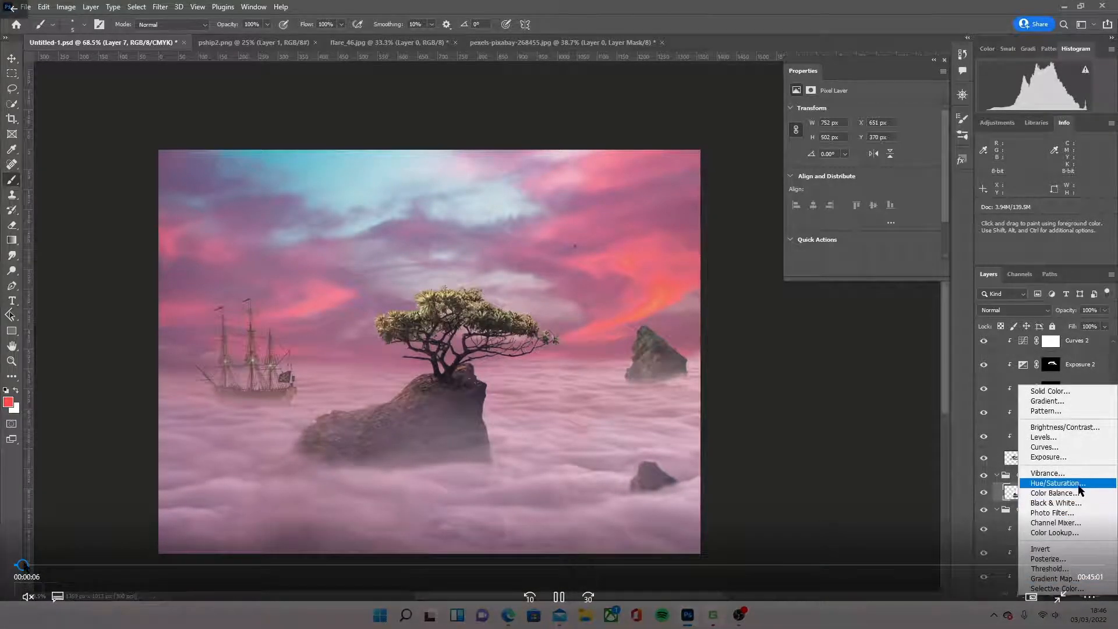
left_click(1058, 483)
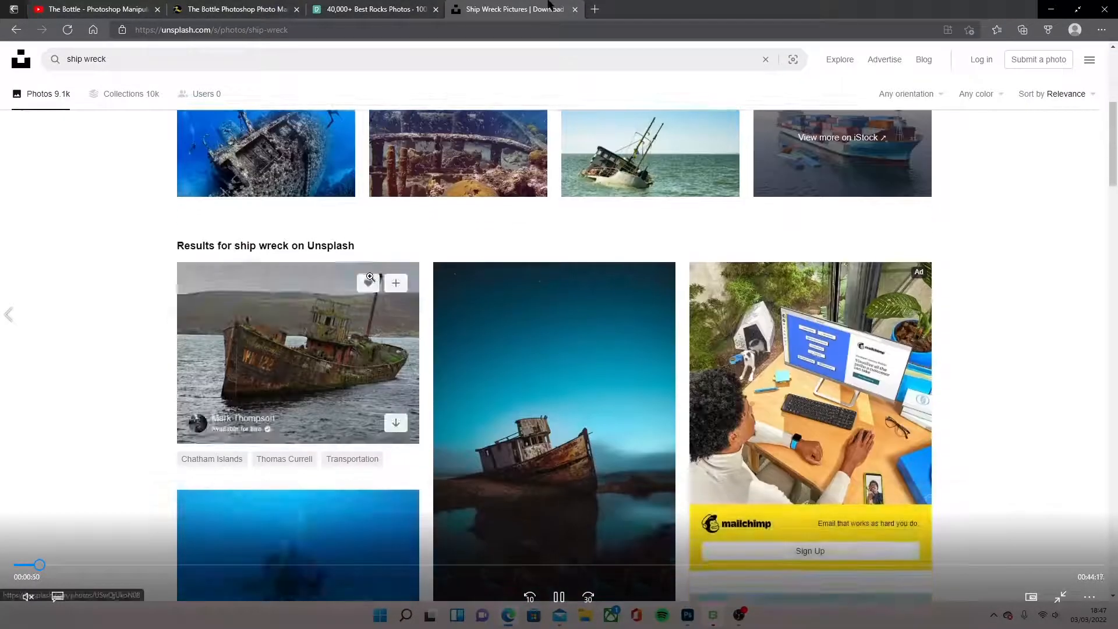
- Scroll while the recording shows the shipwreck photo placed near the right rock
scroll("down", 3)
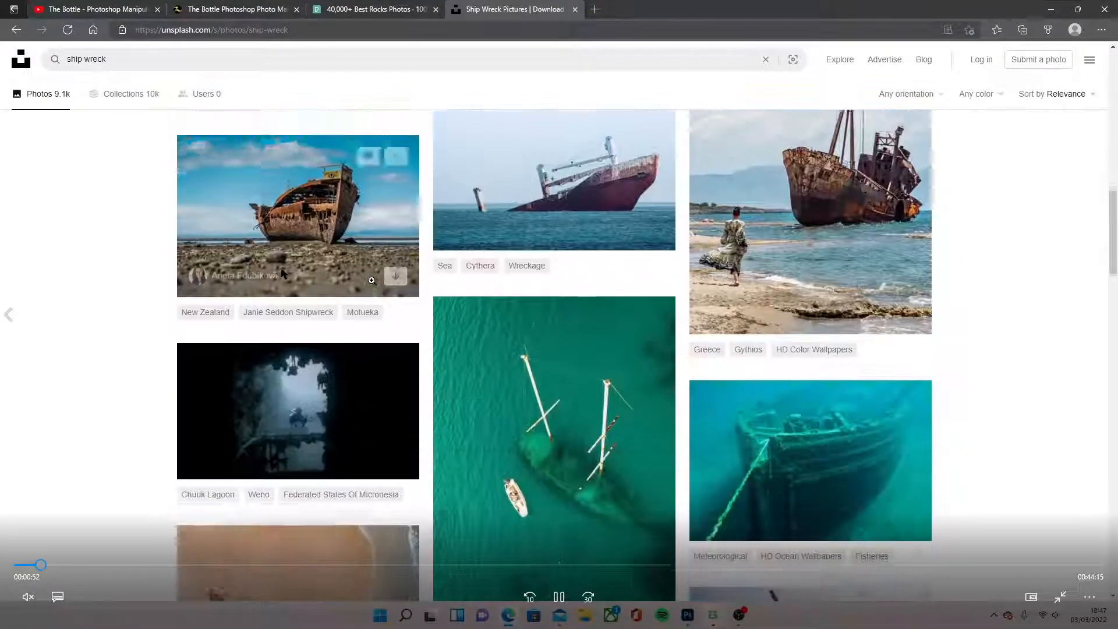
scroll("down", 3)
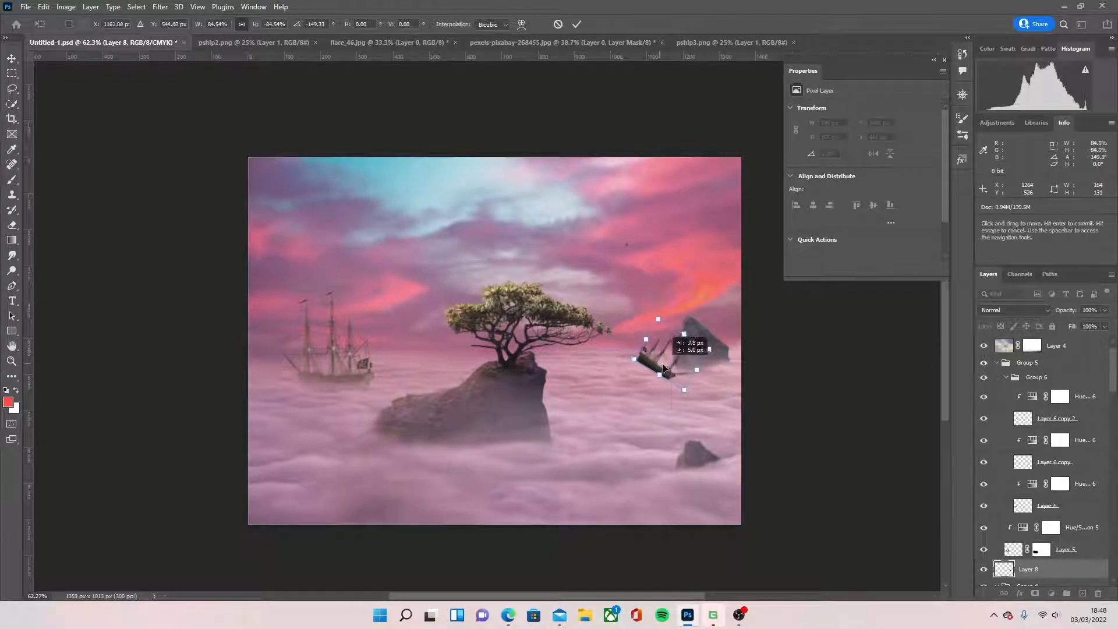
- Commit the shipwreck's new size and position
key("Return")
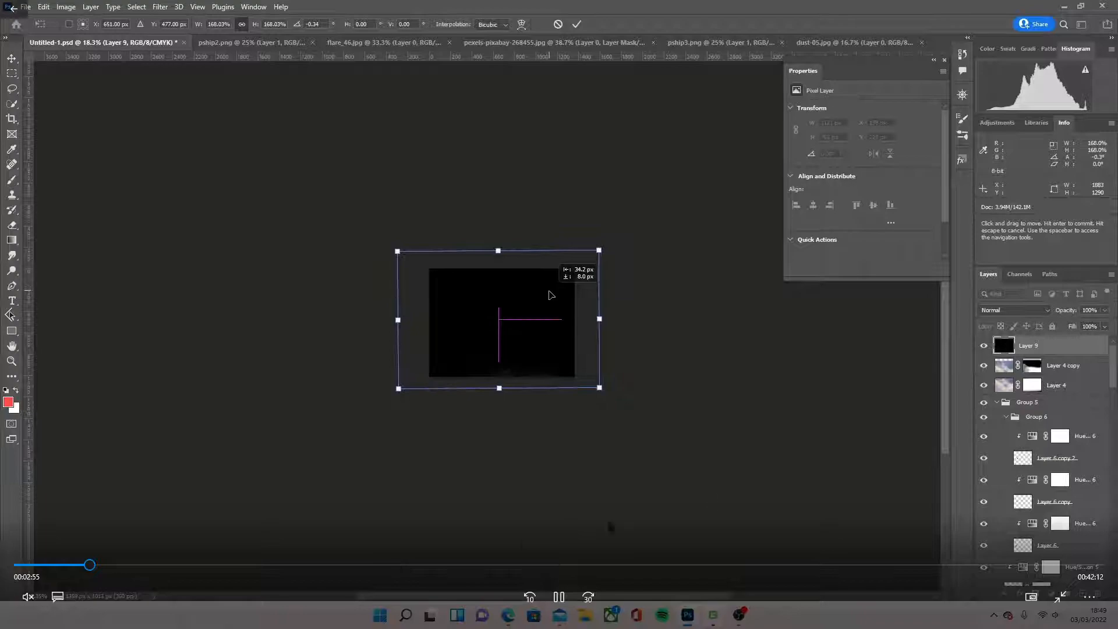
- Try Screen and Lighten blend modes on dust Layer 9 so its black drops out
left_click(1011, 309)
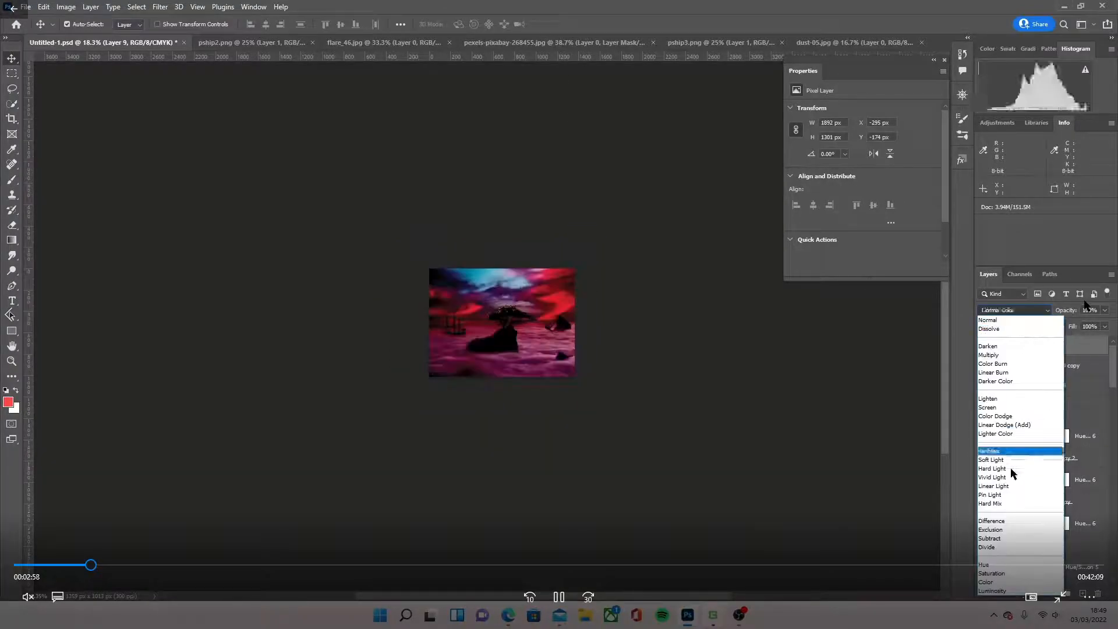
left_click(987, 408)
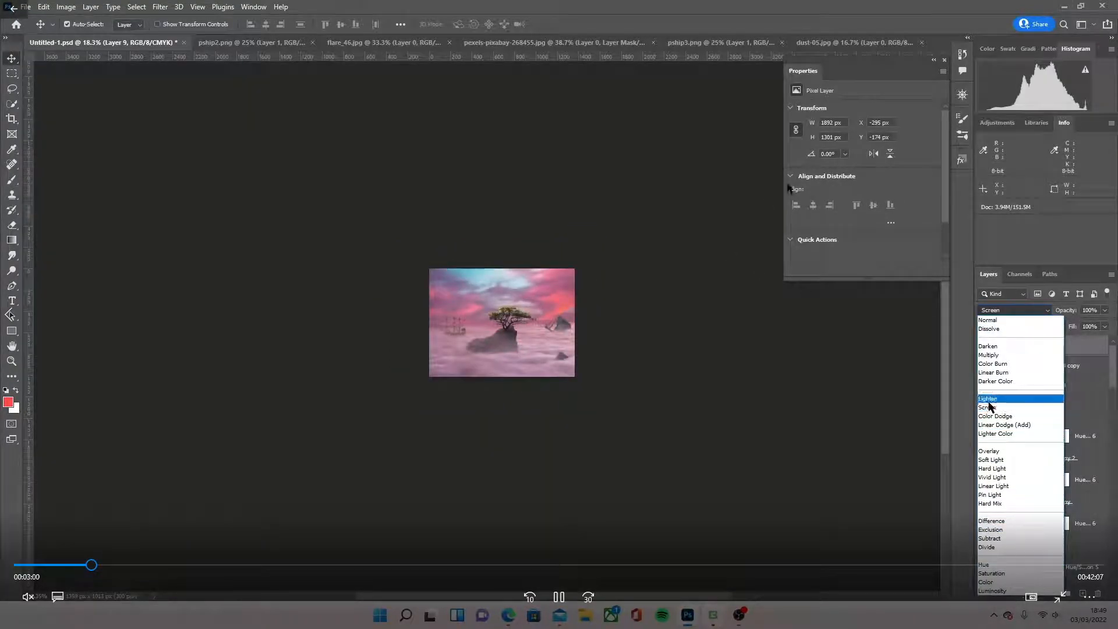
mouse_move(991, 408)
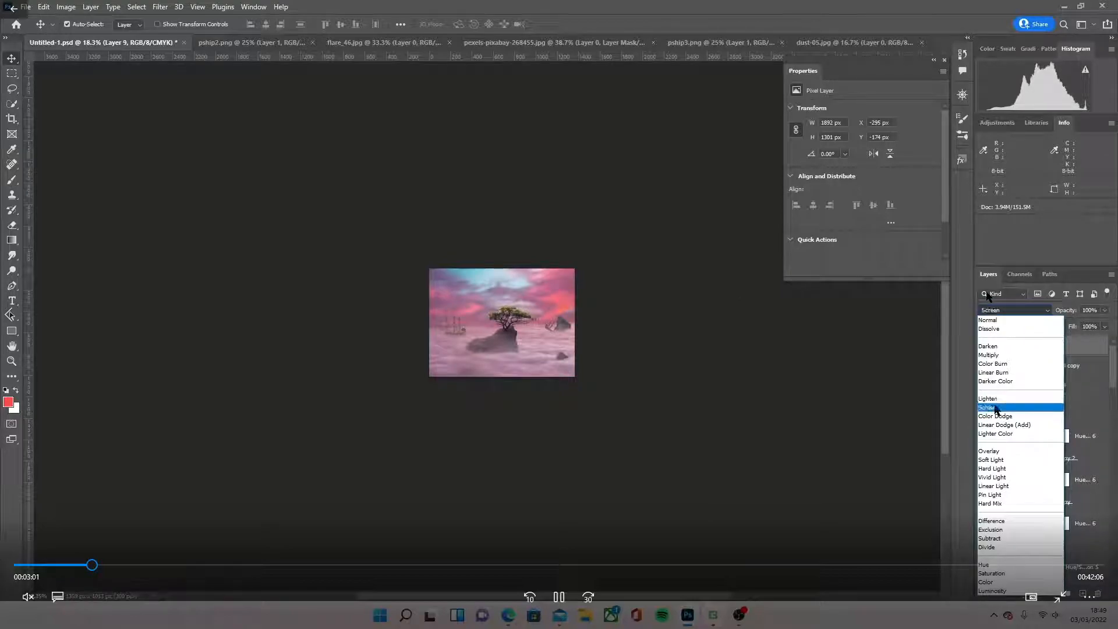
mouse_move(997, 416)
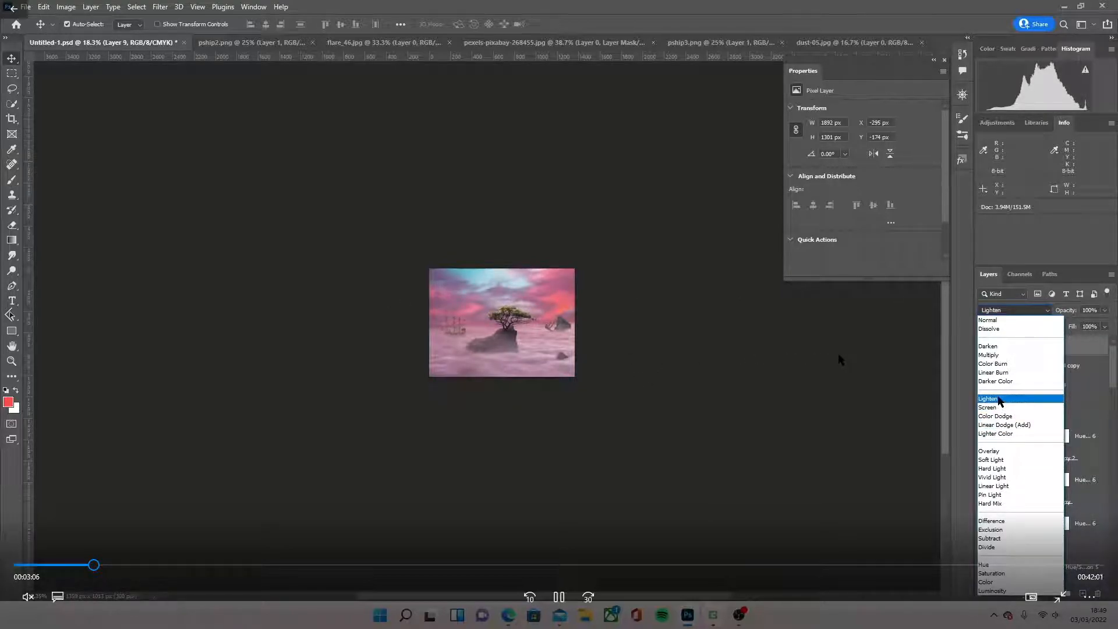
left_click(989, 407)
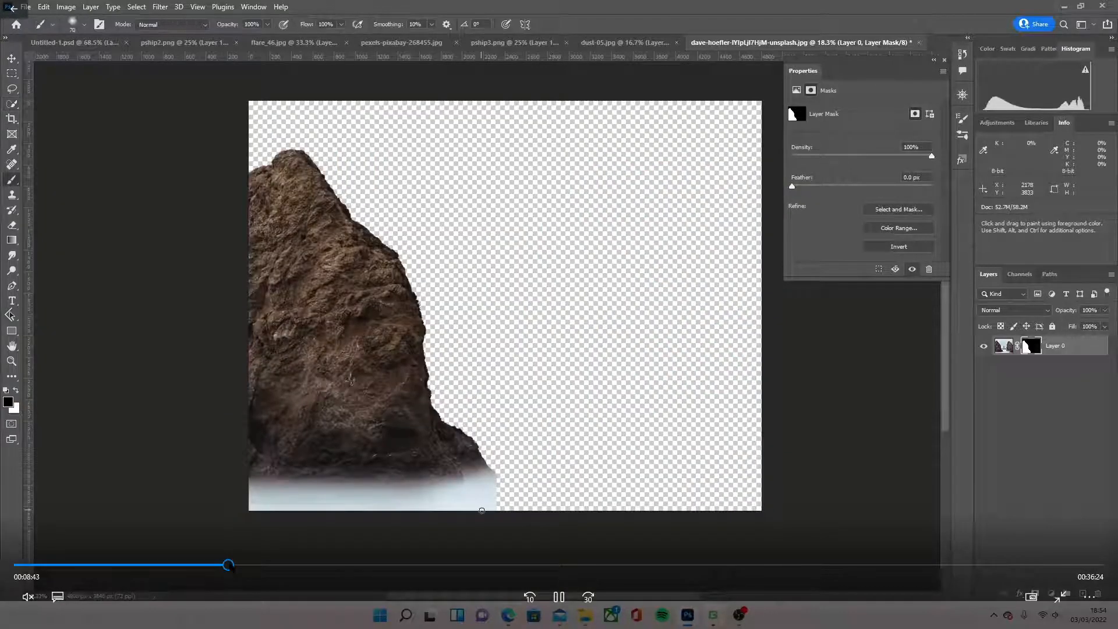
- Open an image from the Documents > photoshop stuff folder
left_click(25, 7)
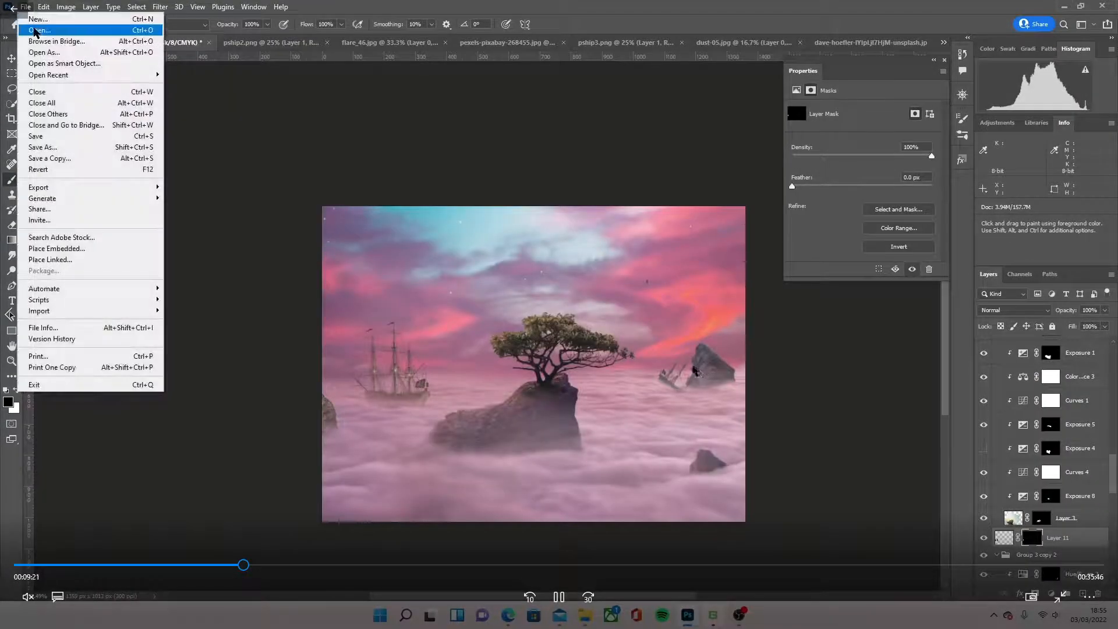
left_click(39, 30)
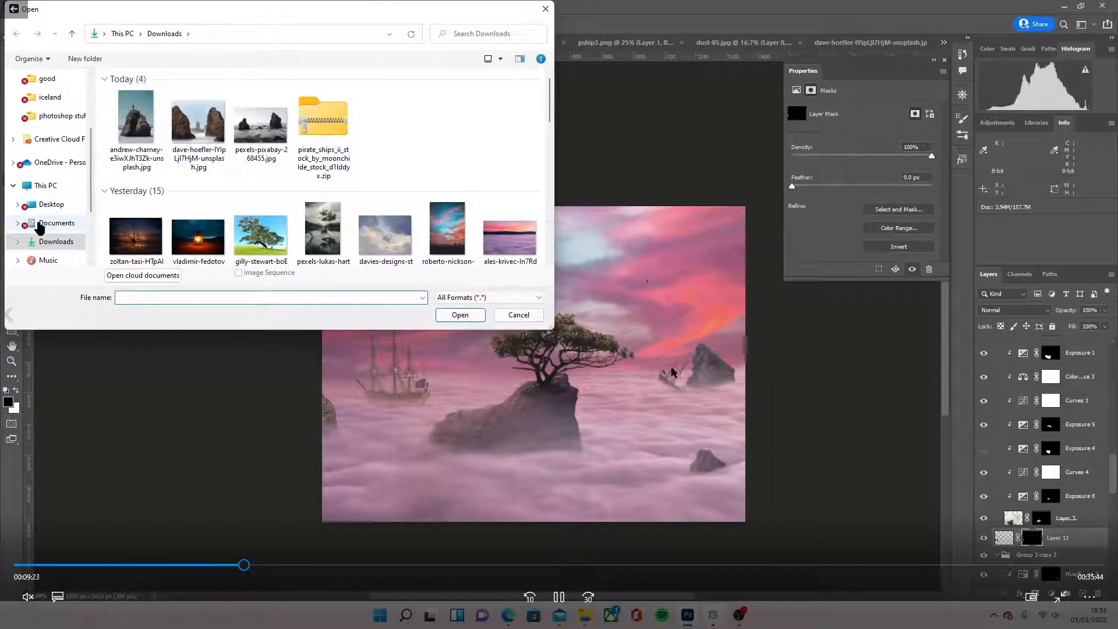
left_click(64, 116)
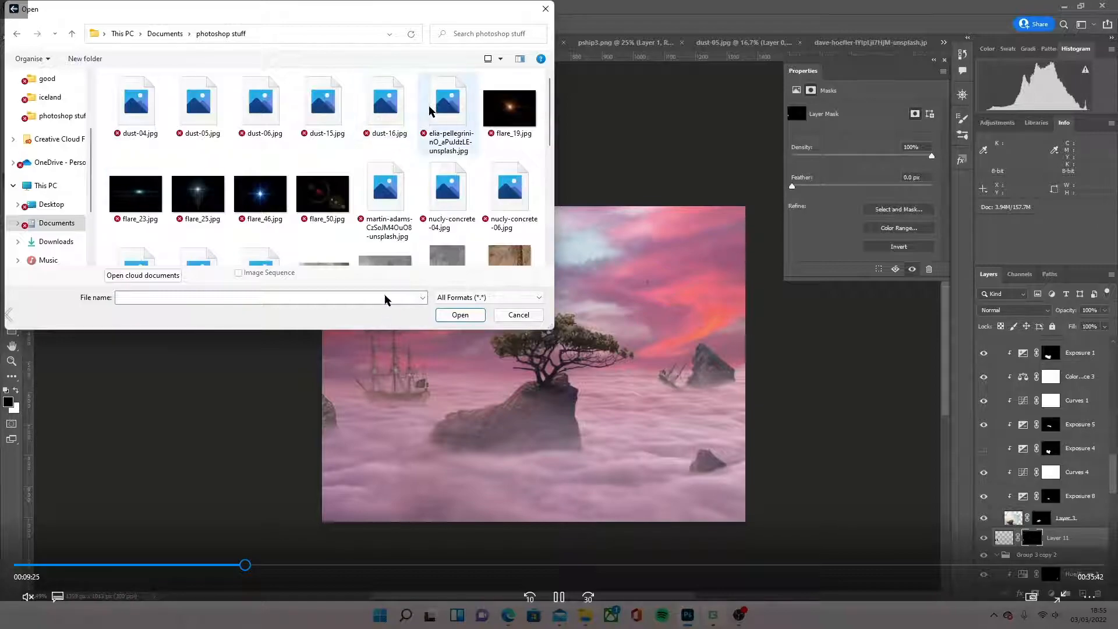
left_click(460, 315)
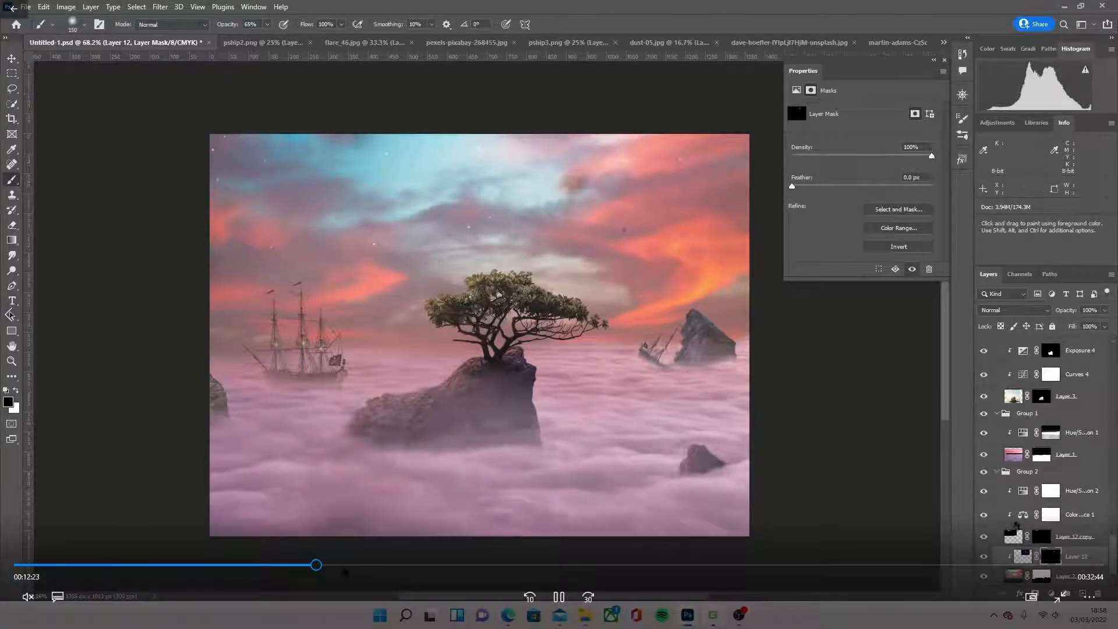
- Bring up Select > Load Selection on the bonsai tree photo
scroll("down", 3)
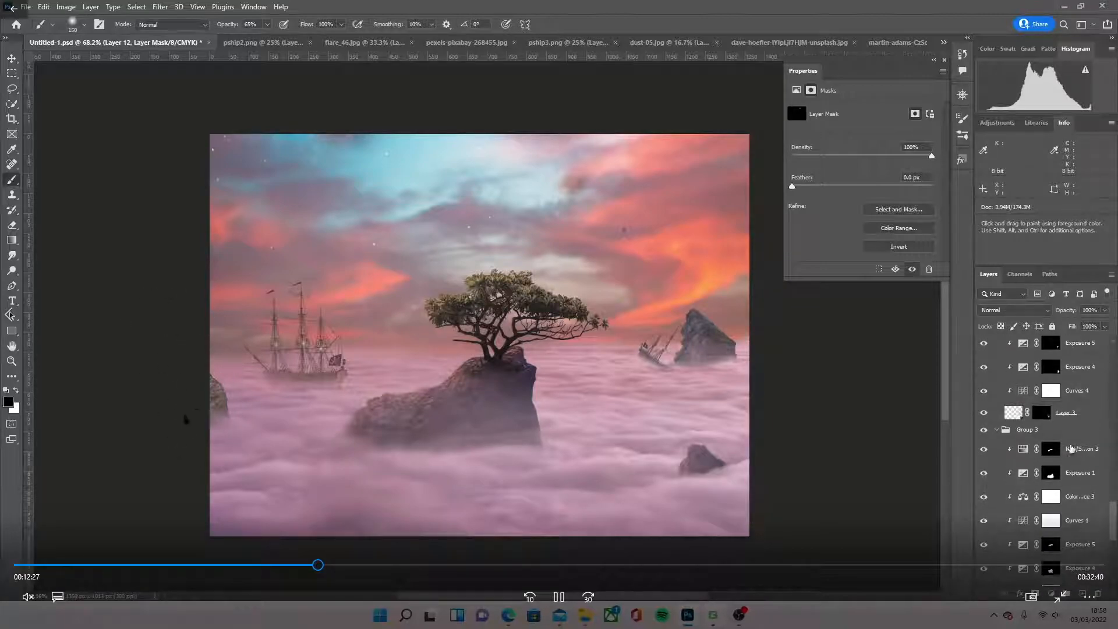
left_click(1027, 409)
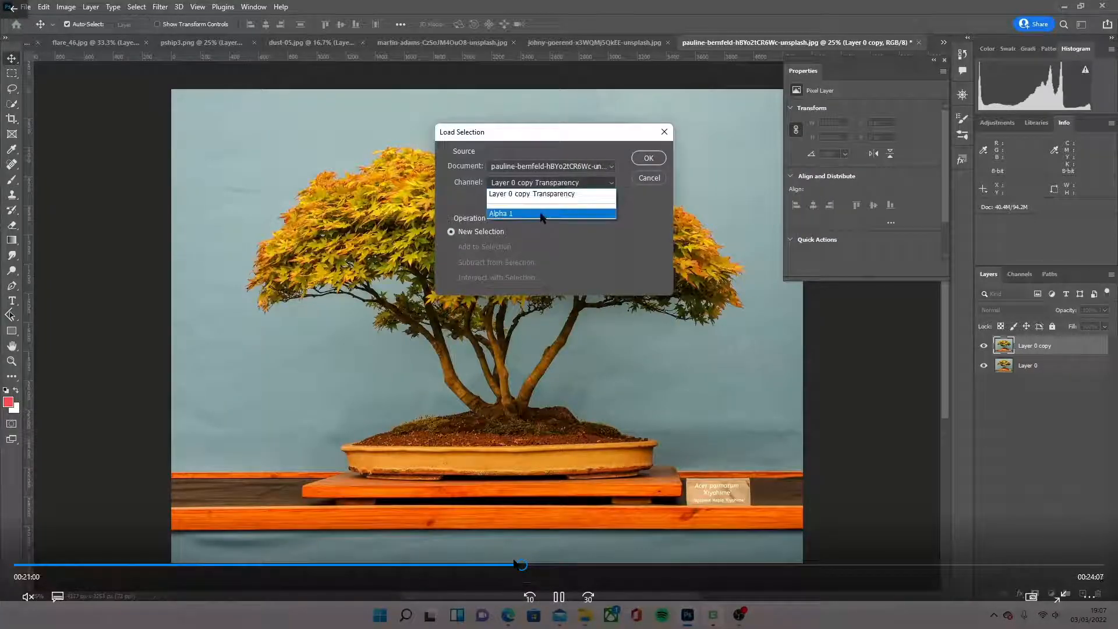
- Load the saved Alpha 1 channel as the selection
left_click(647, 157)
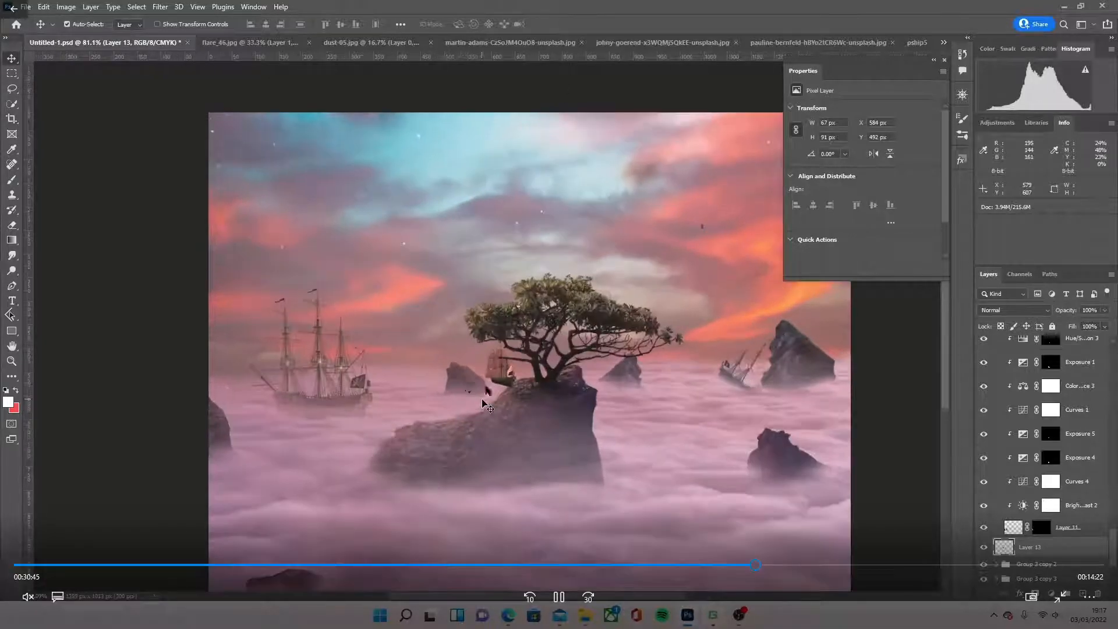
- Zoom in, transform the small ship, and start masking where it overlaps the rock
scroll("up", 3)
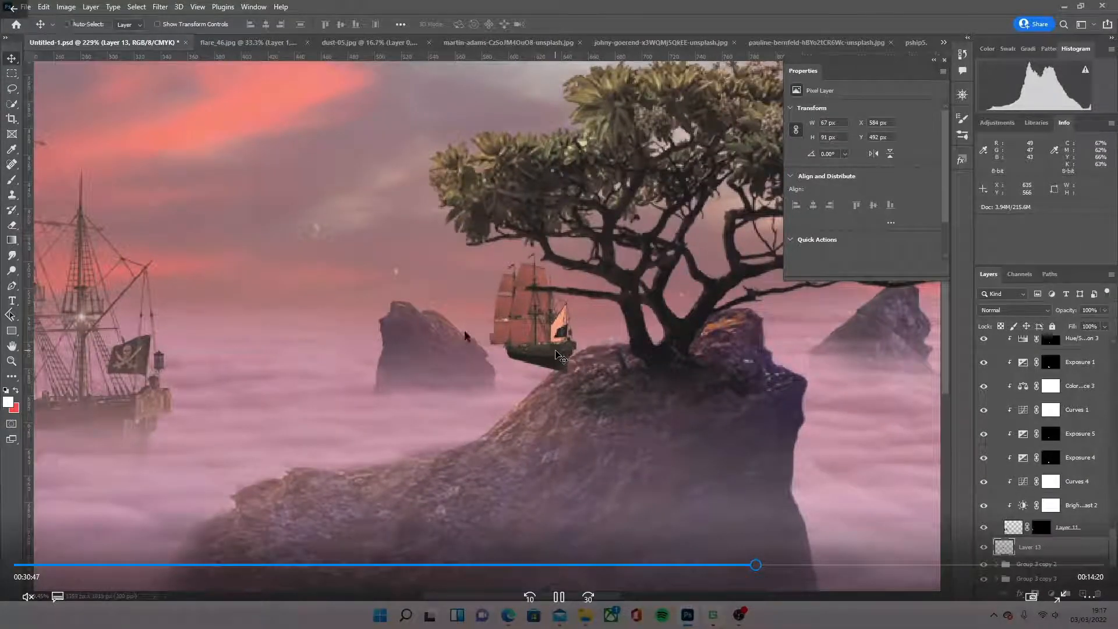
key("ctrl+t")
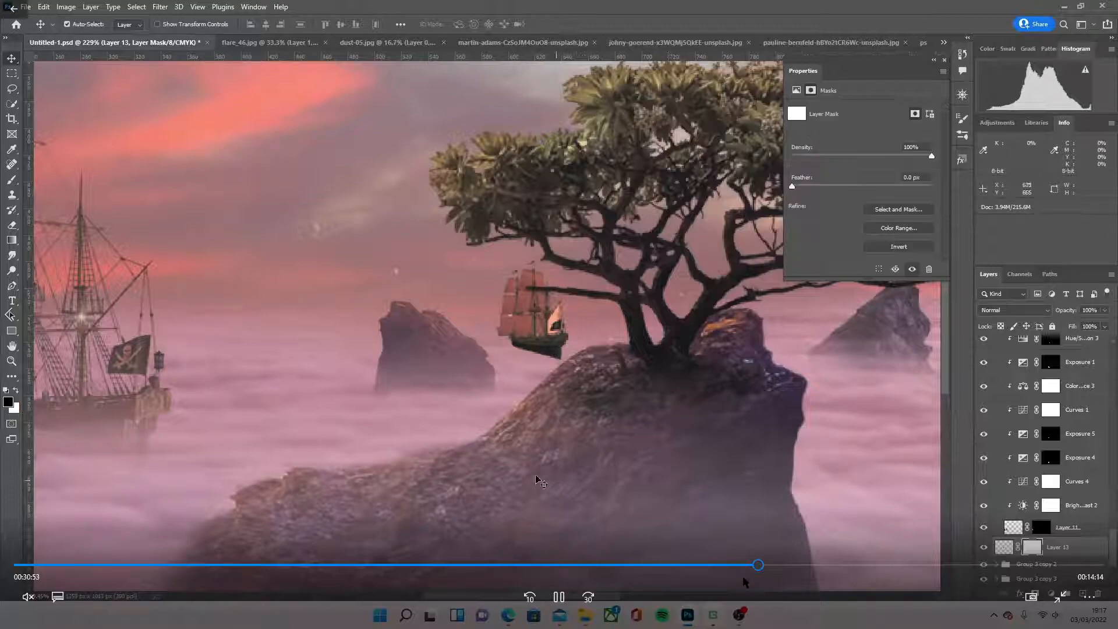
left_click(12, 162)
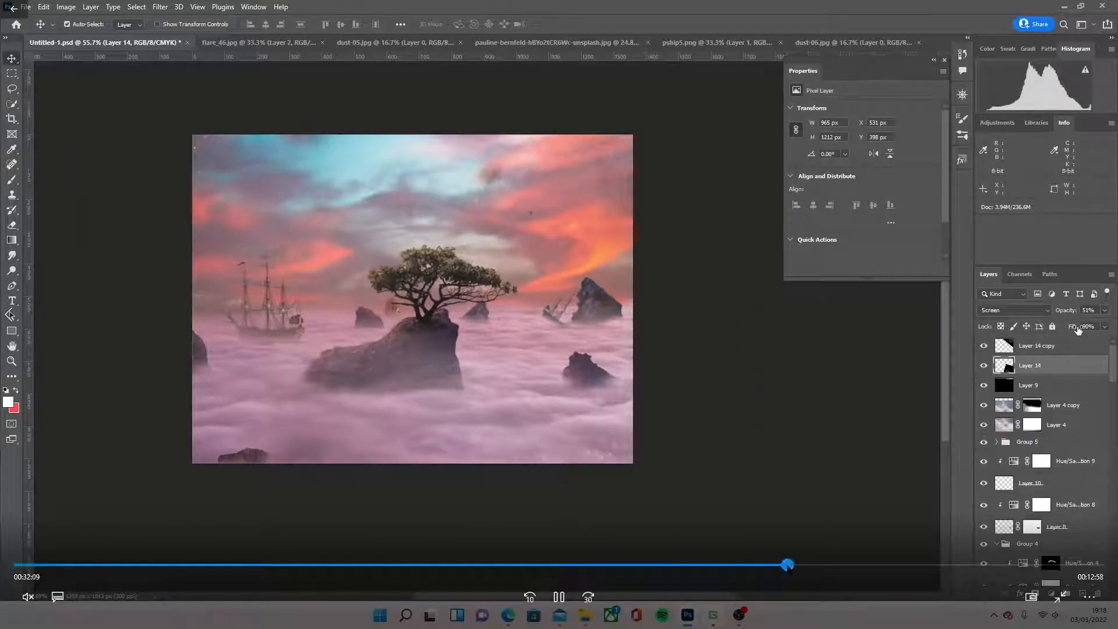
- Switch Layer 14 to a different blend mode from the Layers panel dropdown
left_click(1013, 309)
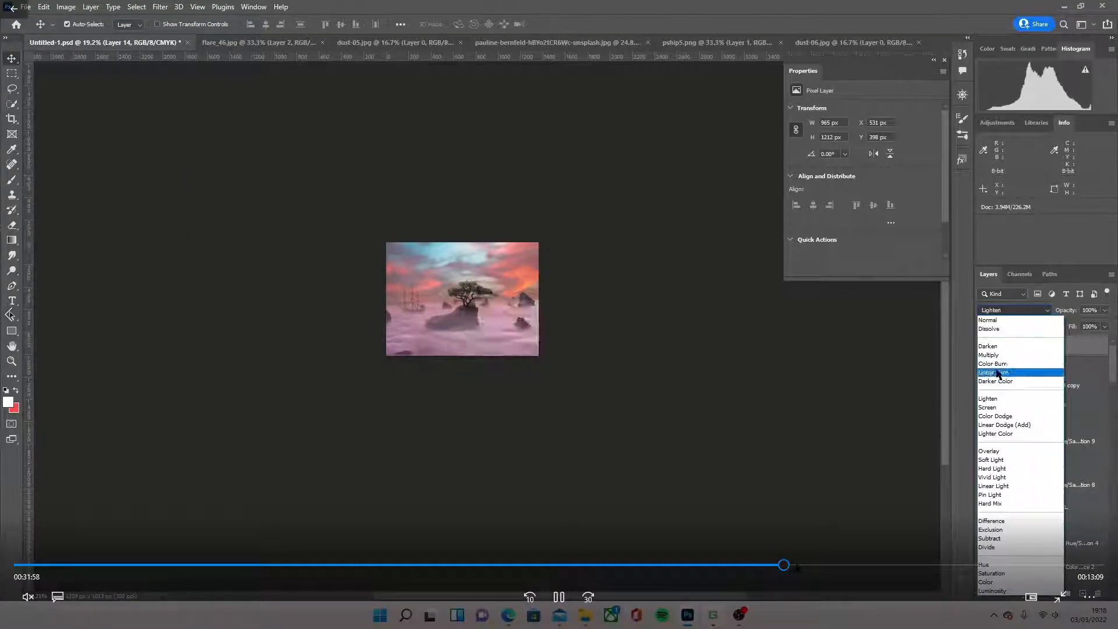
left_click(988, 406)
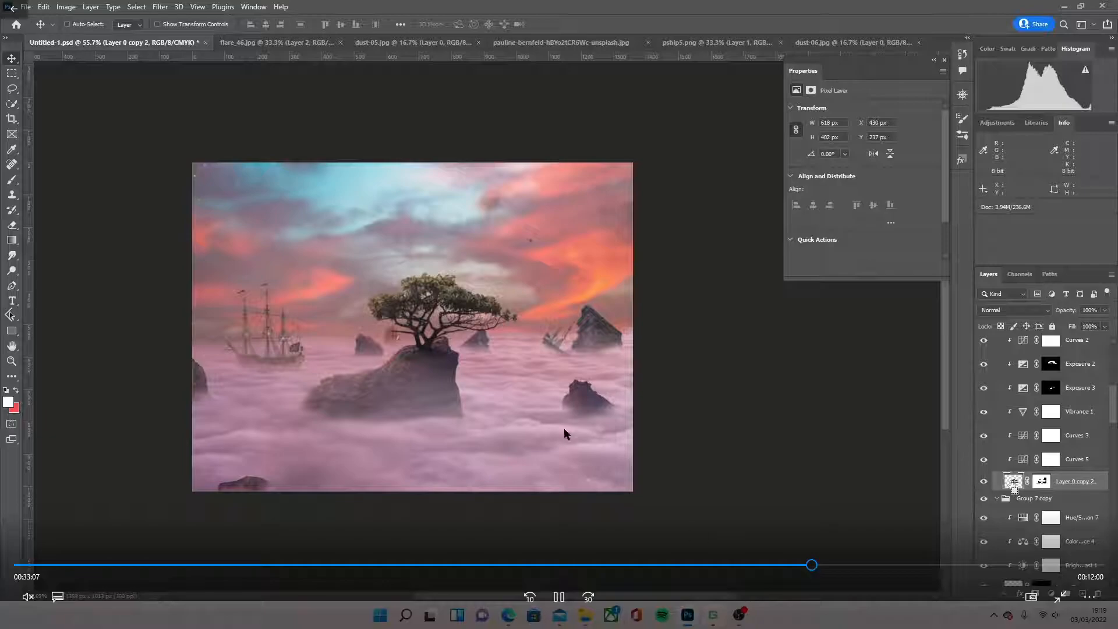
left_click(159, 7)
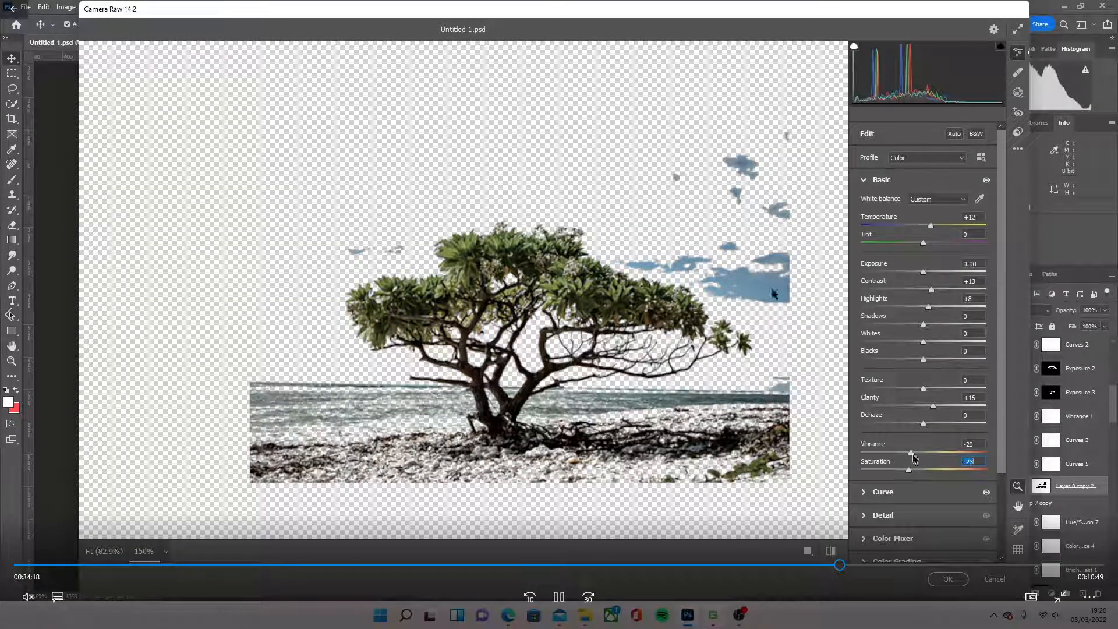
- Apply the tree's lowered vibrance and saturation, then add a clipped Levels adjustment on Green
left_click(947, 578)
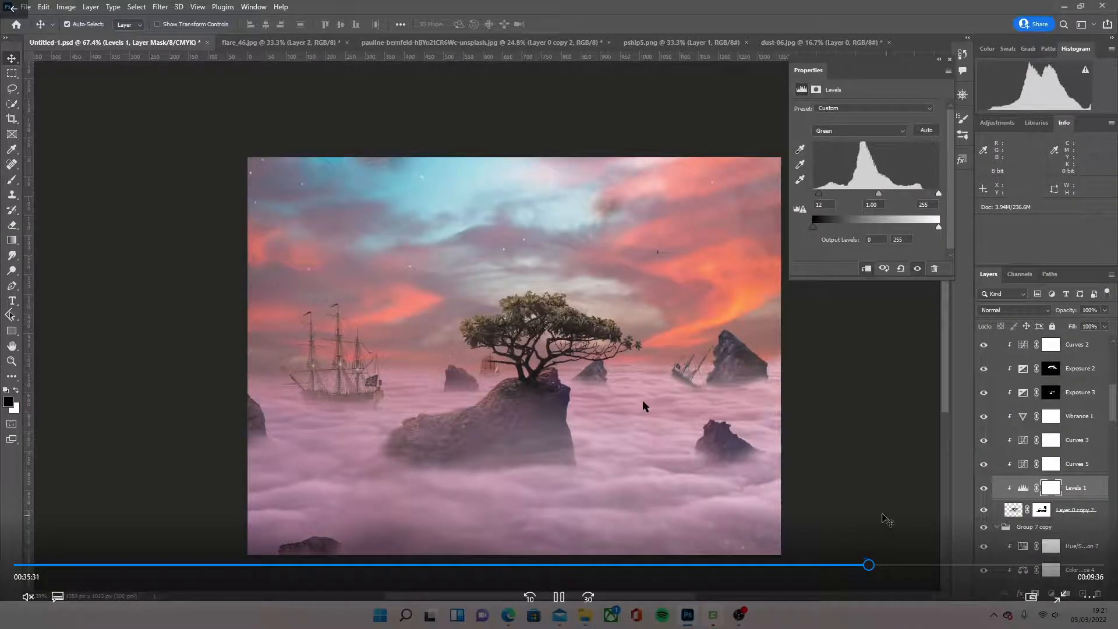
mouse_move(574, 385)
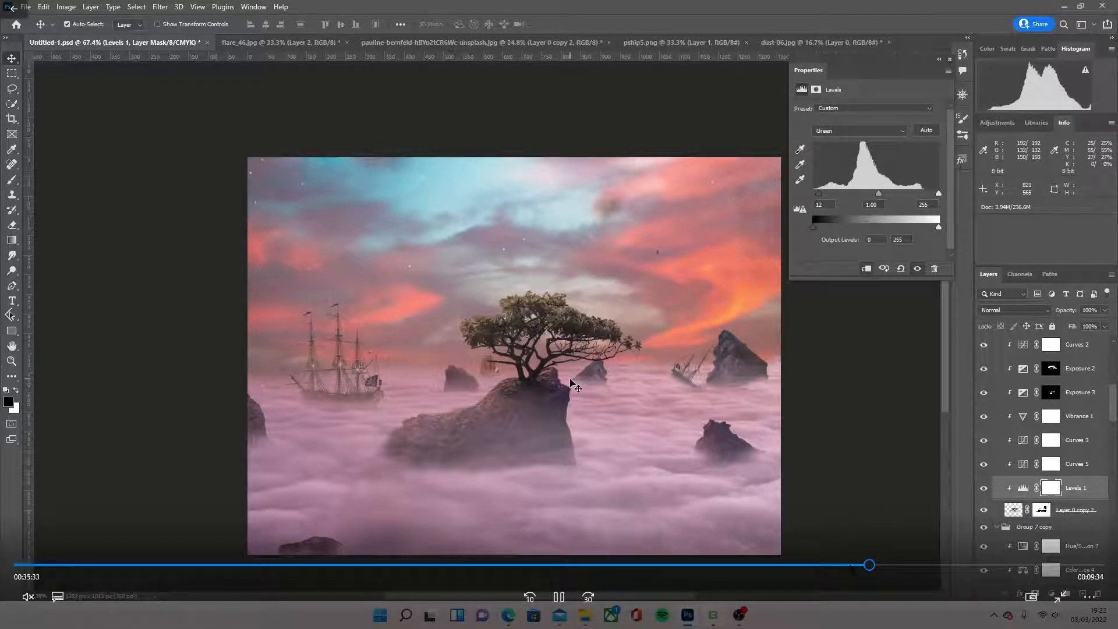
left_click(1071, 485)
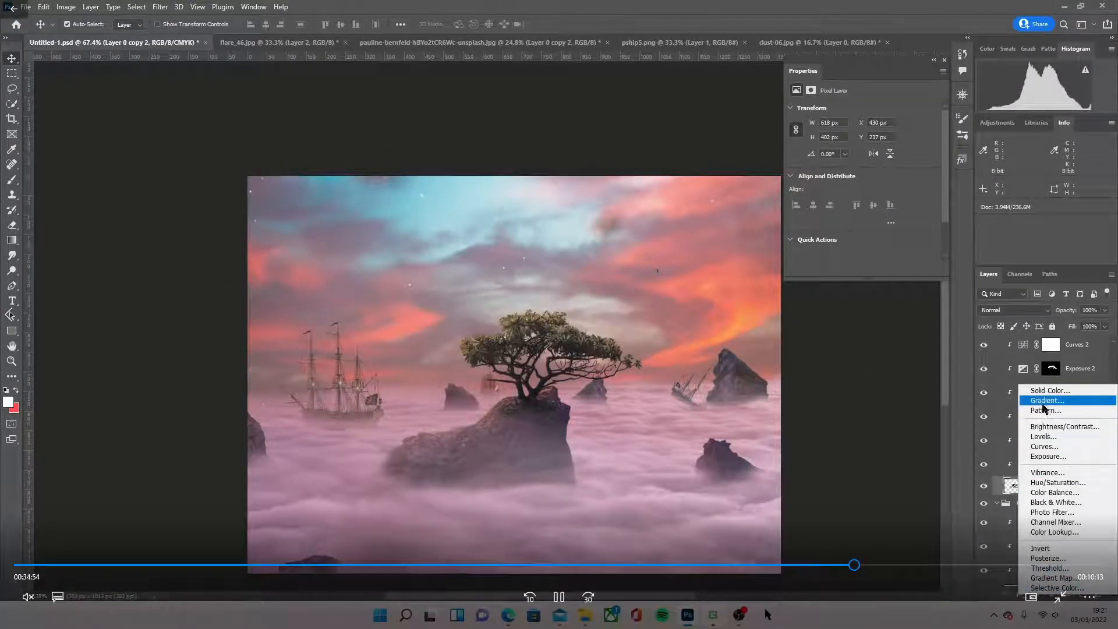
mouse_move(1043, 436)
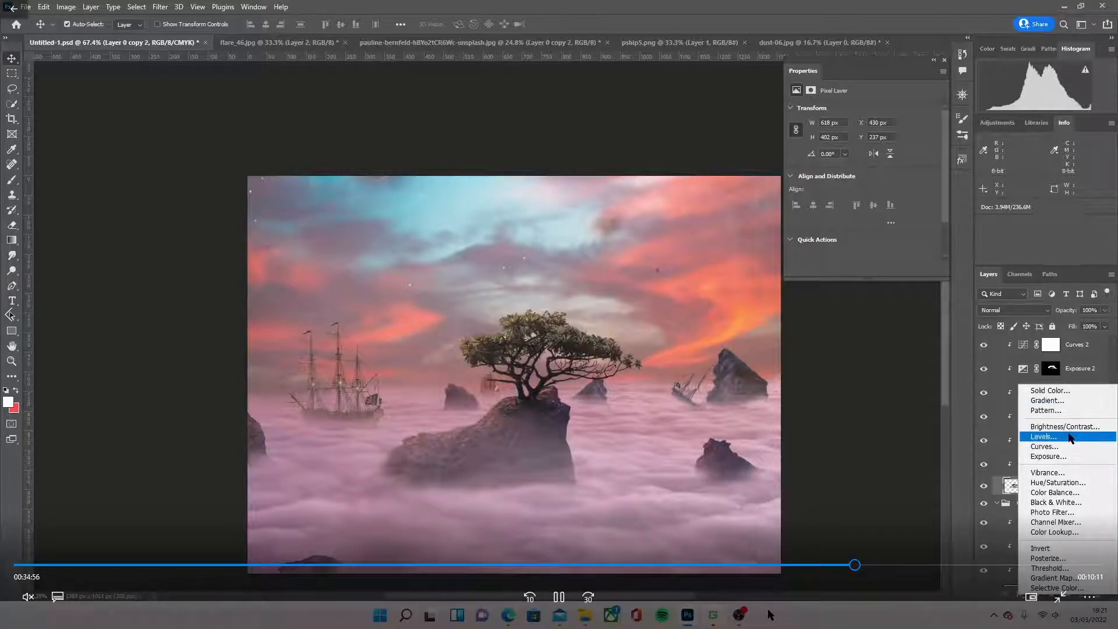
left_click(1043, 436)
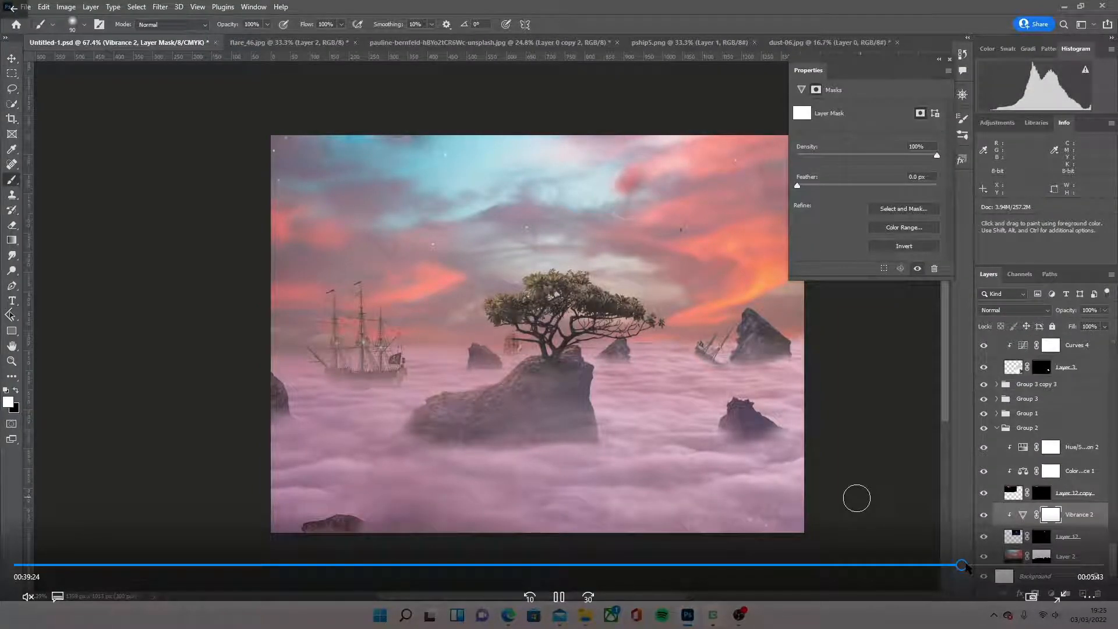
- In Camera Raw, set basic tones and luminance: Yellows -100, Greens -100, Aquas +100
left_click(159, 6)
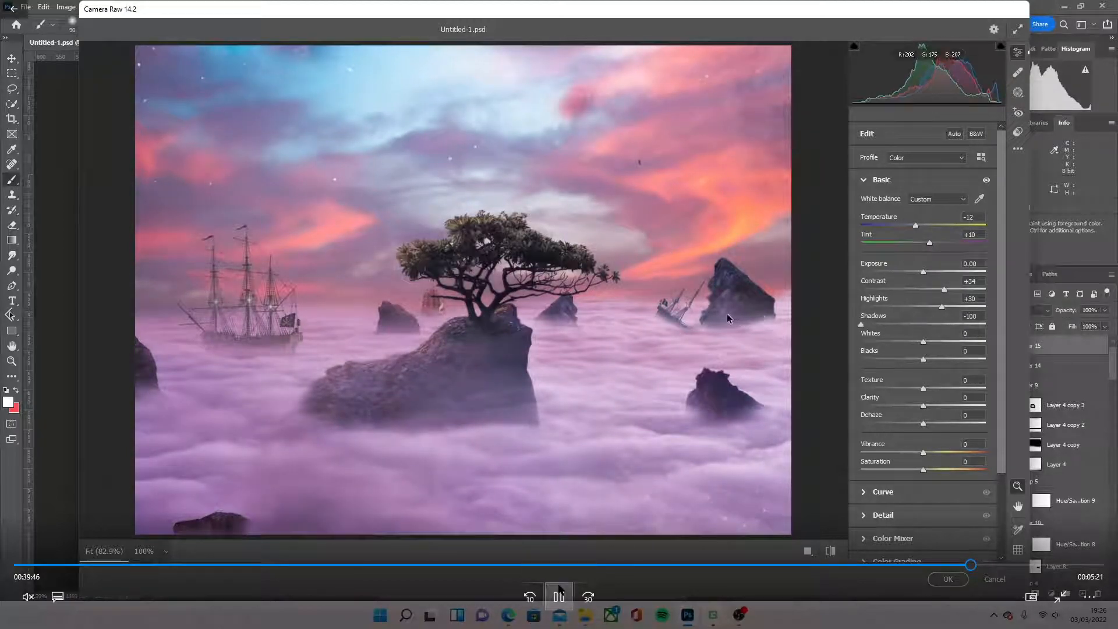
left_click(558, 596)
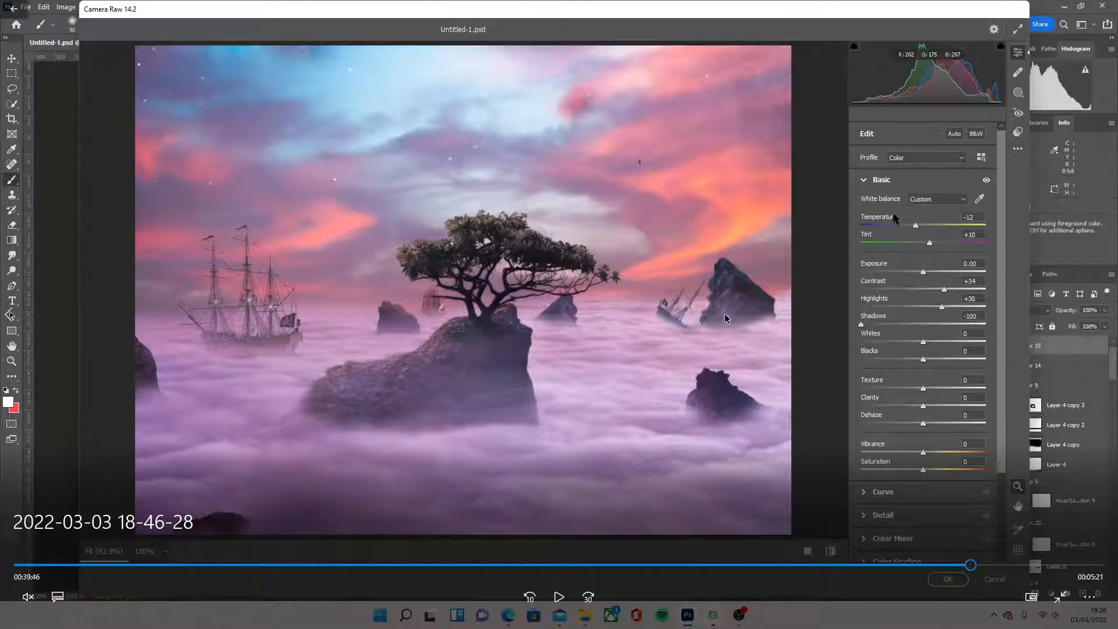
left_click(559, 597)
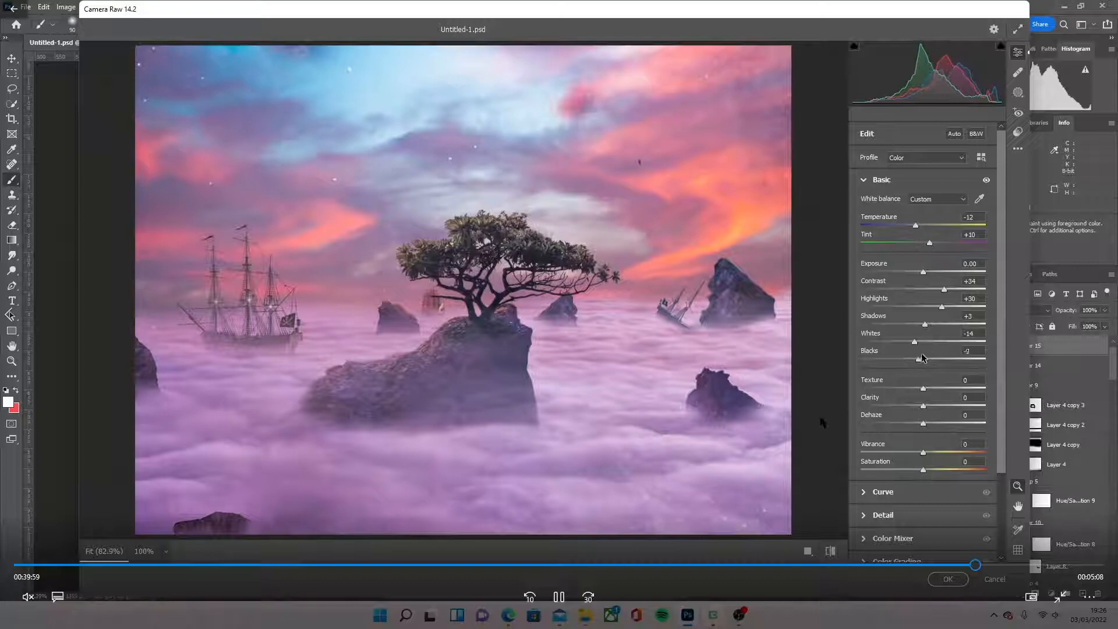
scroll("down", 3)
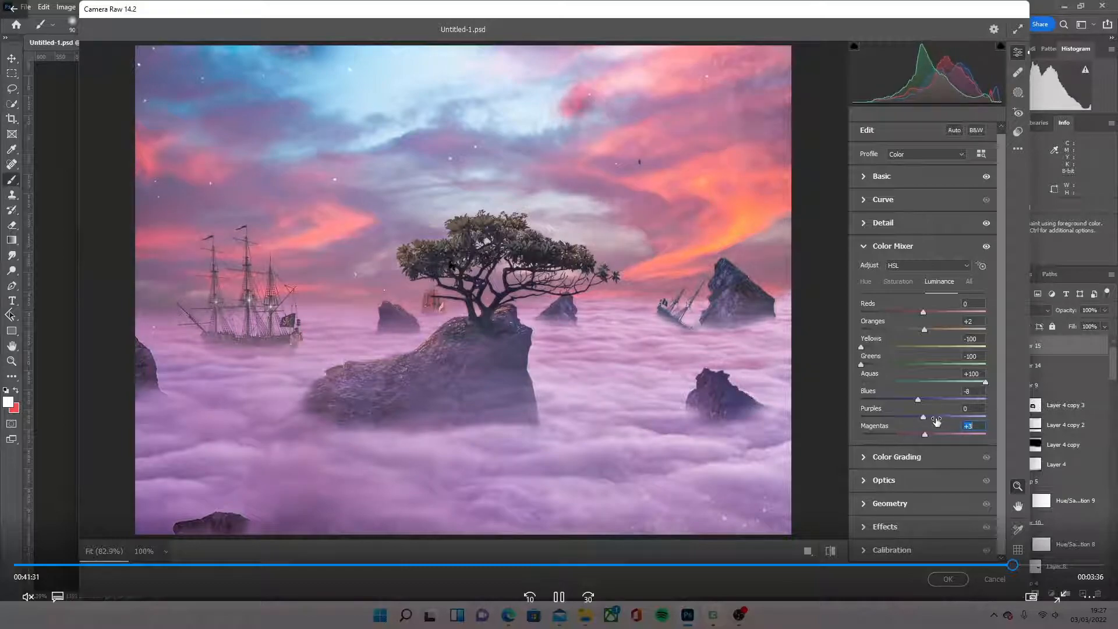
left_click(897, 457)
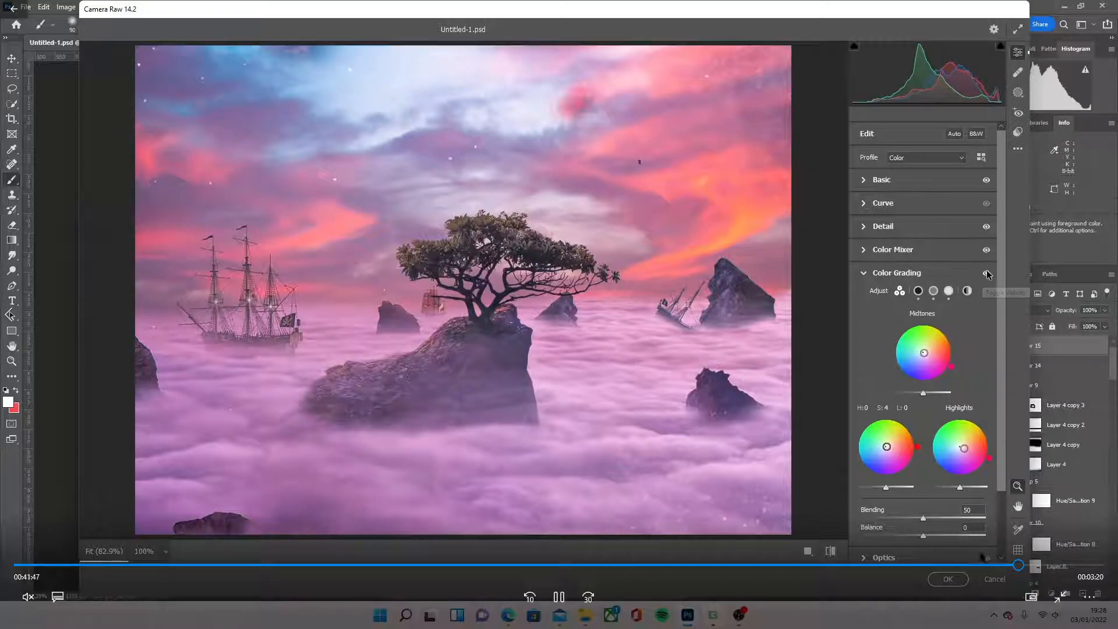
- Compare the image with and without the colour grading, then apply Camera Raw
left_click(947, 579)
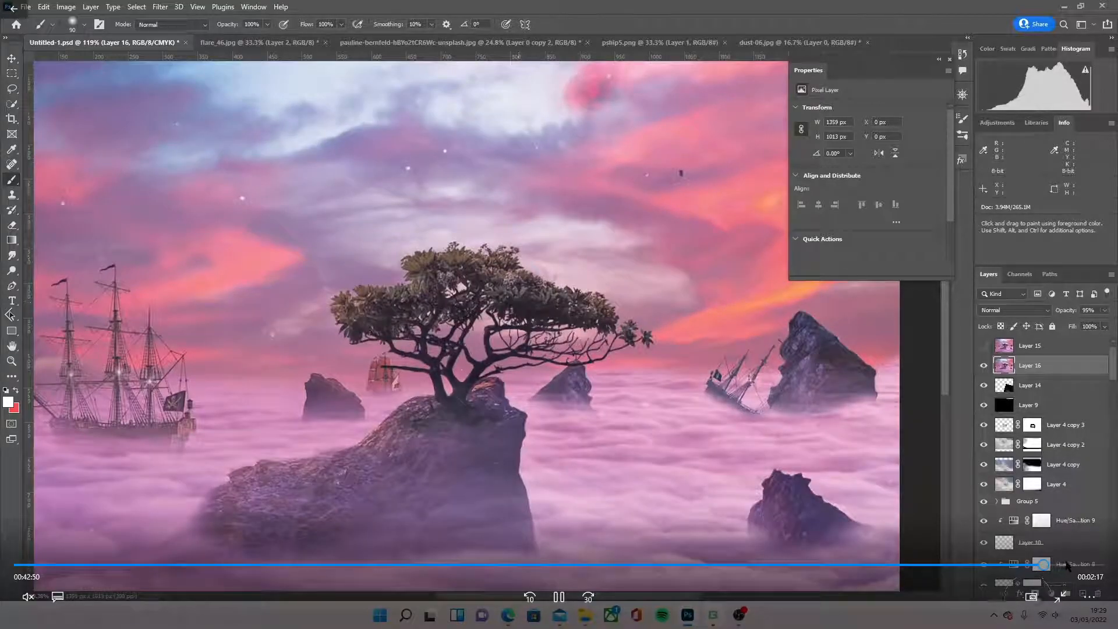
left_click(1033, 365)
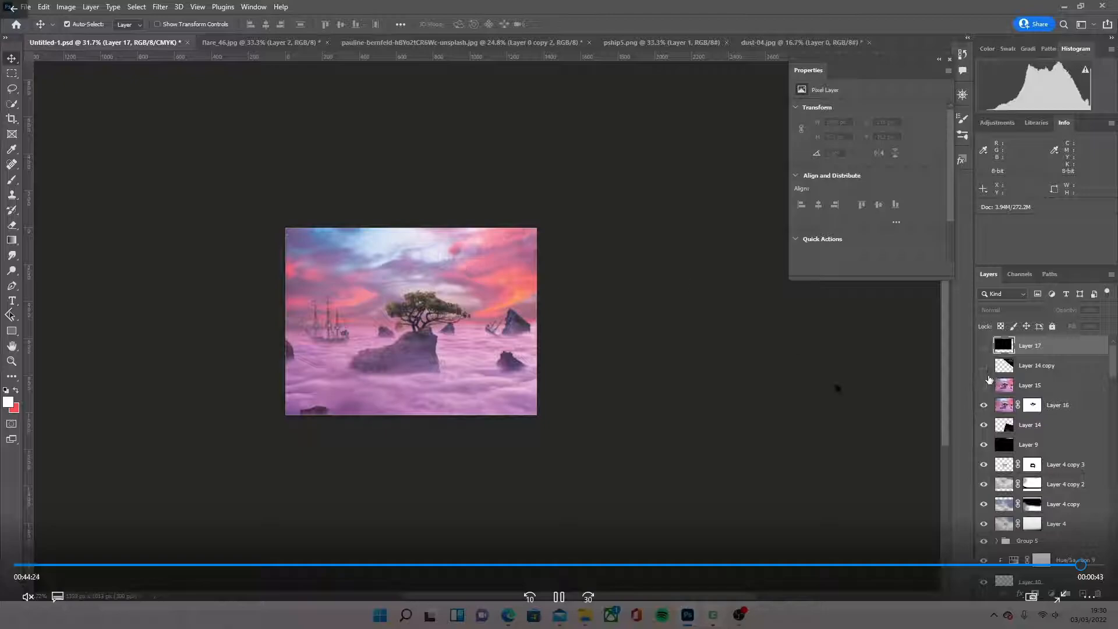
- Leave the tutorial playback and fit the whole composite on screen
left_click(985, 349)
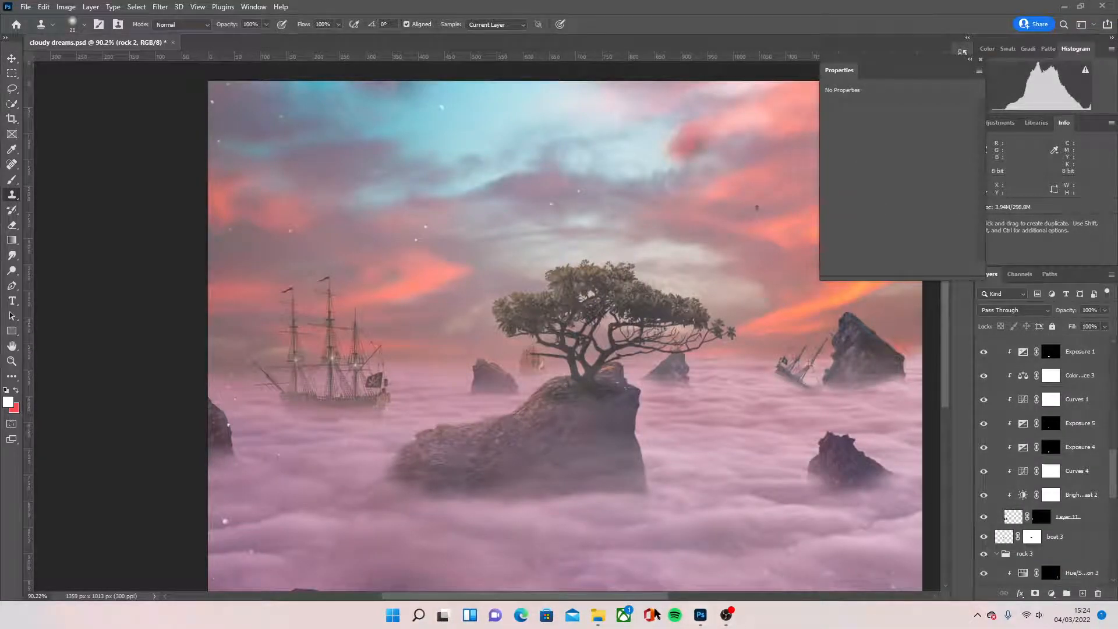
key("ctrl+minus")
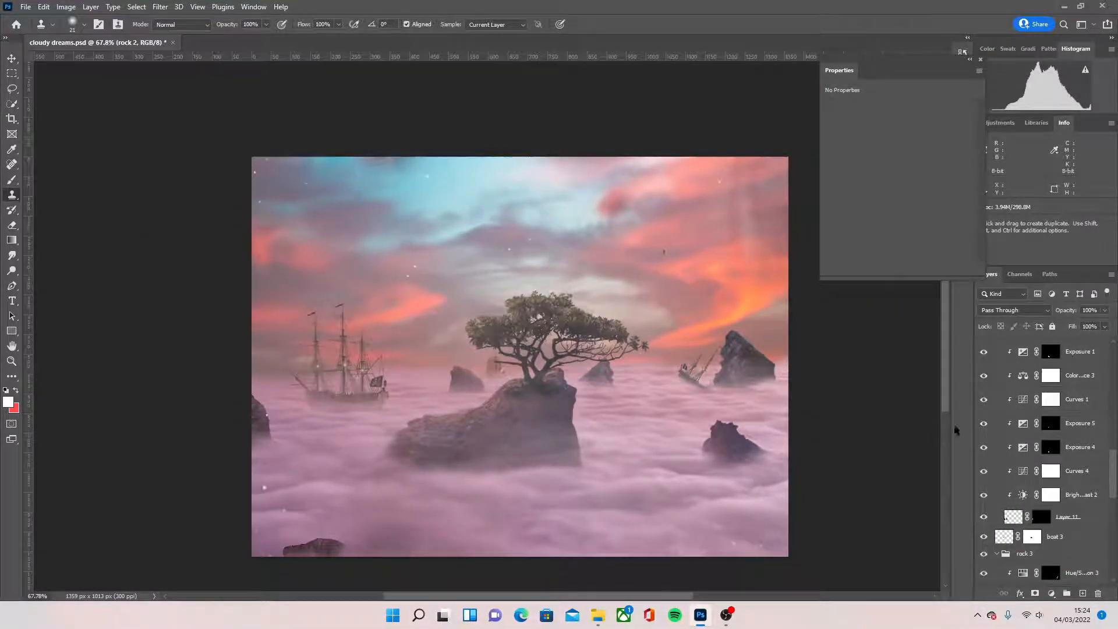
scroll("down", 3)
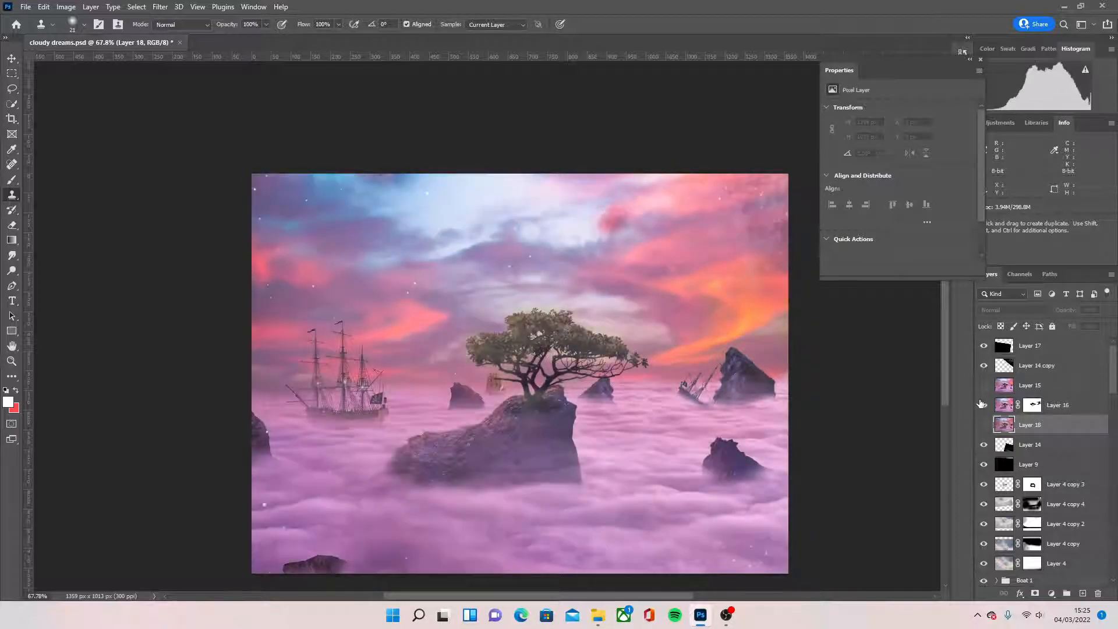
- Toggle Layer 15 and Layer 16 visibility to compare the composite before and after grading
left_click(985, 404)
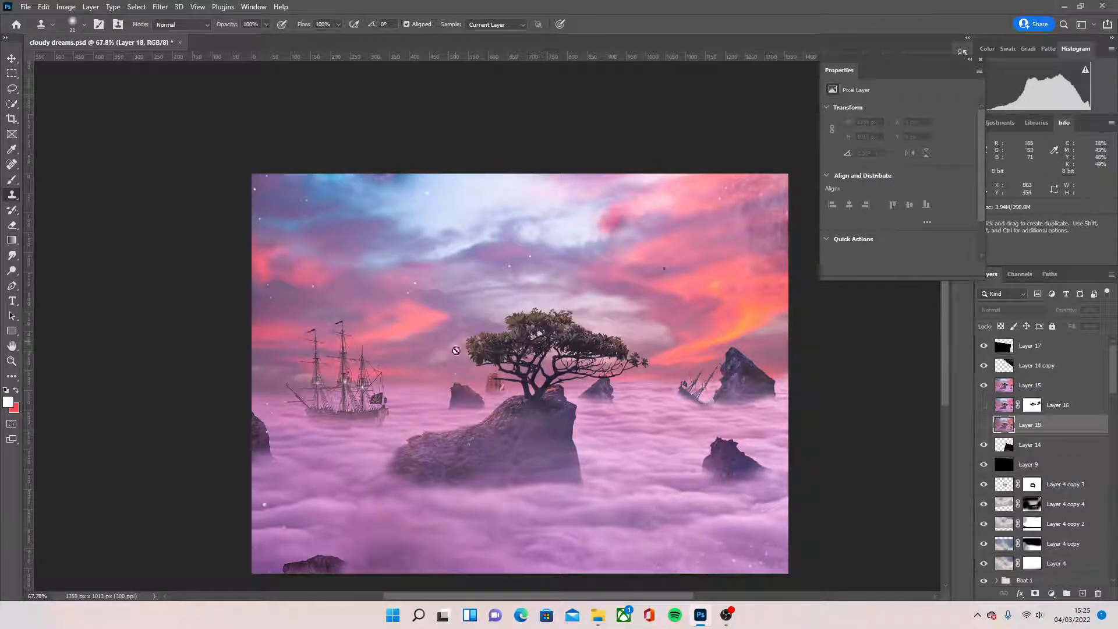
left_click(985, 408)
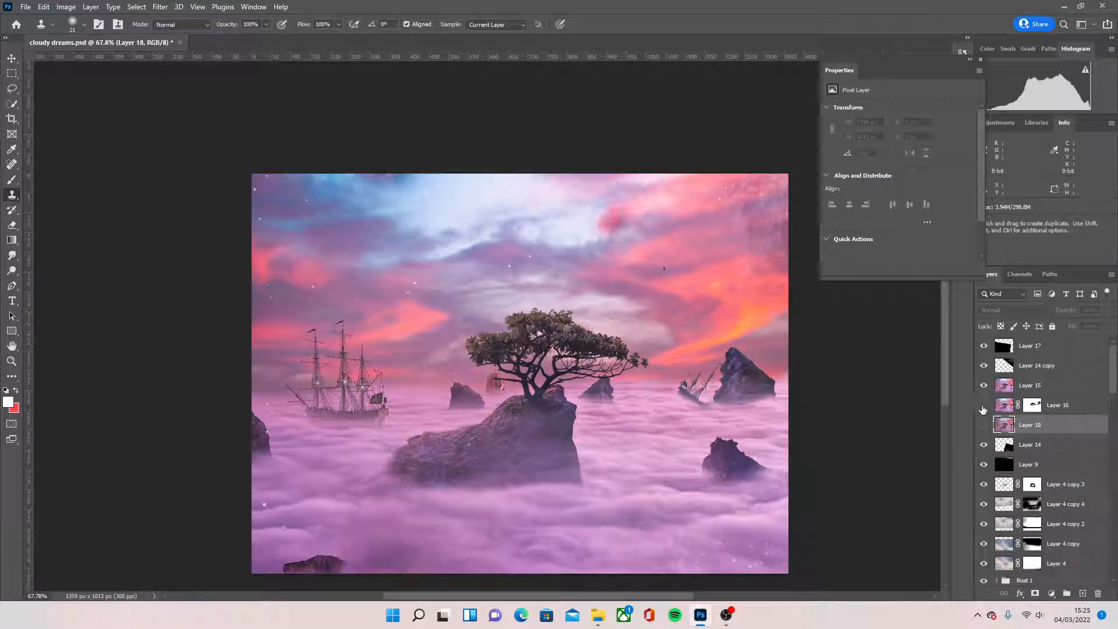
left_click(985, 385)
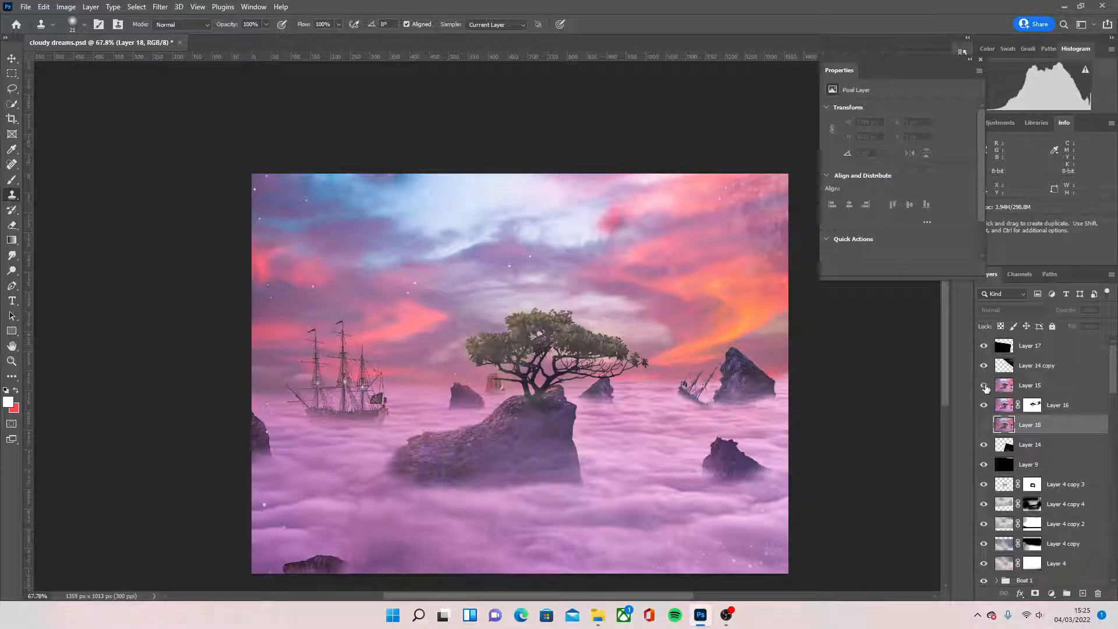
left_click(985, 385)
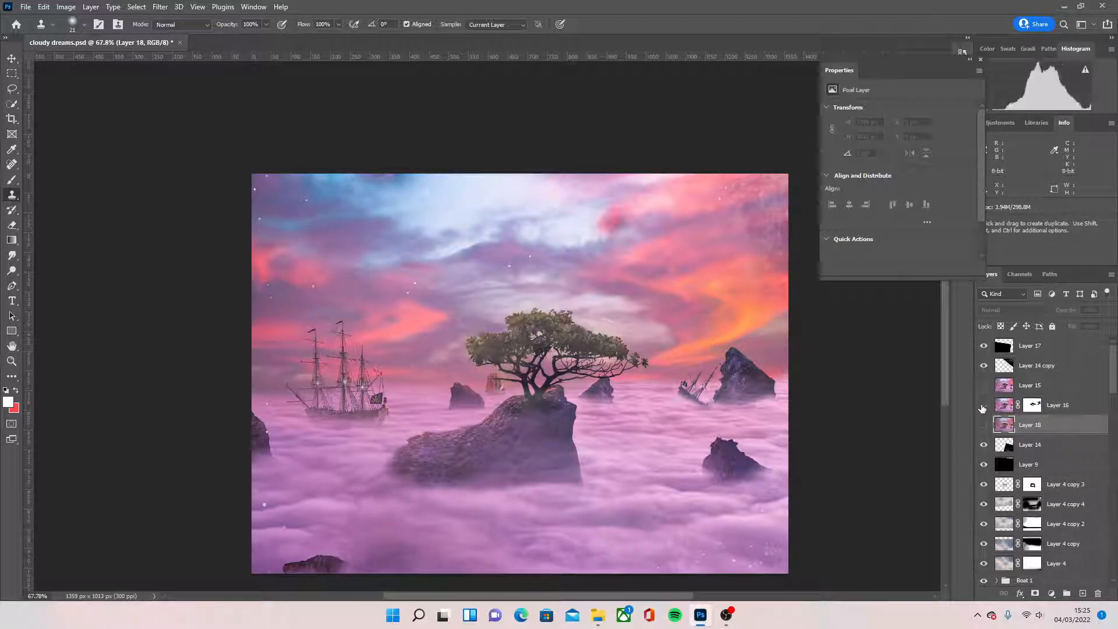
left_click(984, 385)
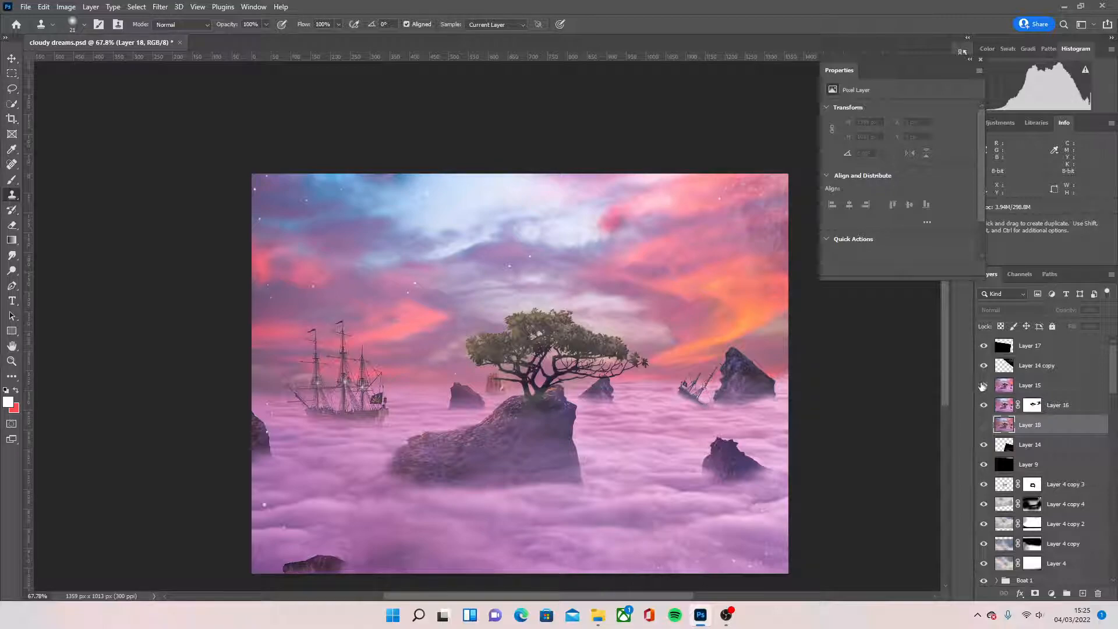
left_click(984, 385)
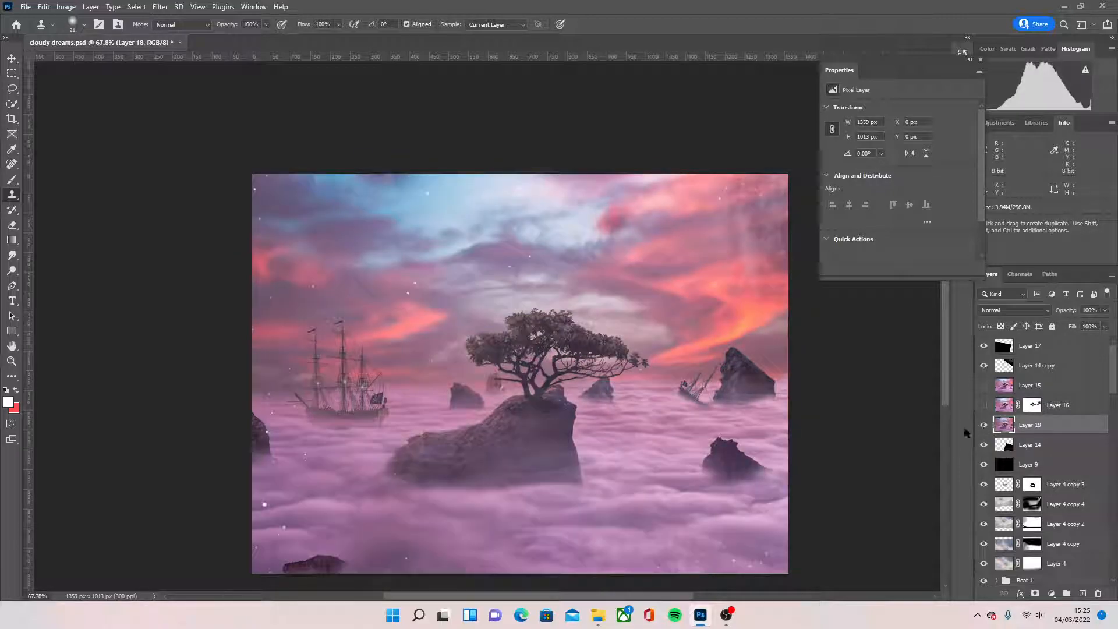
left_click(985, 424)
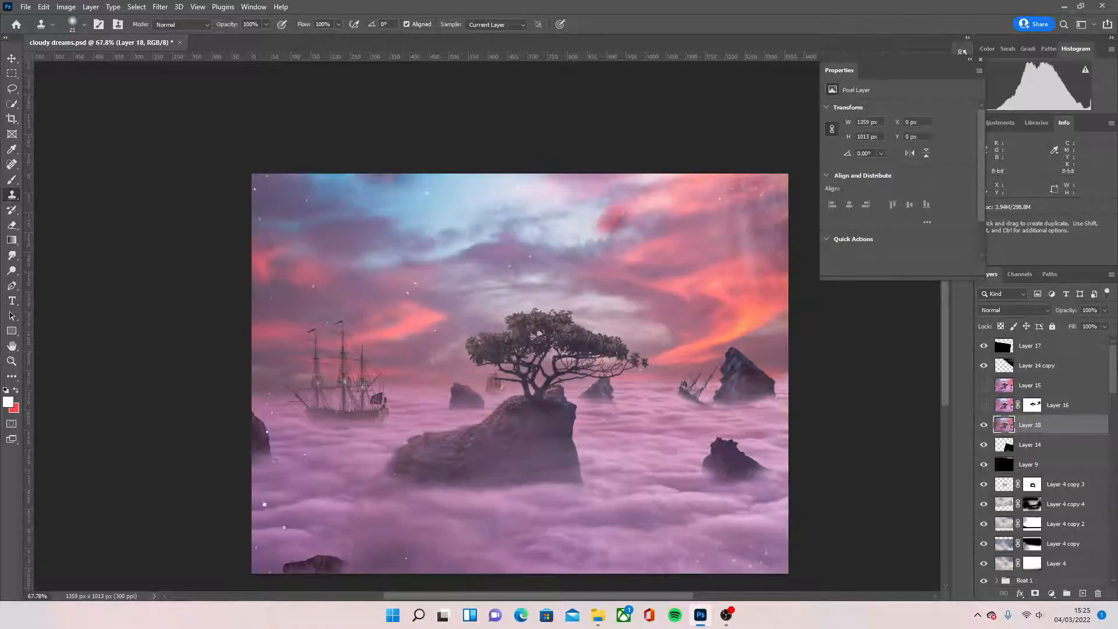
scroll("down", 3)
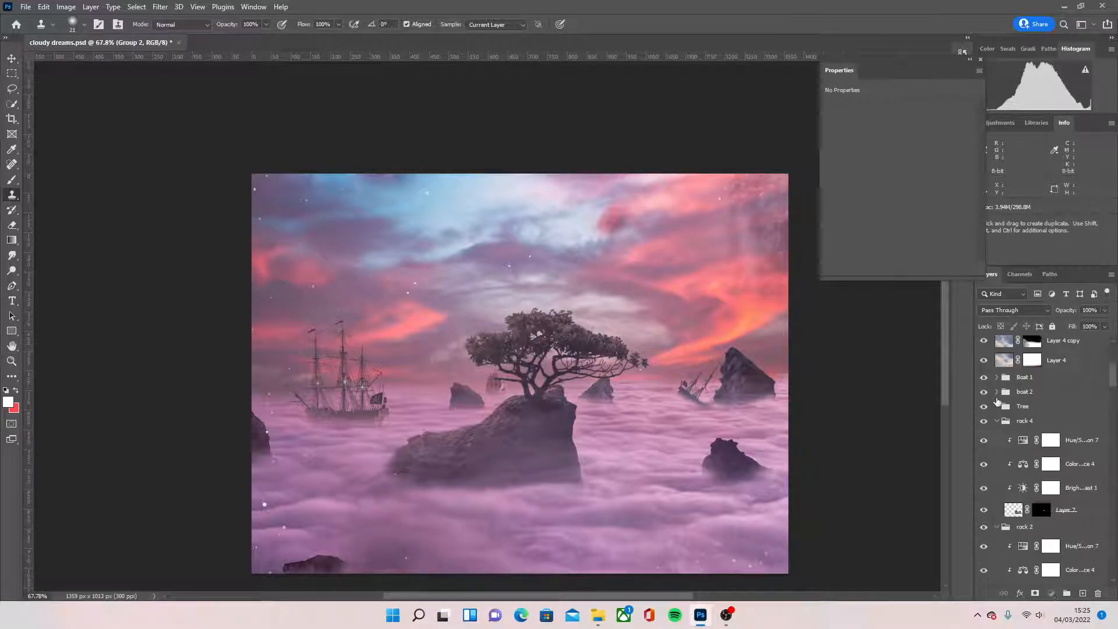
- Expand the boat 2 group, select Layer 17, and scroll down through the layer stack
left_click(998, 377)
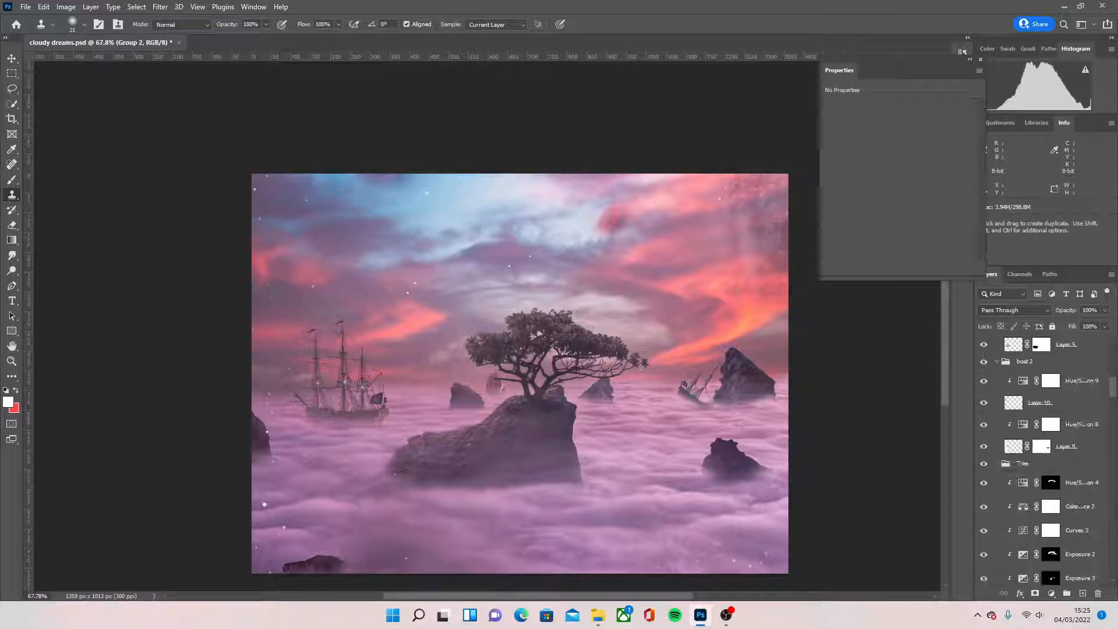
left_click(1030, 346)
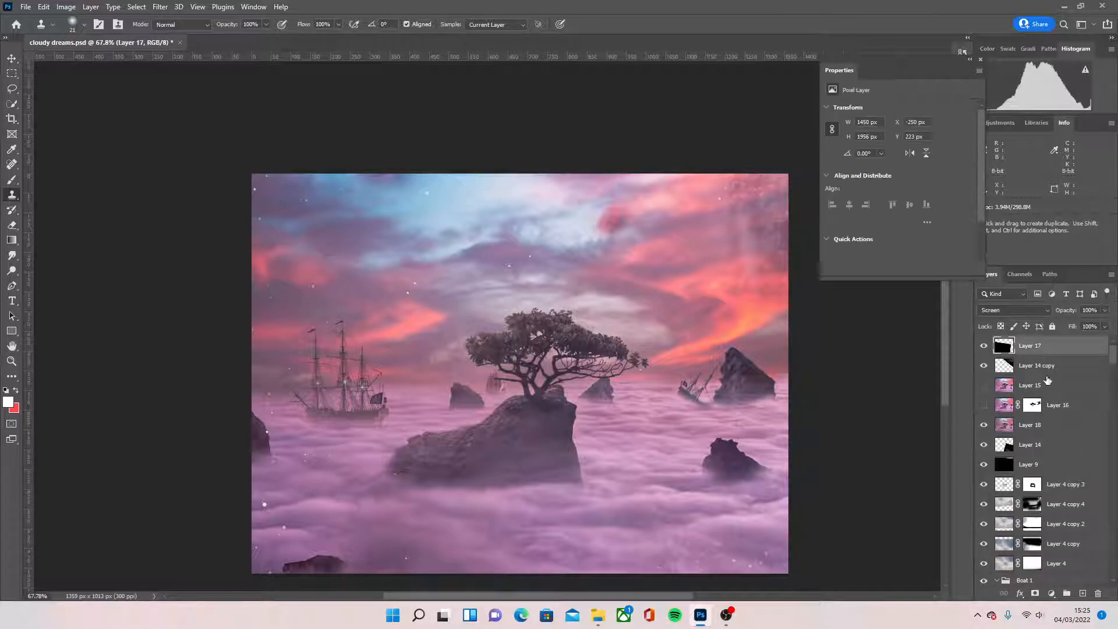
scroll("down", 3)
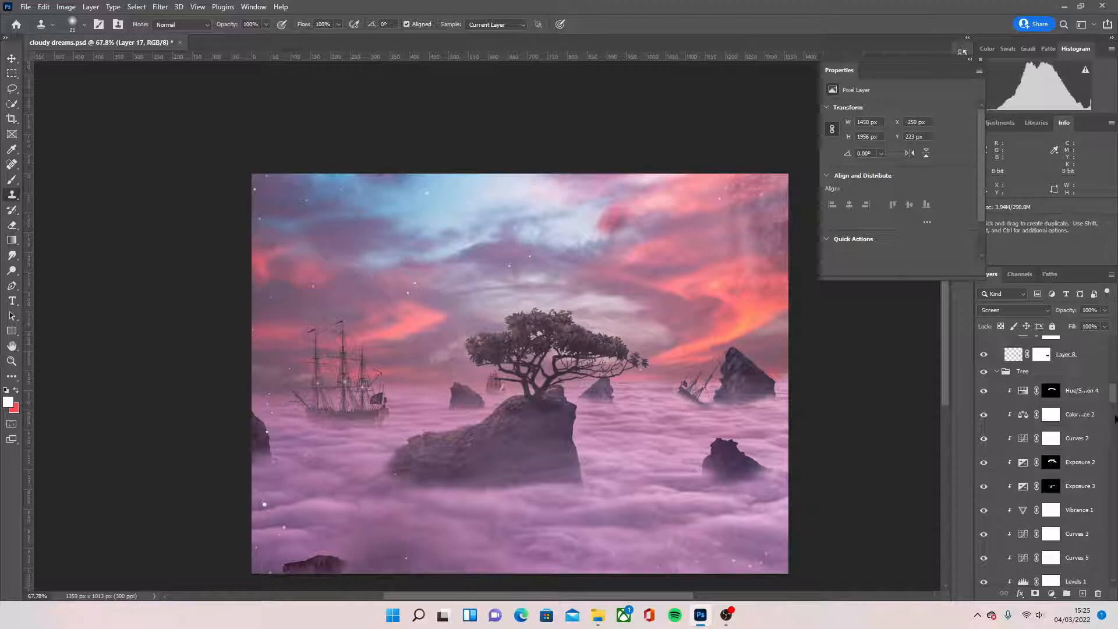
scroll("down", 3)
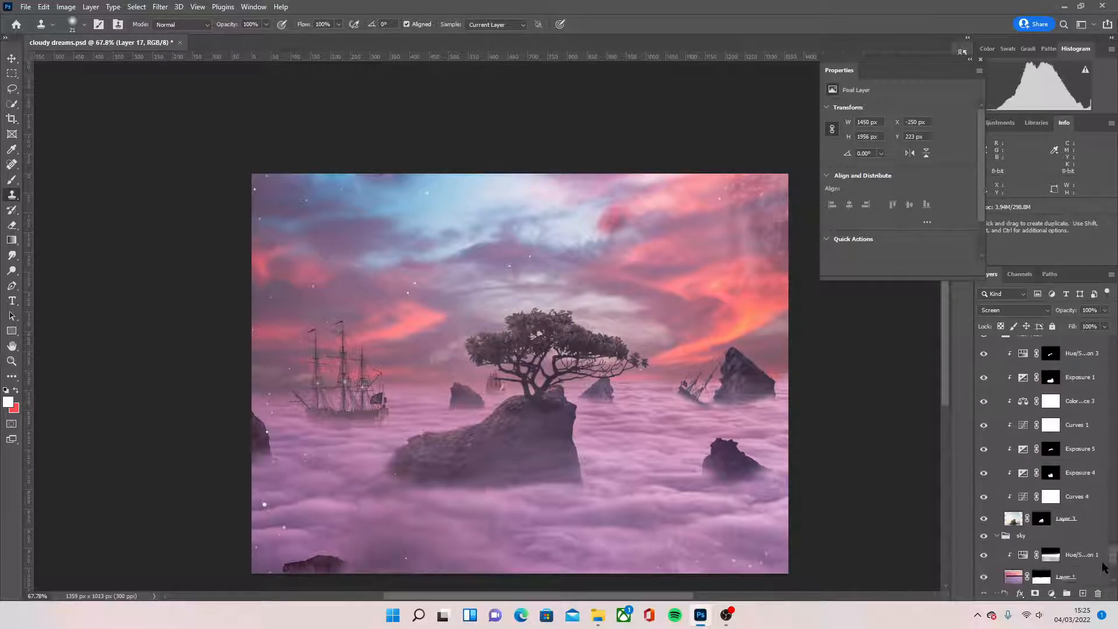
scroll("down", 3)
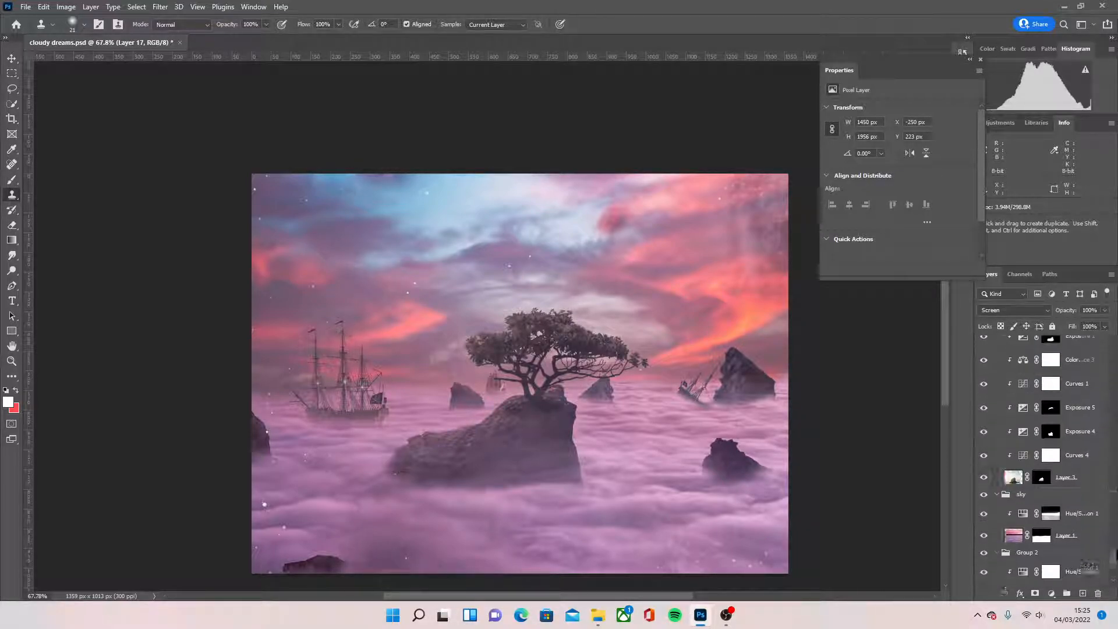
scroll("down", 3)
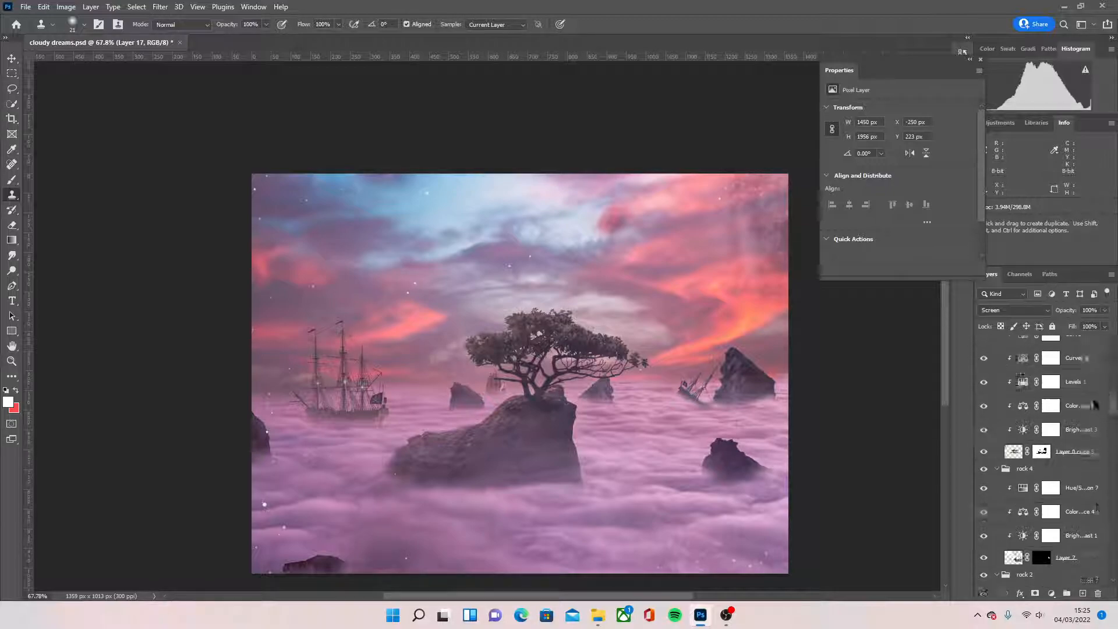
scroll("down", 3)
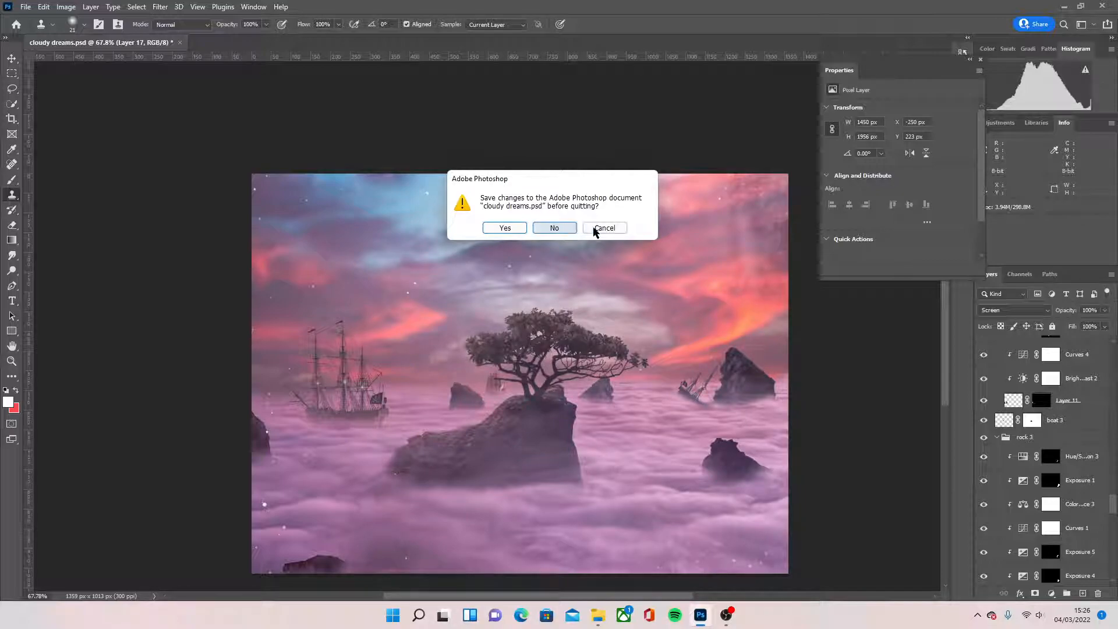
- Cancel Photoshop's save-before-quitting prompt and bring the OBS Studio window to the front
left_click(604, 228)
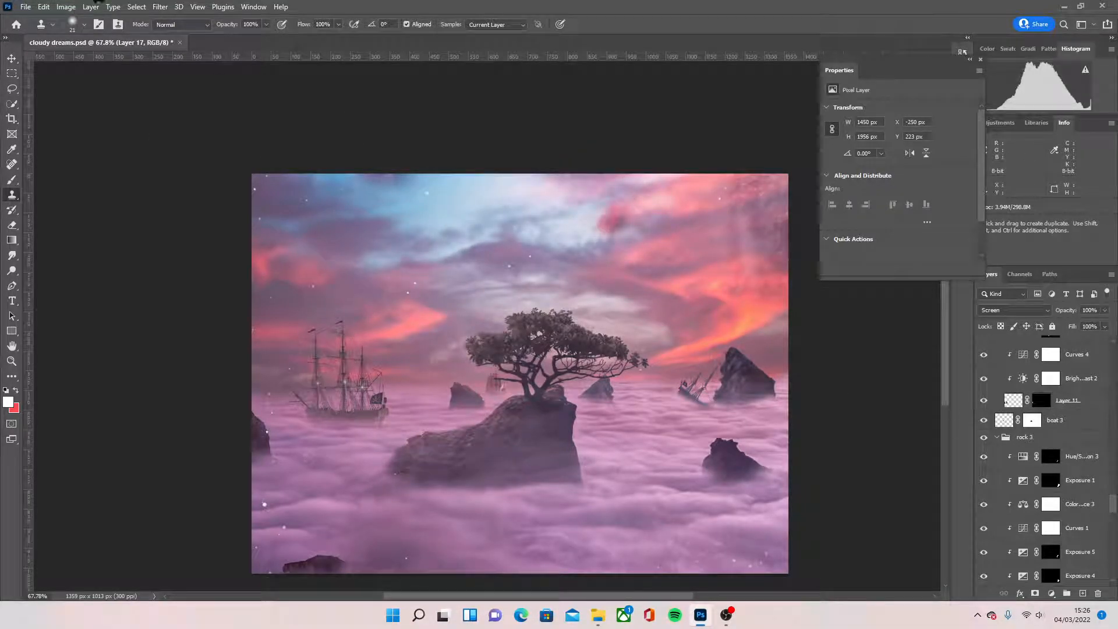
left_click(726, 615)
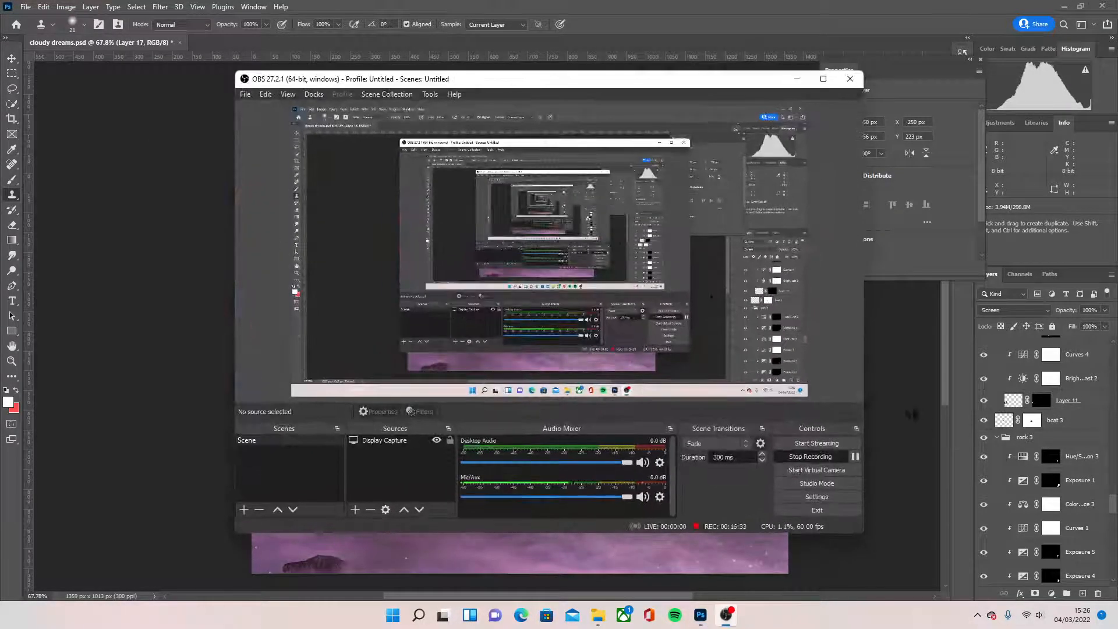